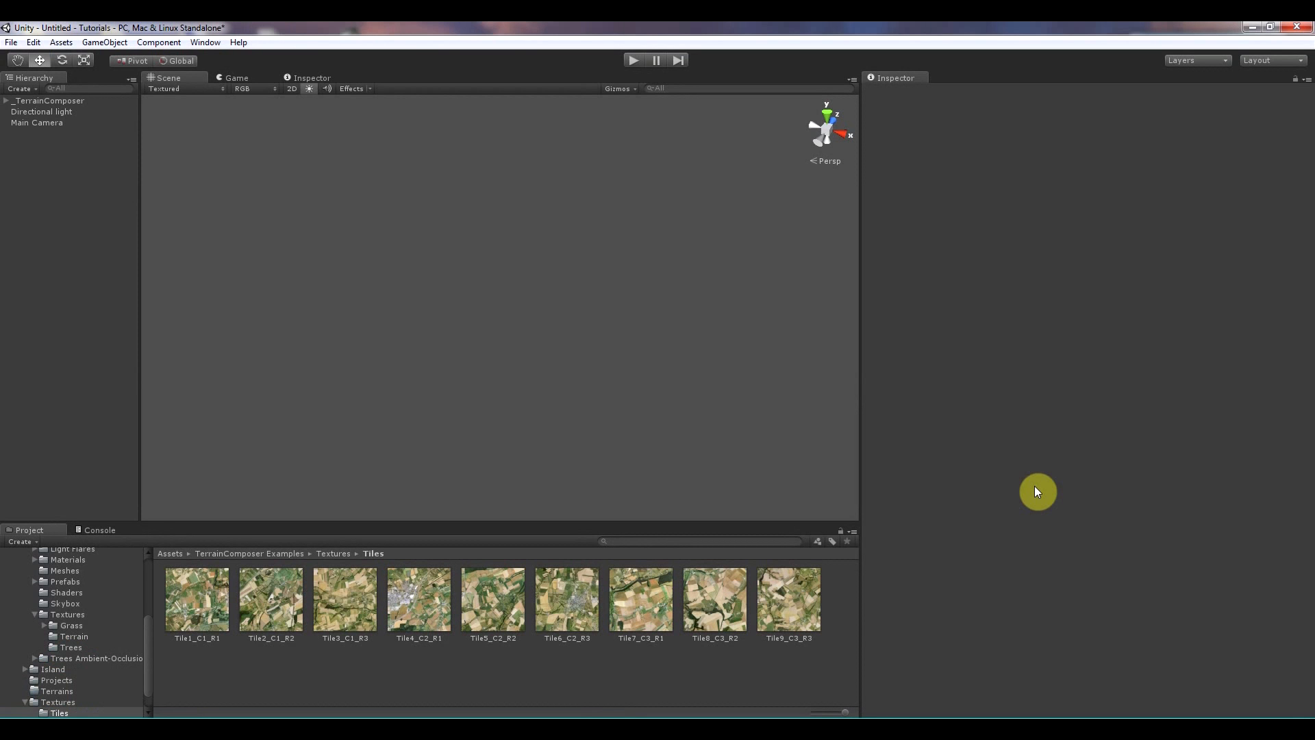
mouse_move(1006, 501)
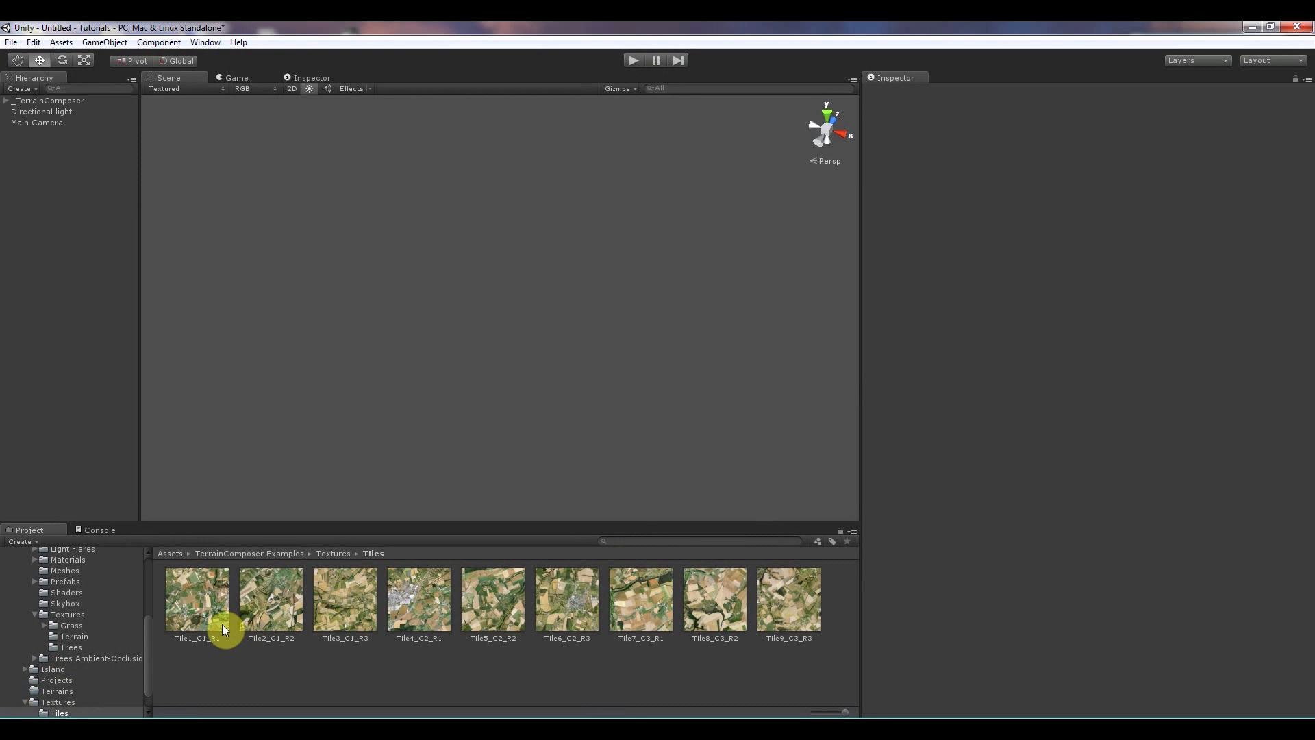
Step: Bring up the TerrainComposer window from the Window menu and show its Help links
left_click_drag(222, 630, 248, 233)
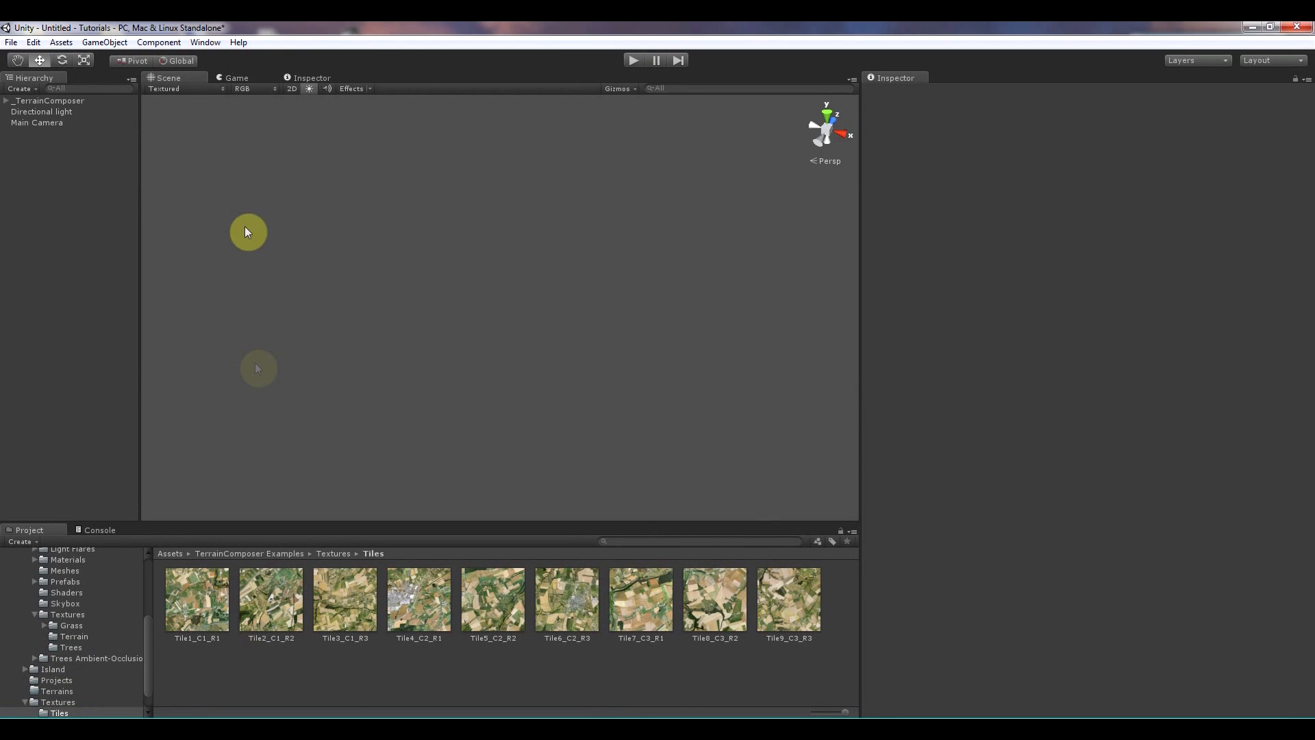
left_click(205, 41)
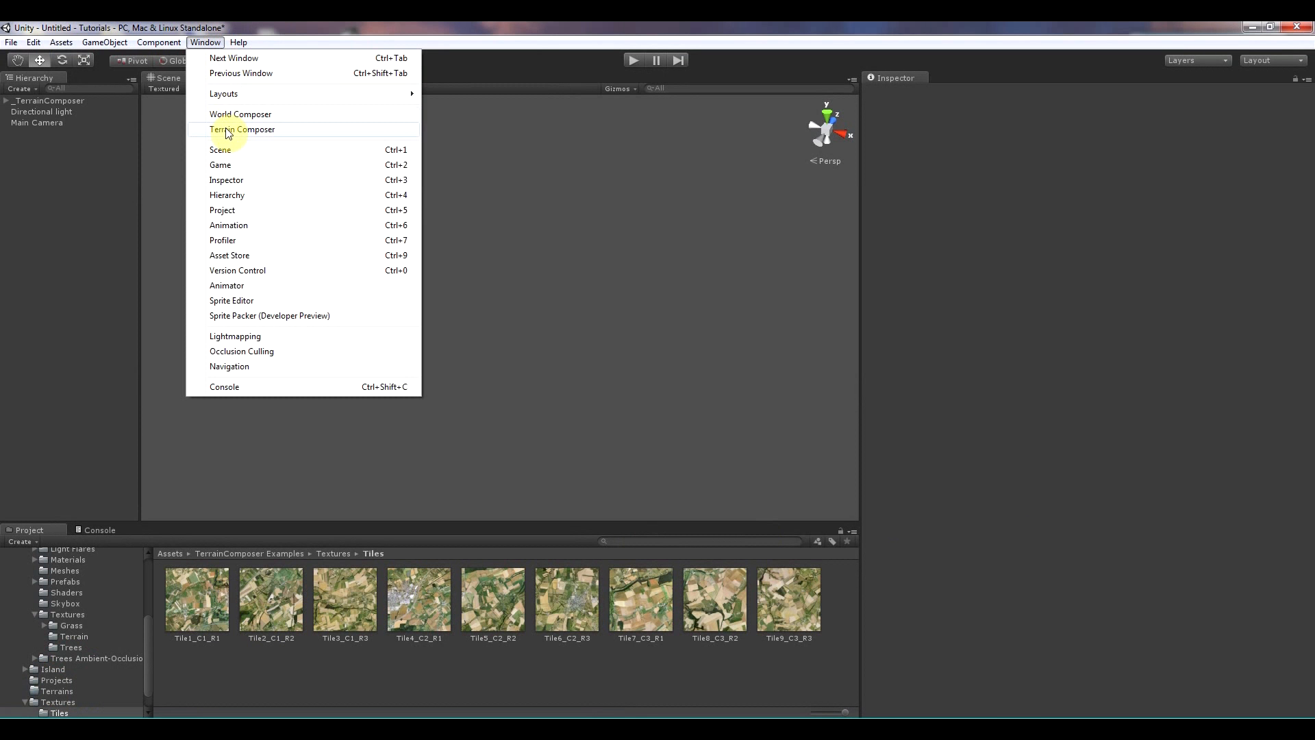
left_click(241, 129)
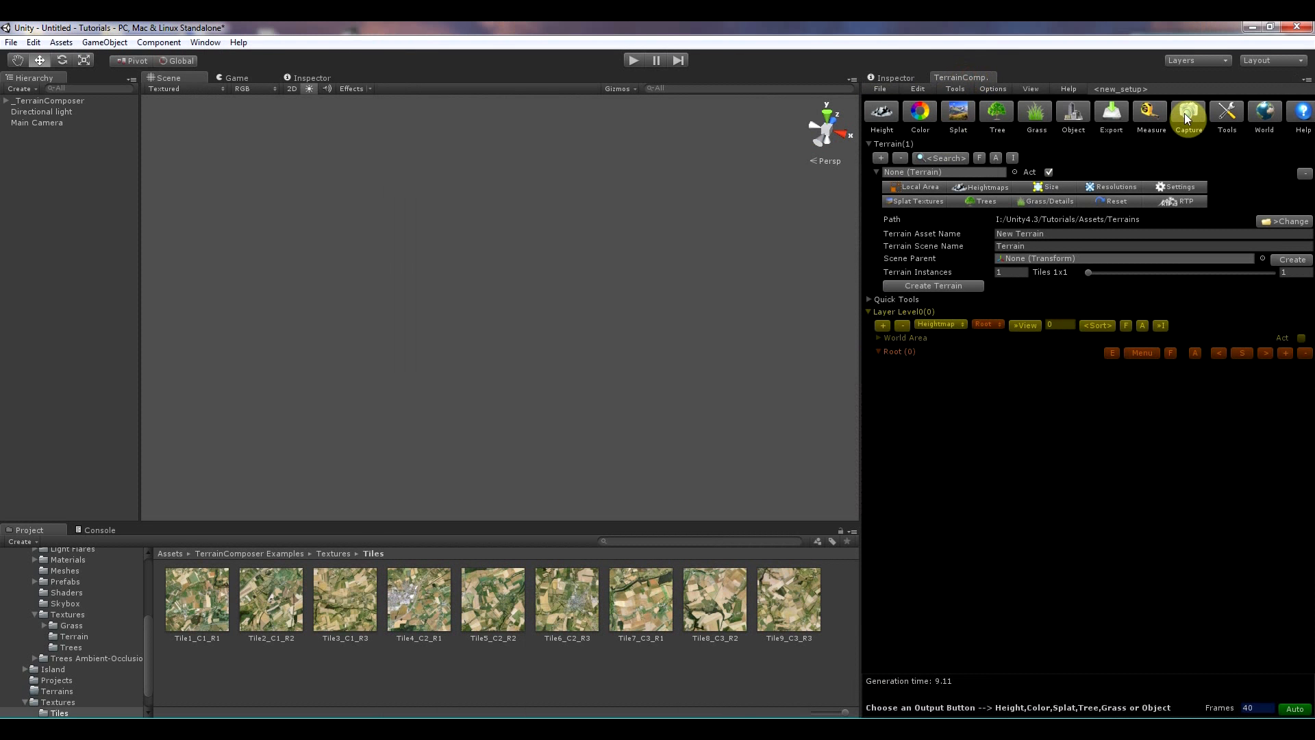
mouse_move(1296, 129)
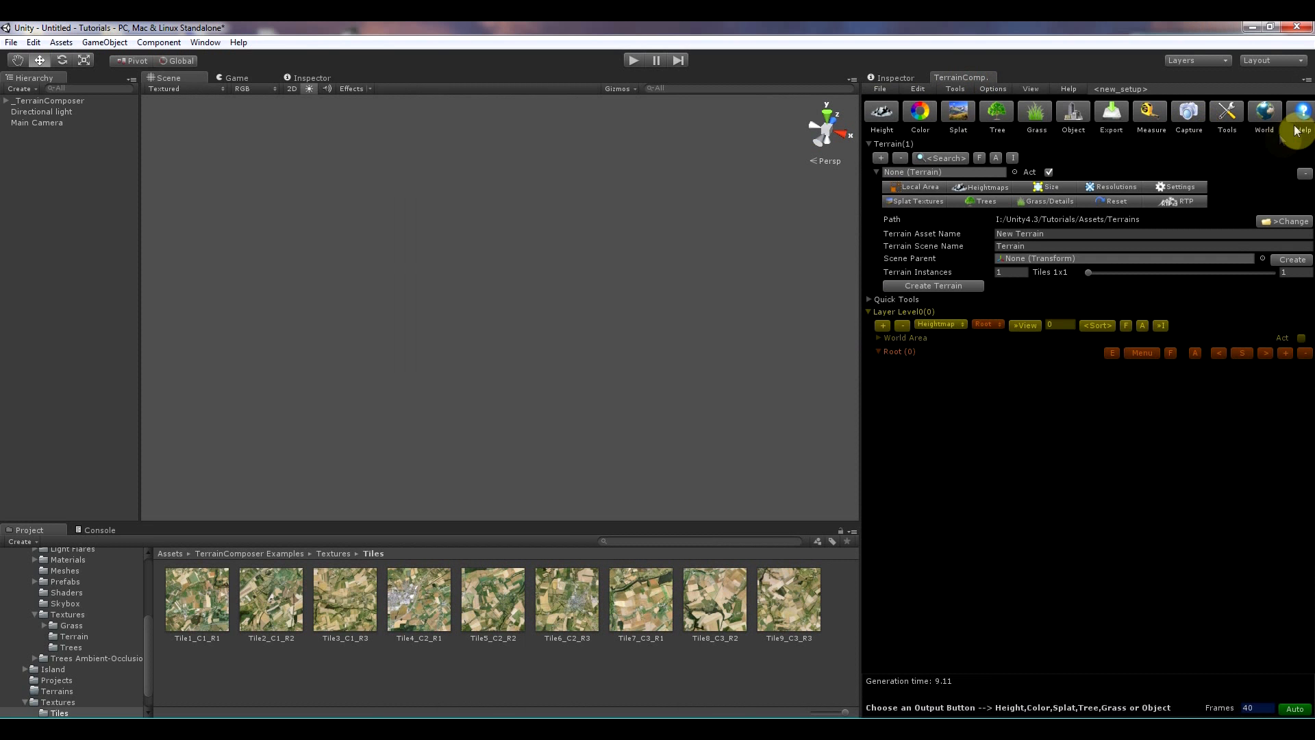
left_click(1302, 112)
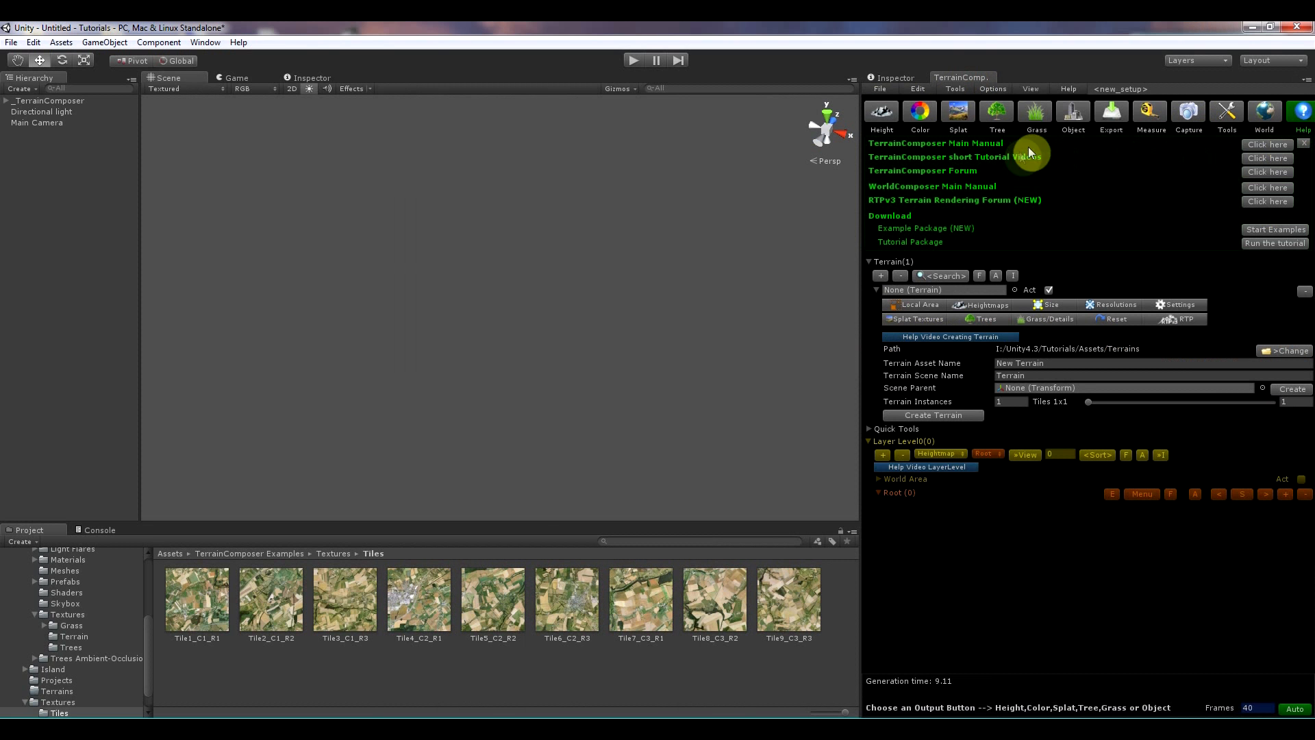
mouse_move(897, 242)
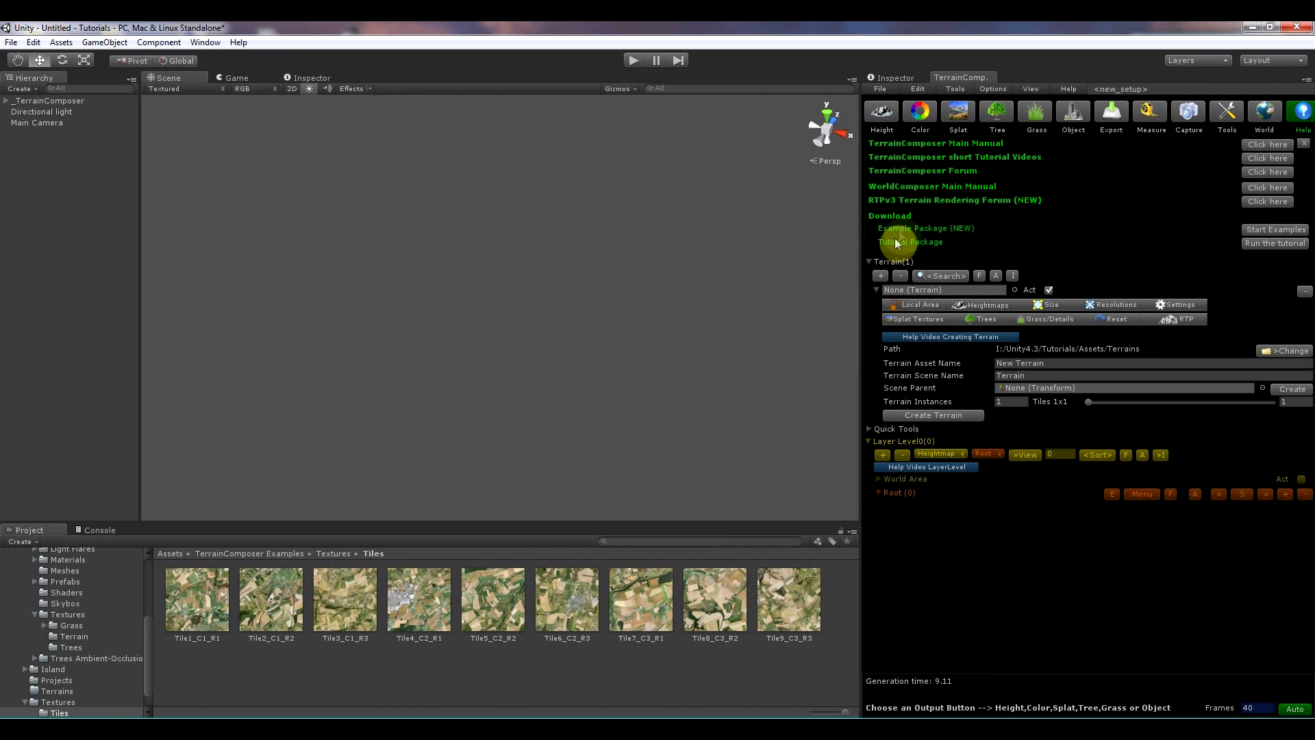
mouse_move(1191, 250)
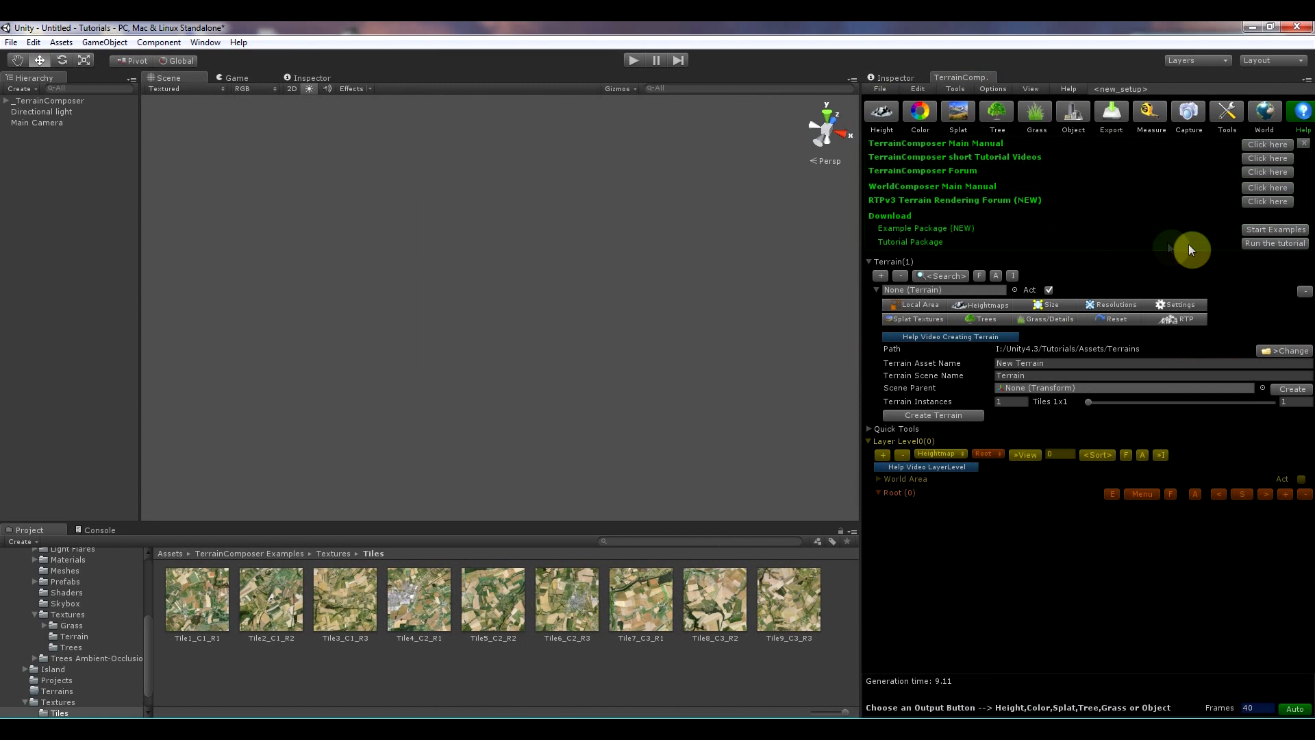
mouse_move(1274, 244)
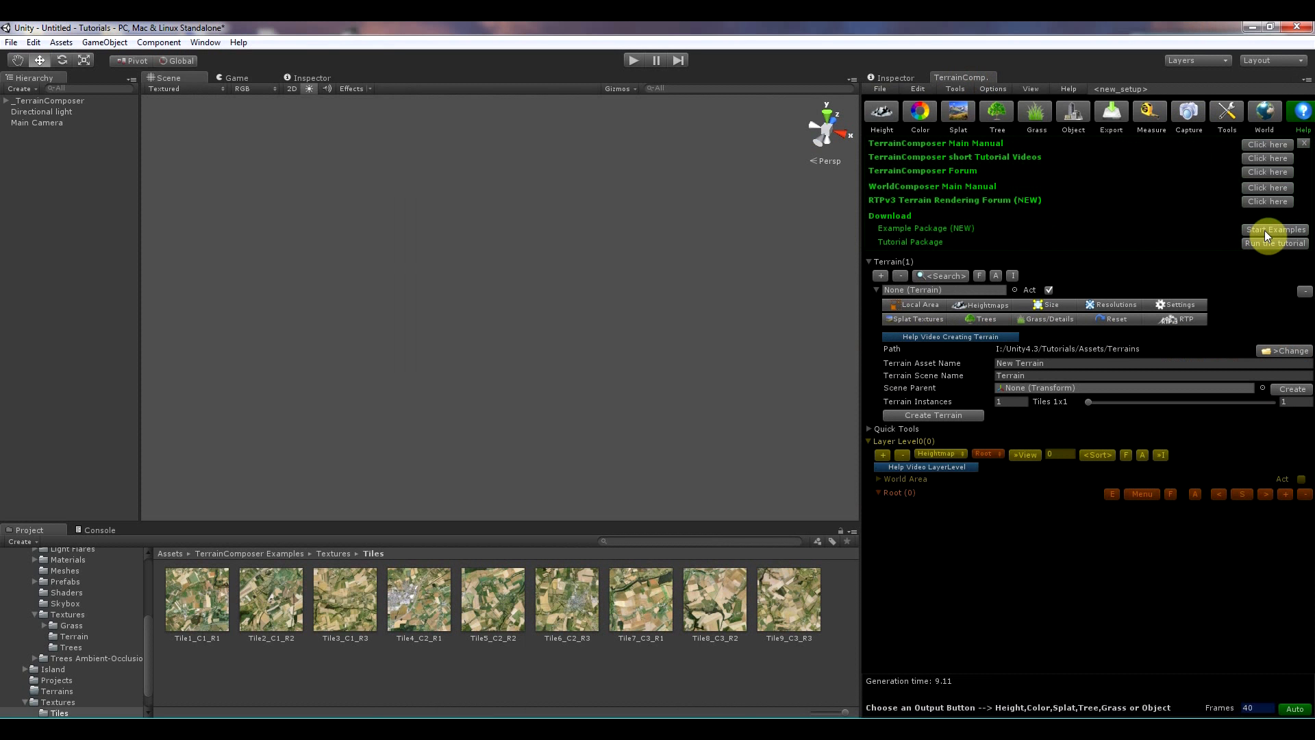
mouse_move(1219, 239)
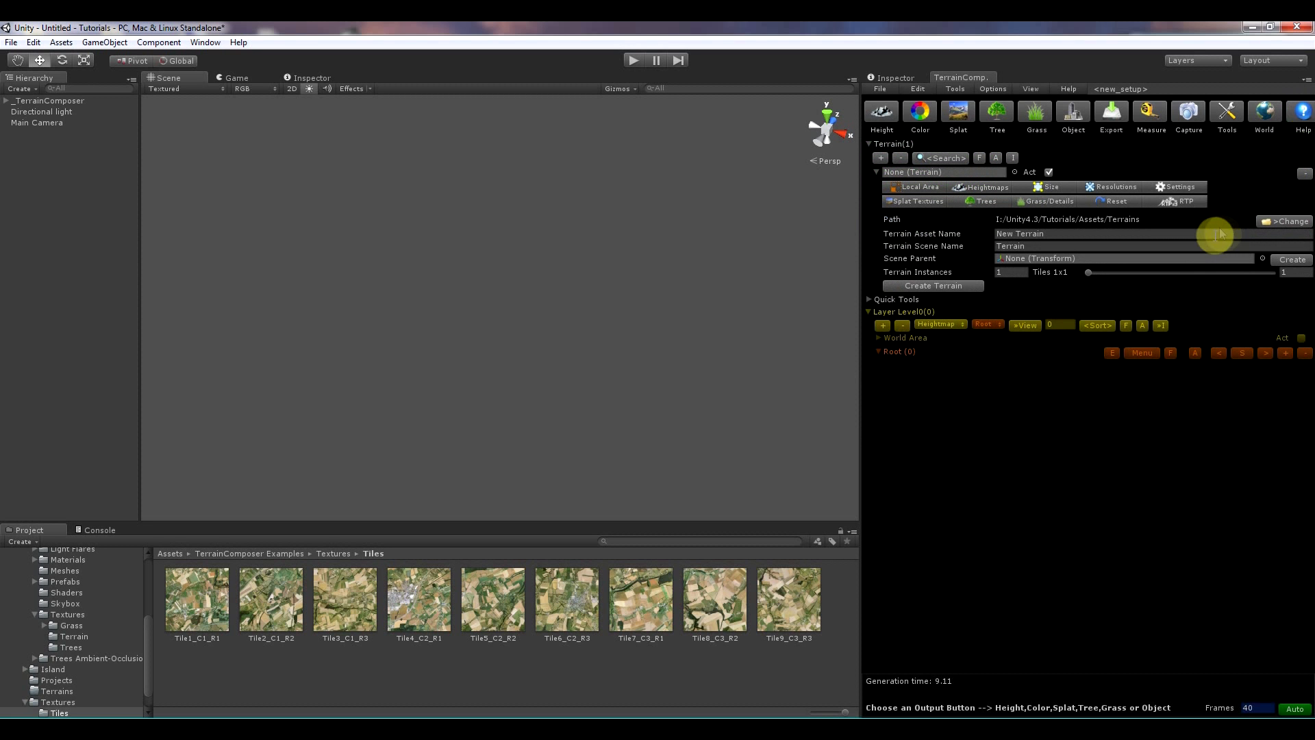
mouse_move(1008, 353)
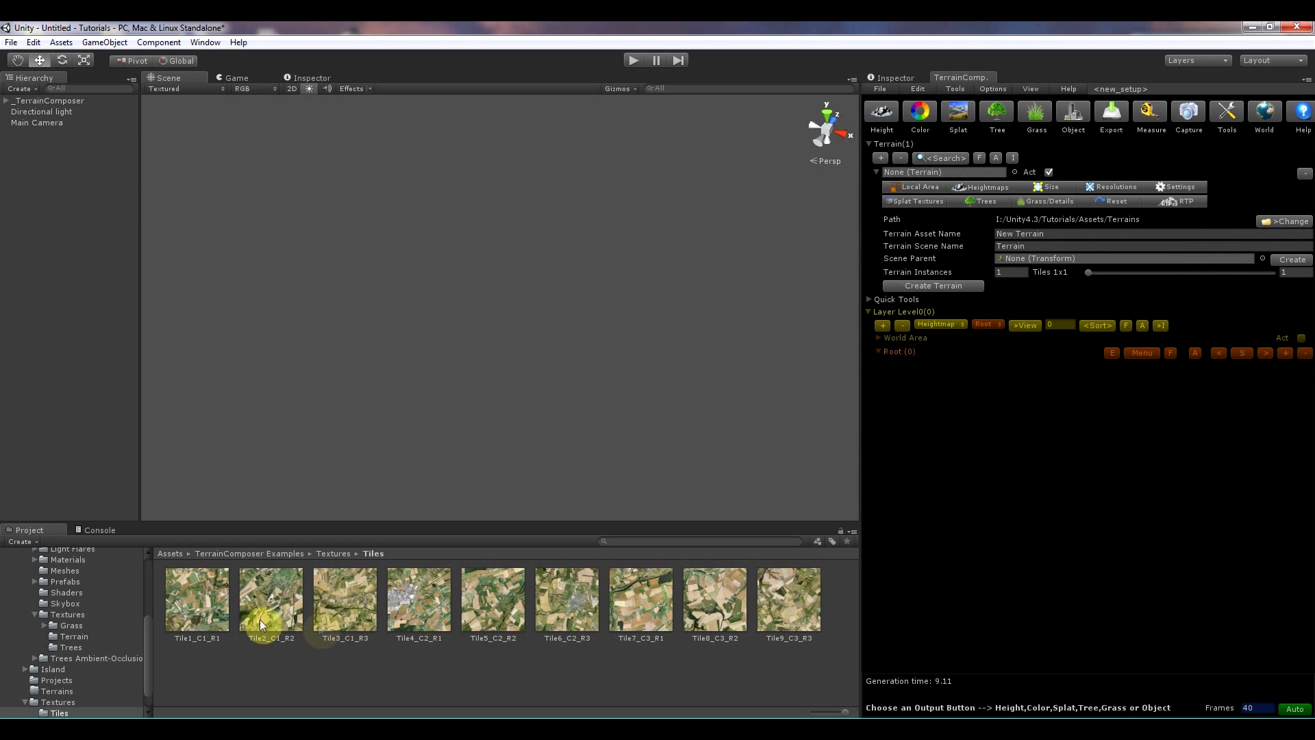
mouse_move(752, 612)
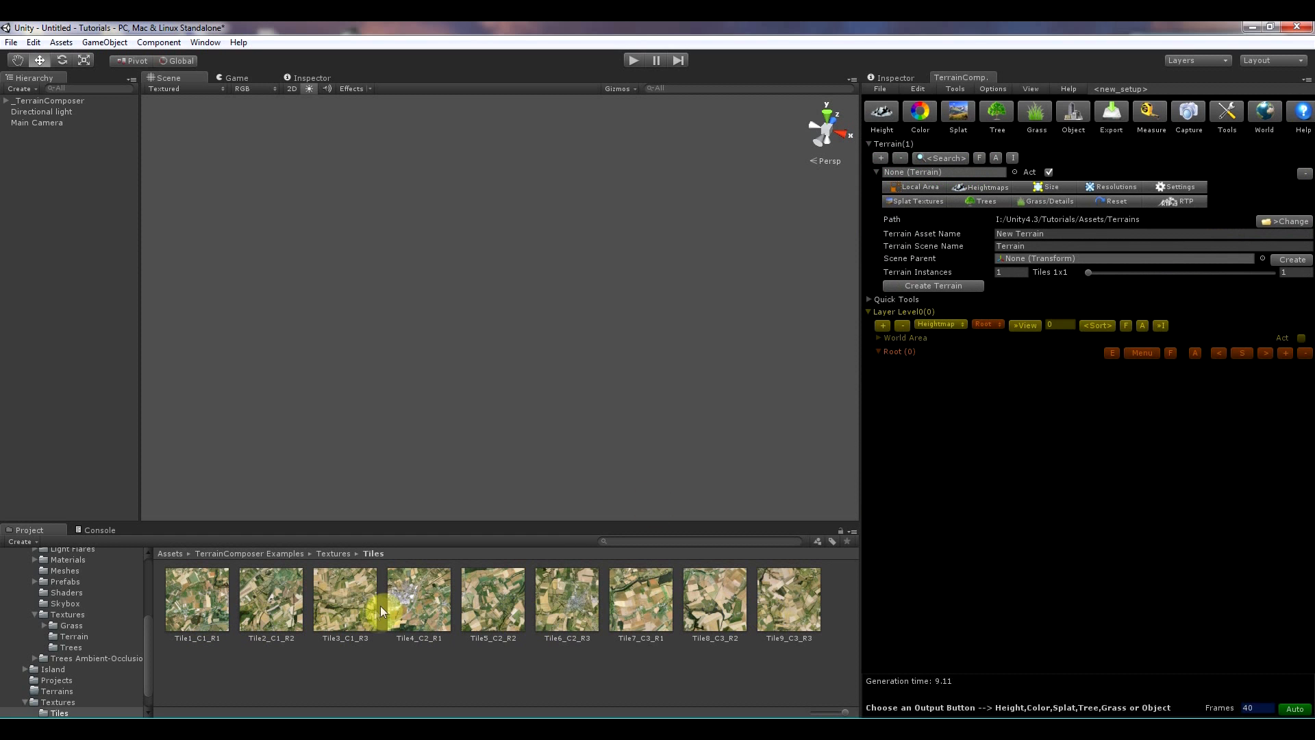
Step: Set the Tiles slider to 3x3 and create the nine terrains under a Terrains parent
left_click_drag(1086, 271, 1113, 271)
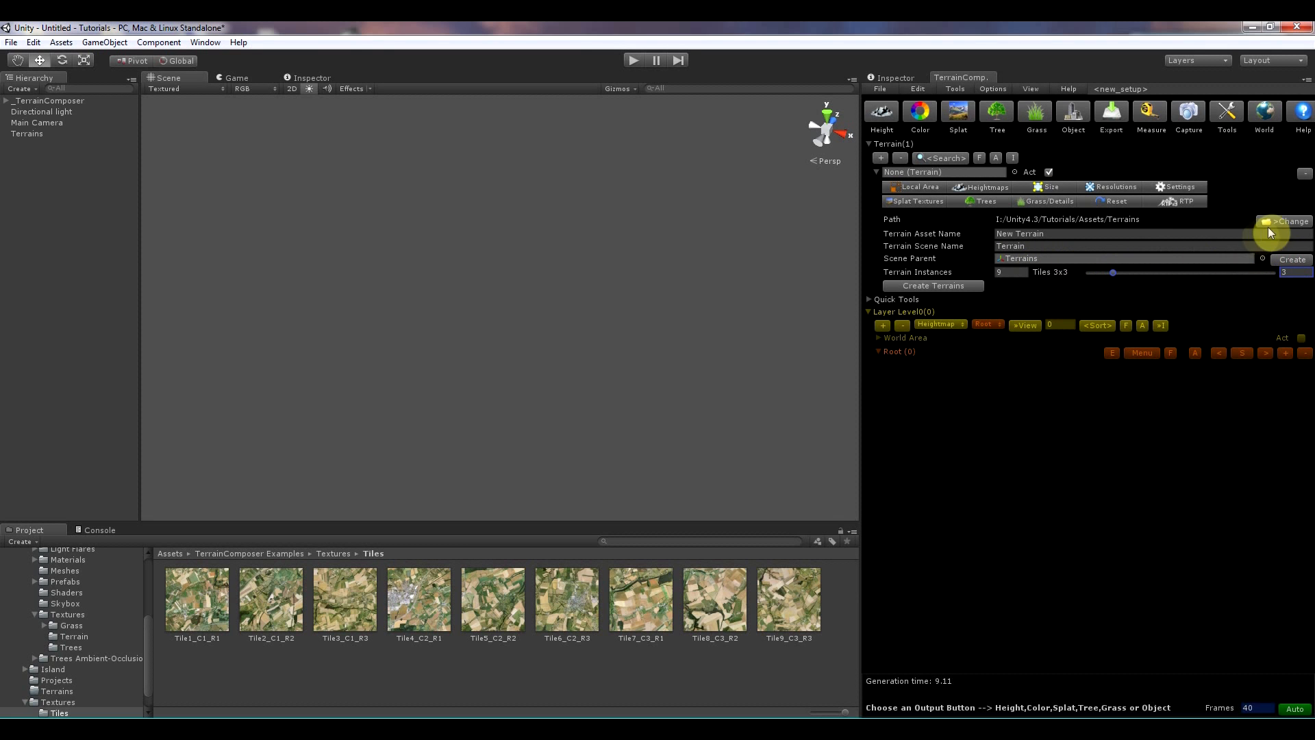
mouse_move(1125, 225)
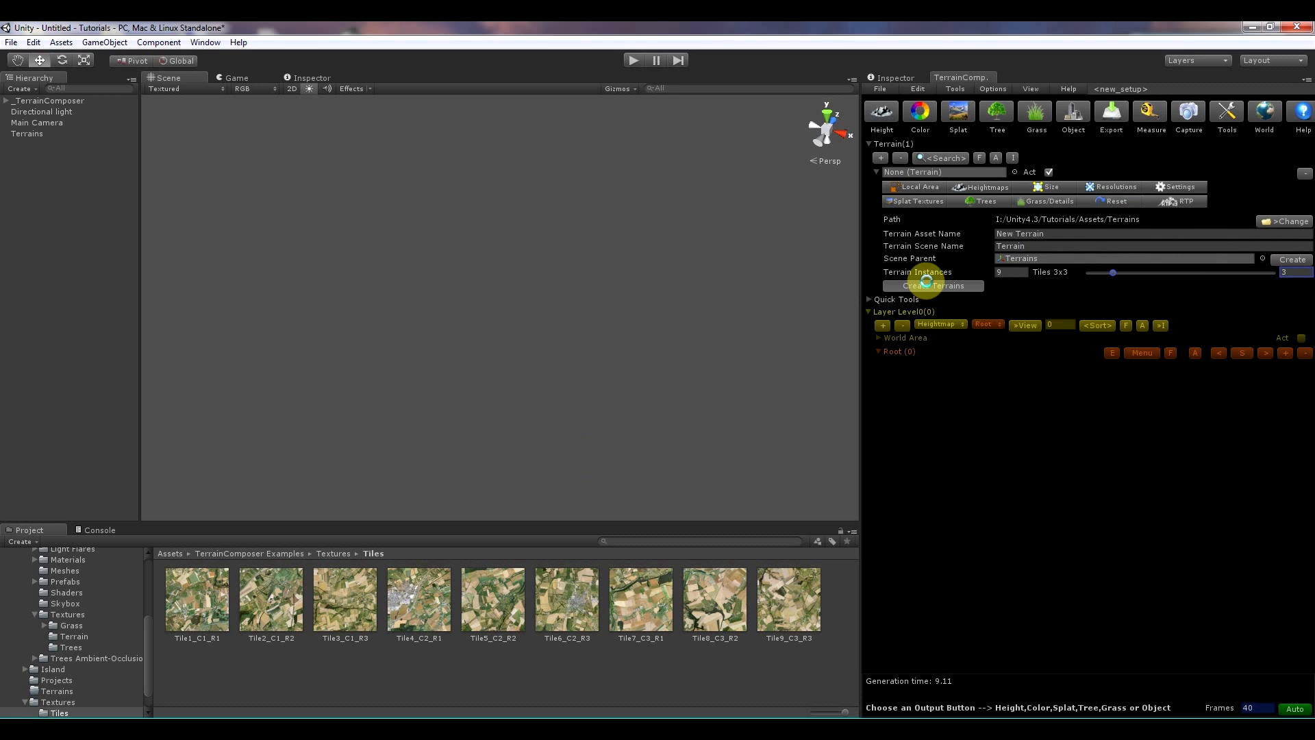
left_click(933, 285)
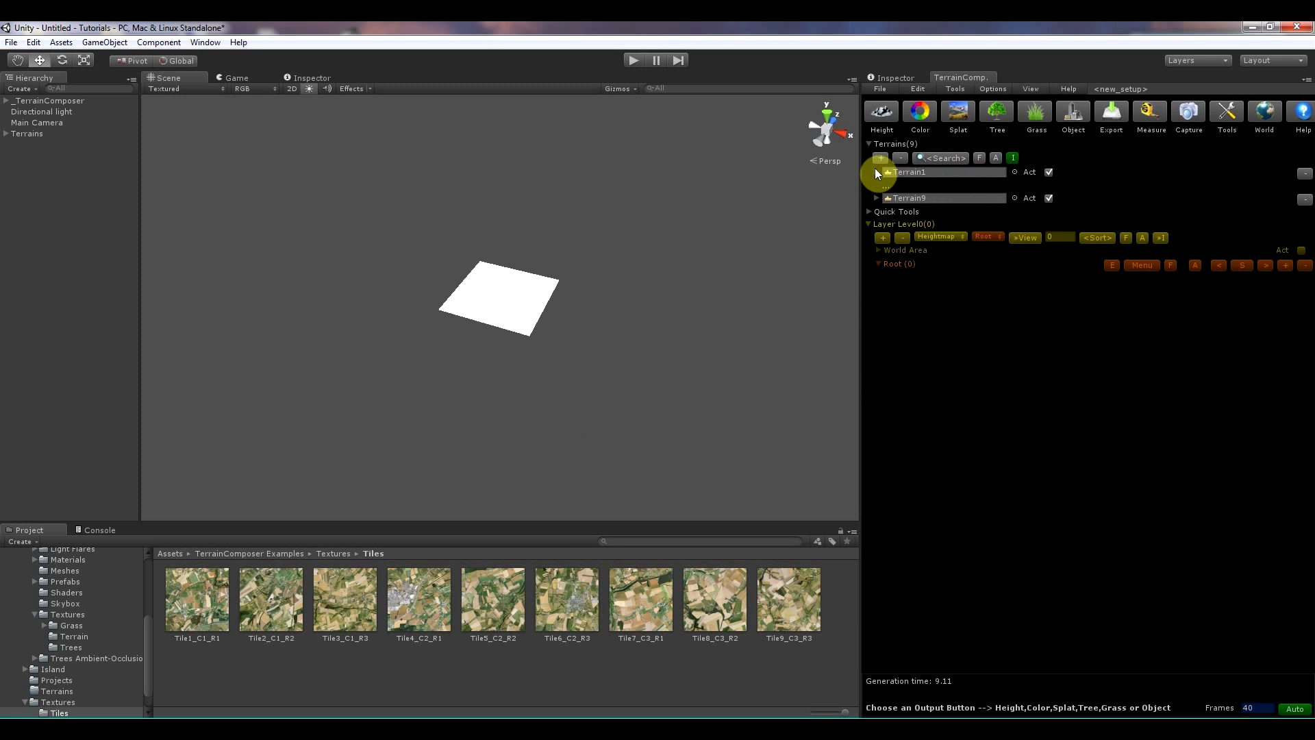
Step: Set Terrain1's size to 5000 x 250 x 5000 and apply it to all terrains
left_click(876, 173)
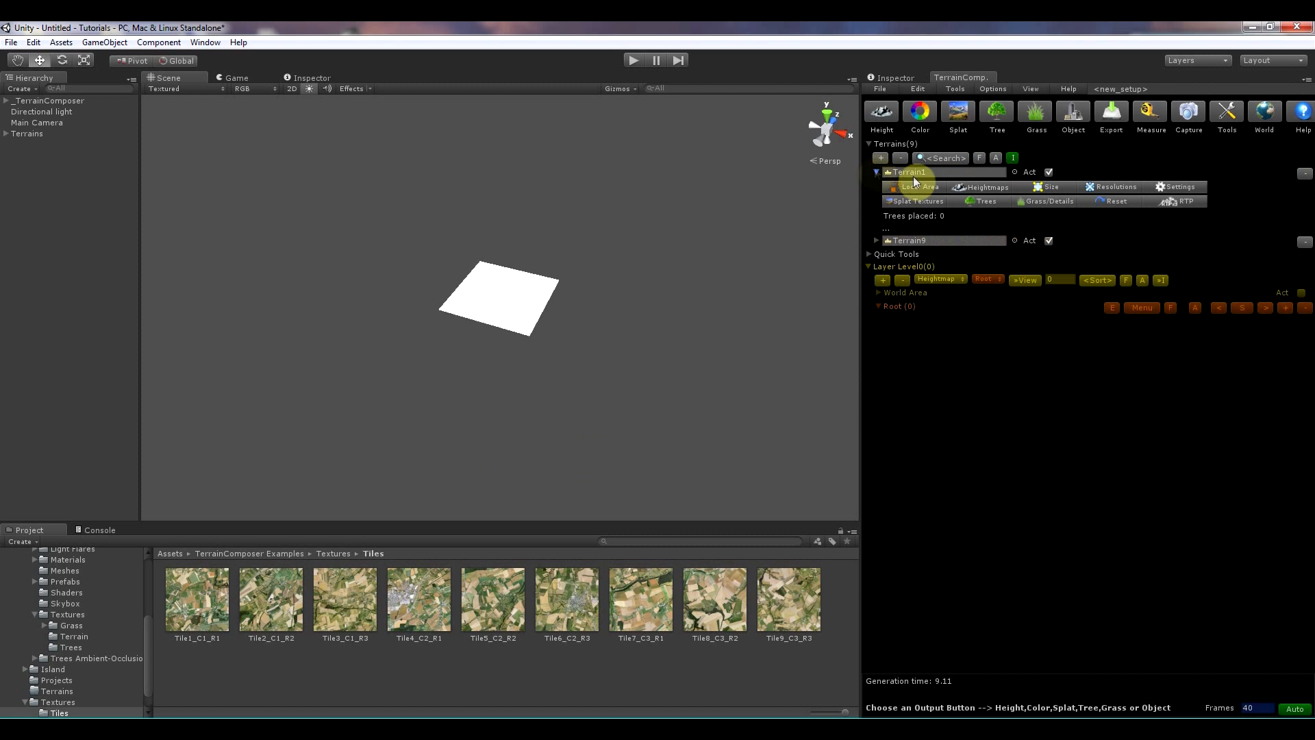
left_click(1113, 186)
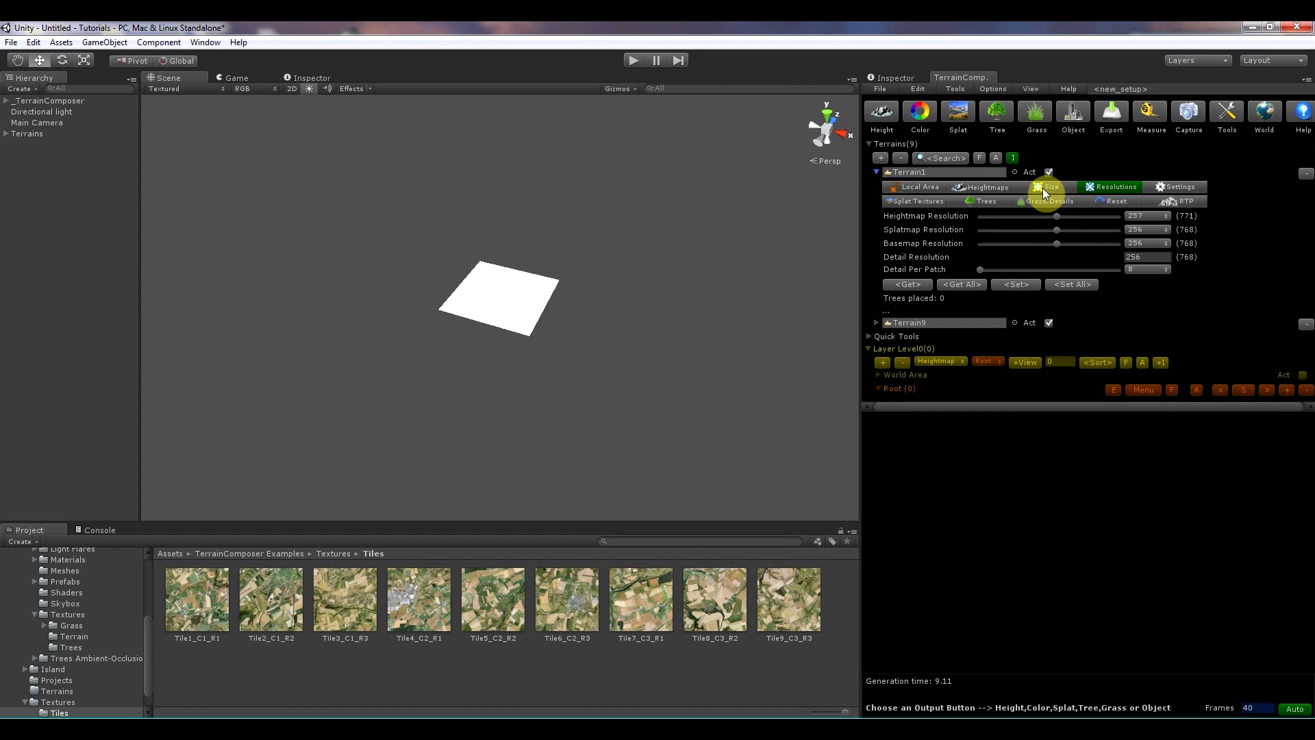
left_click(1046, 186)
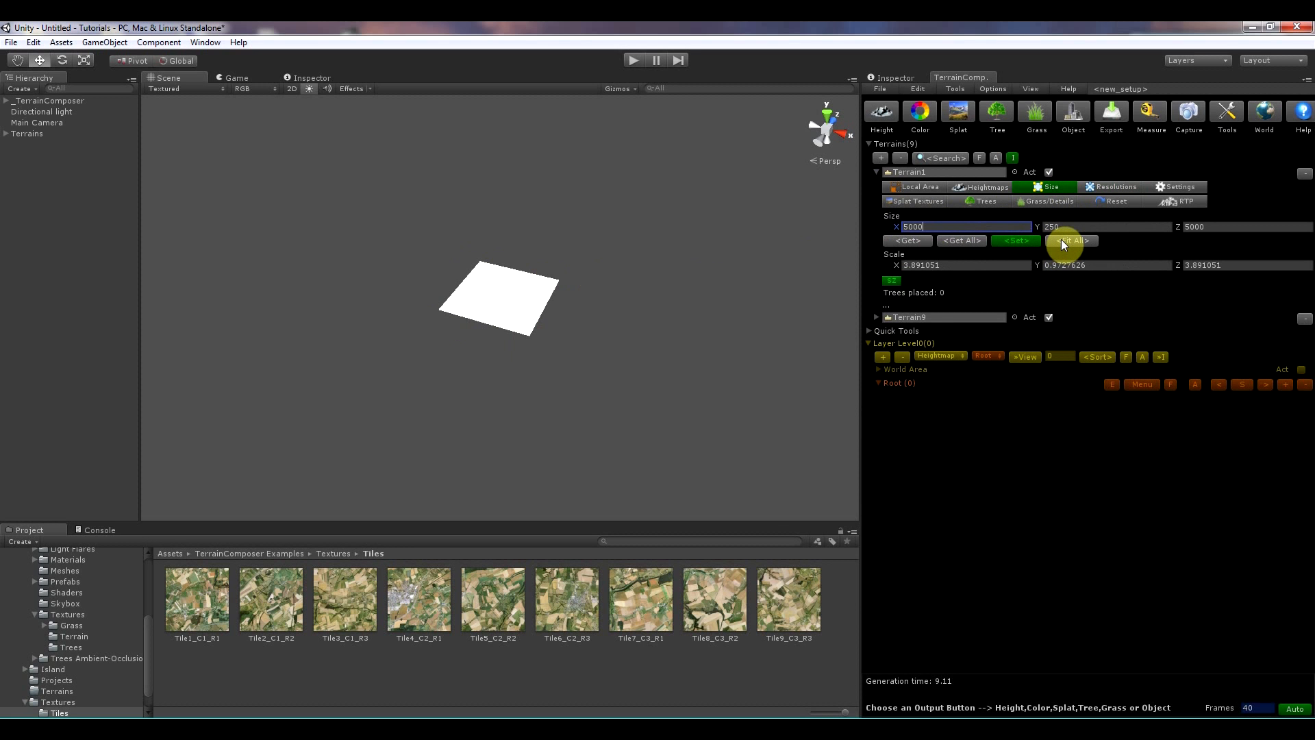
left_click(1071, 239)
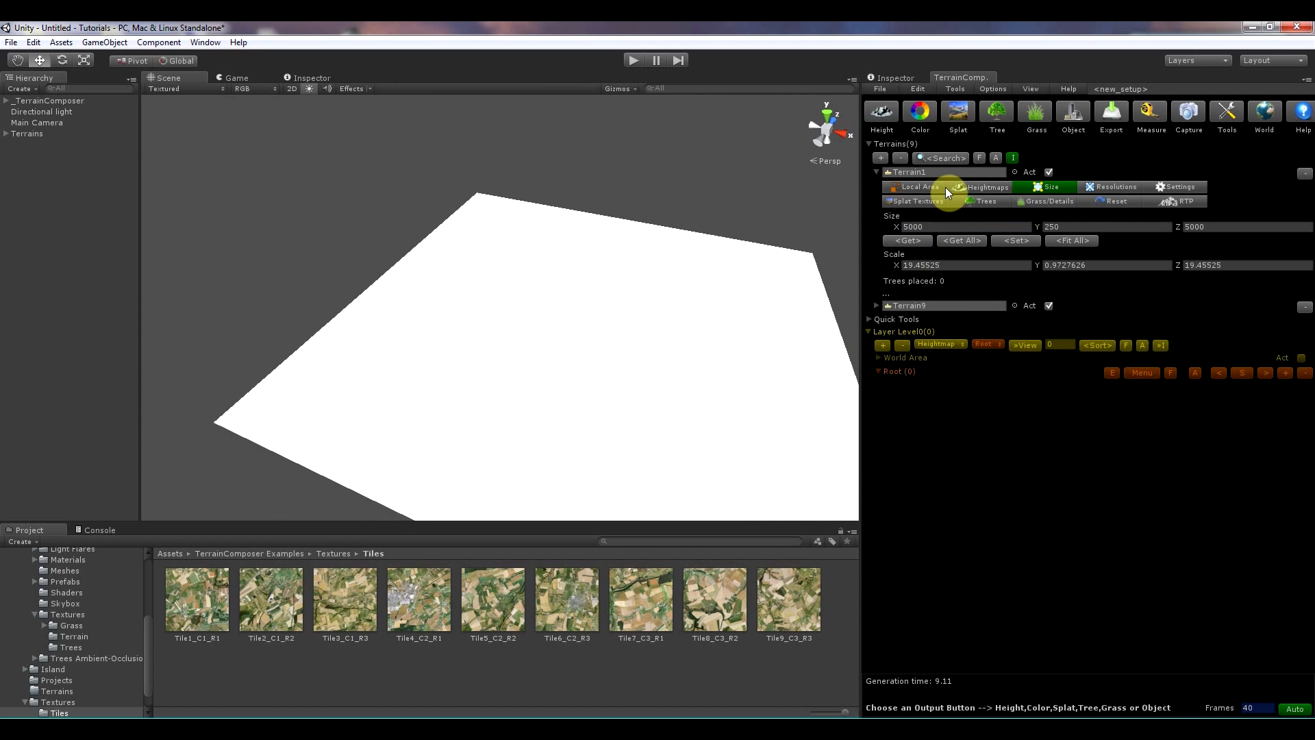
mouse_move(929, 202)
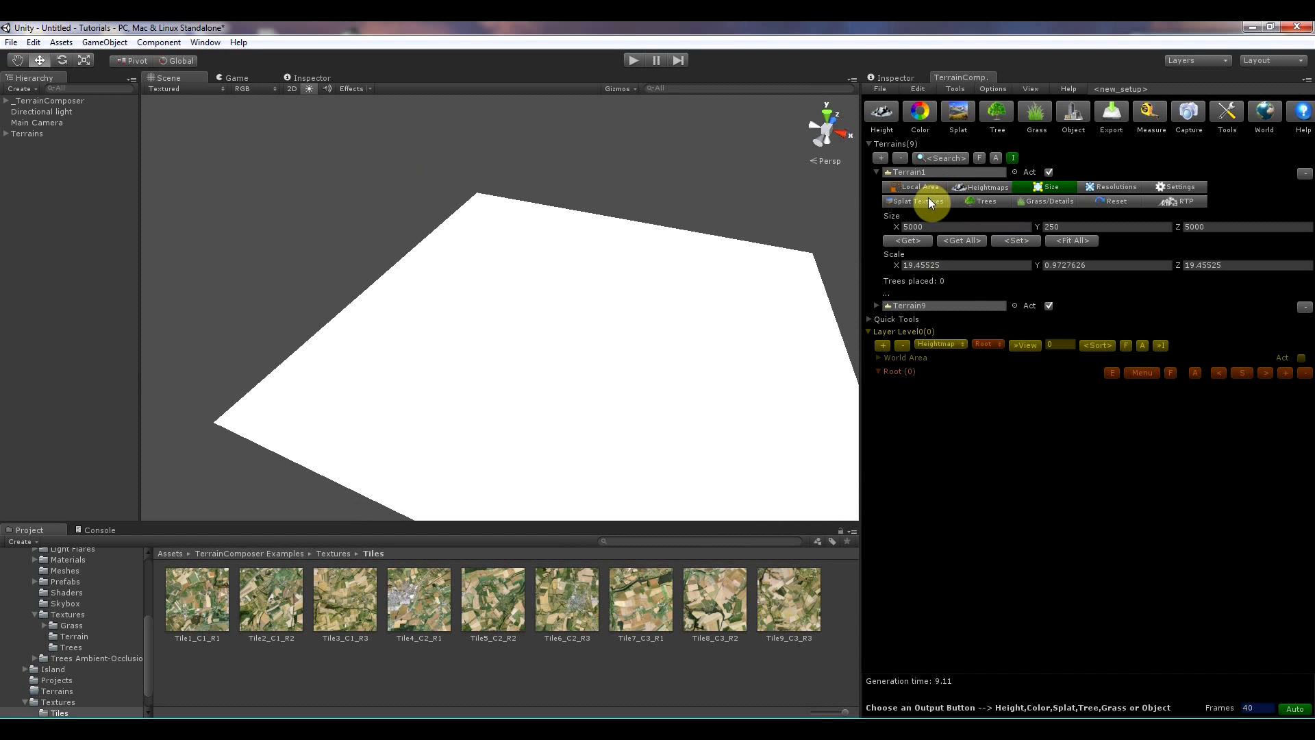
Step: Switch the splat textures to Colormap mode and bring up the colormap image picker
left_click(915, 200)
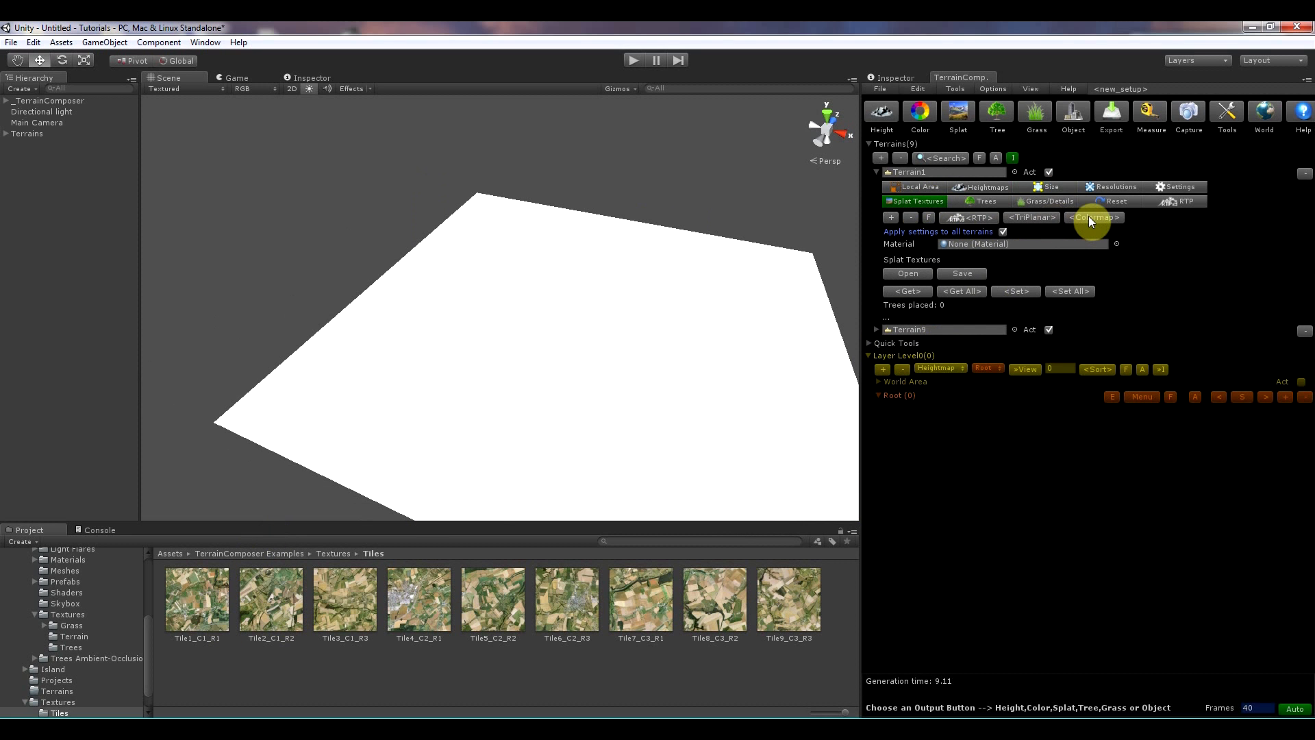
mouse_move(1091, 221)
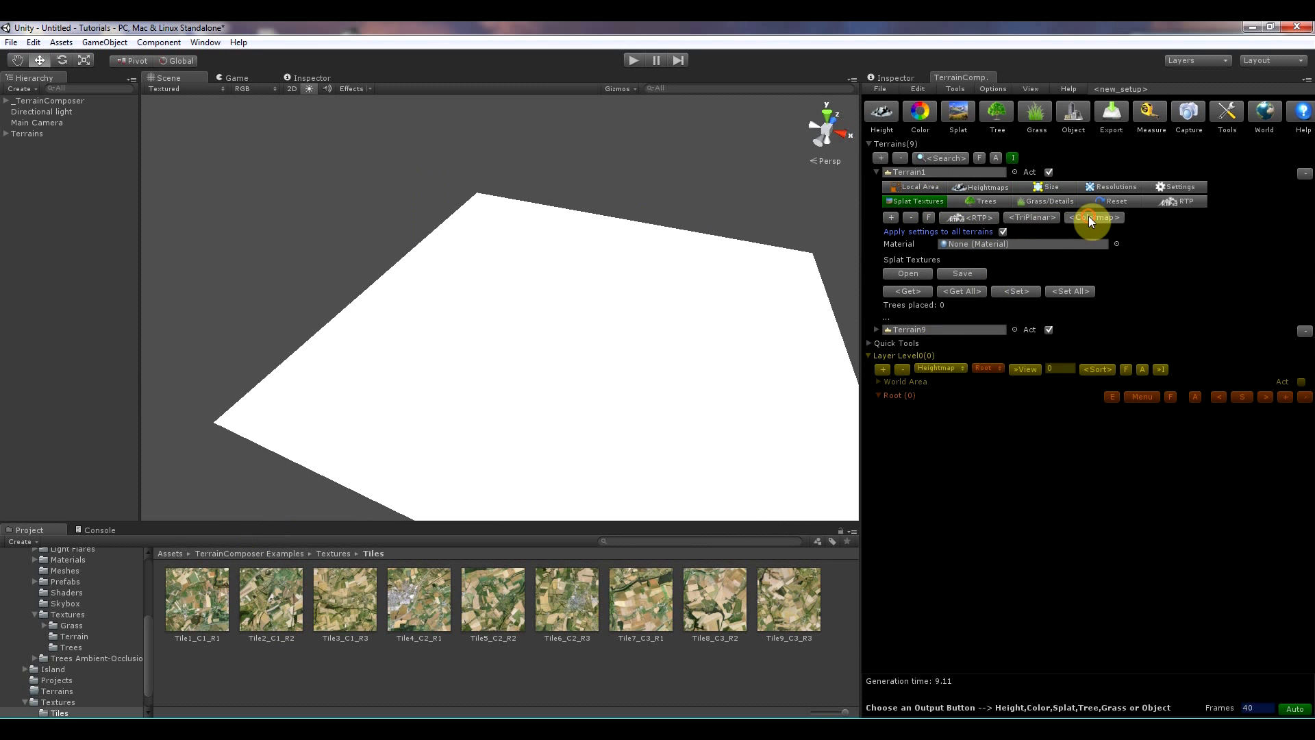
left_click(1093, 216)
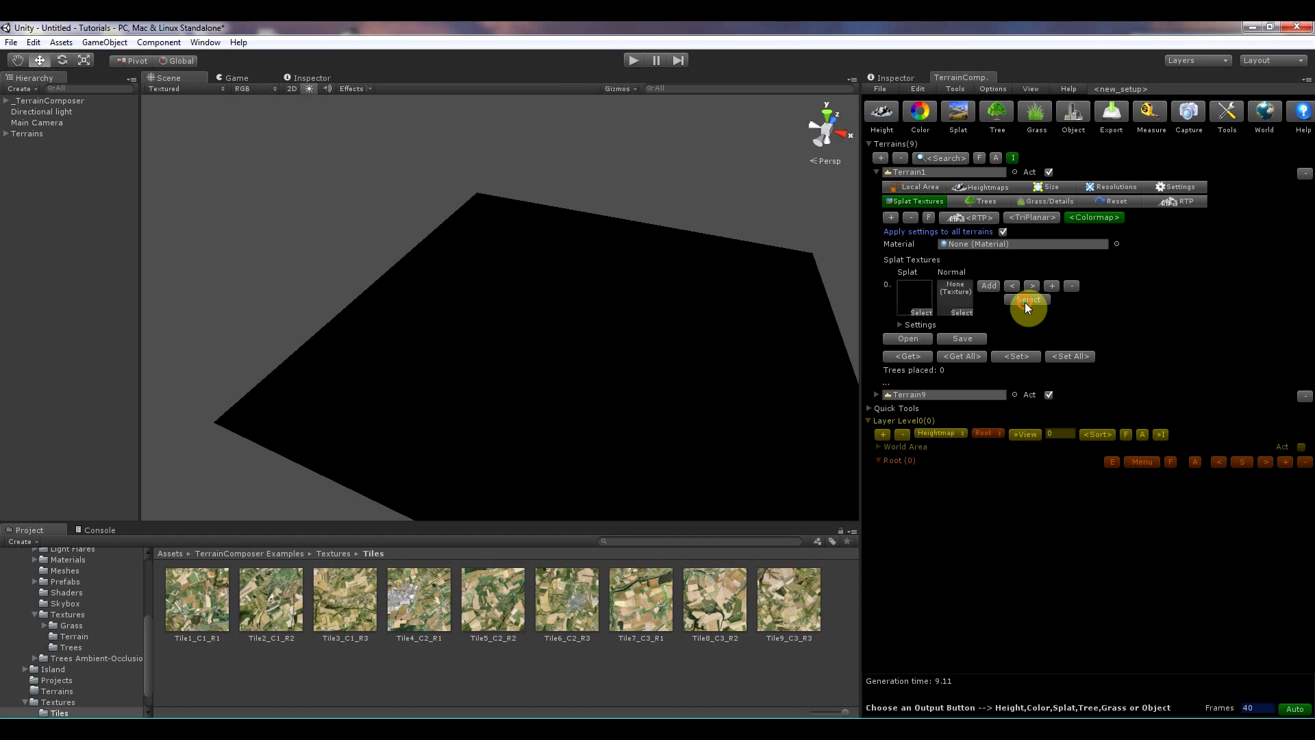
left_click(1027, 299)
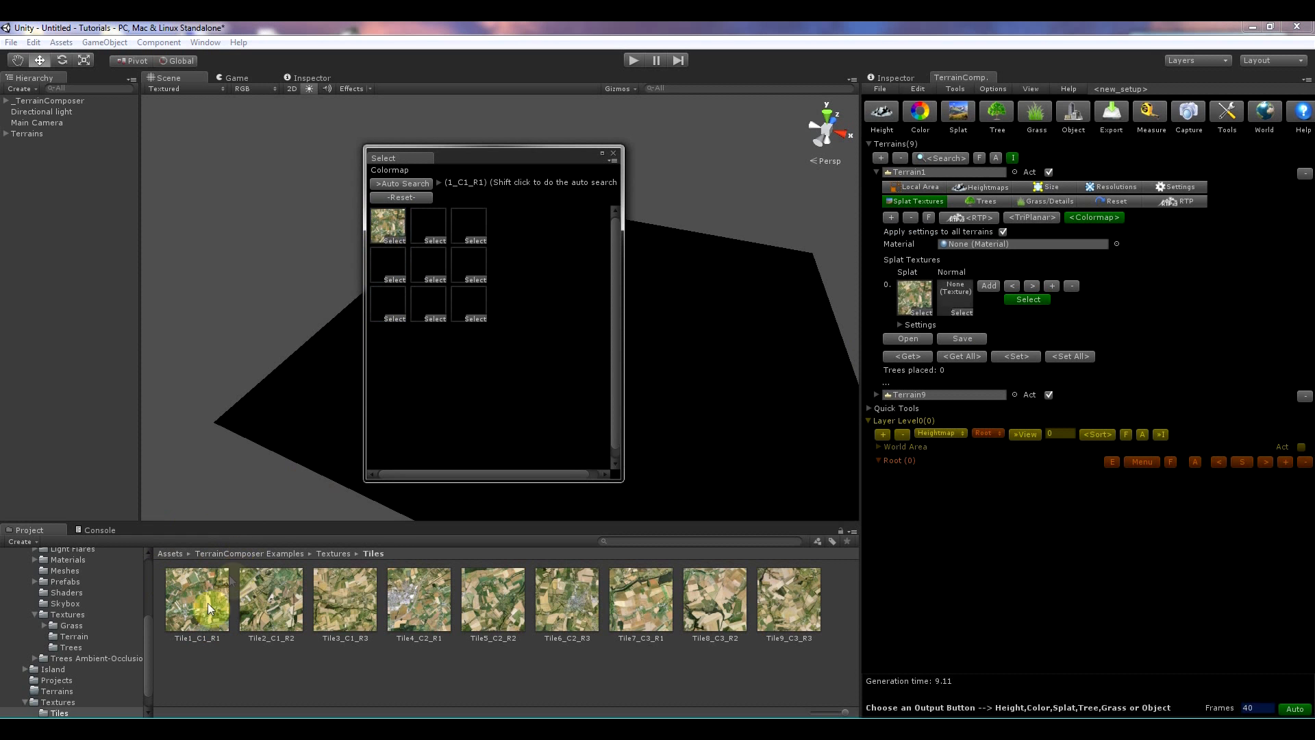
Step: Auto-search with the %n_C%x_R%y pattern to fill all nine slots with satellite tiles
left_click(401, 183)
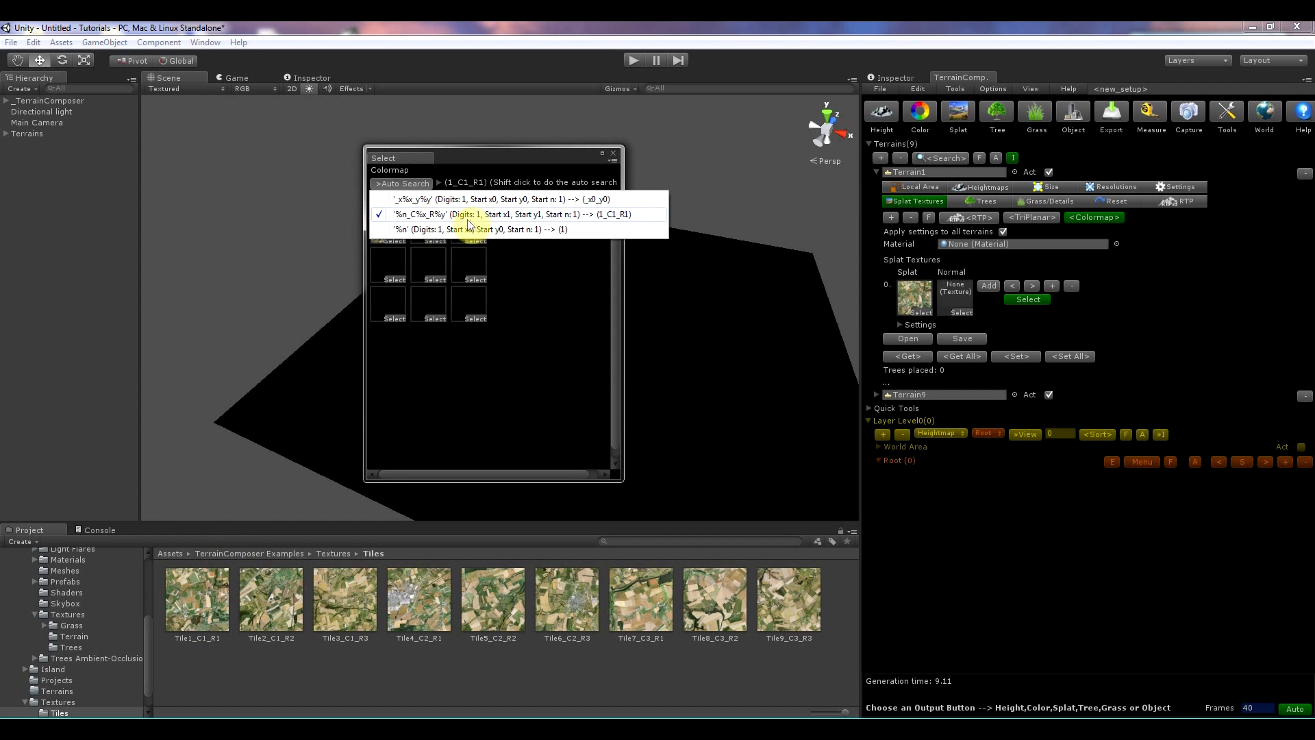
left_click(468, 229)
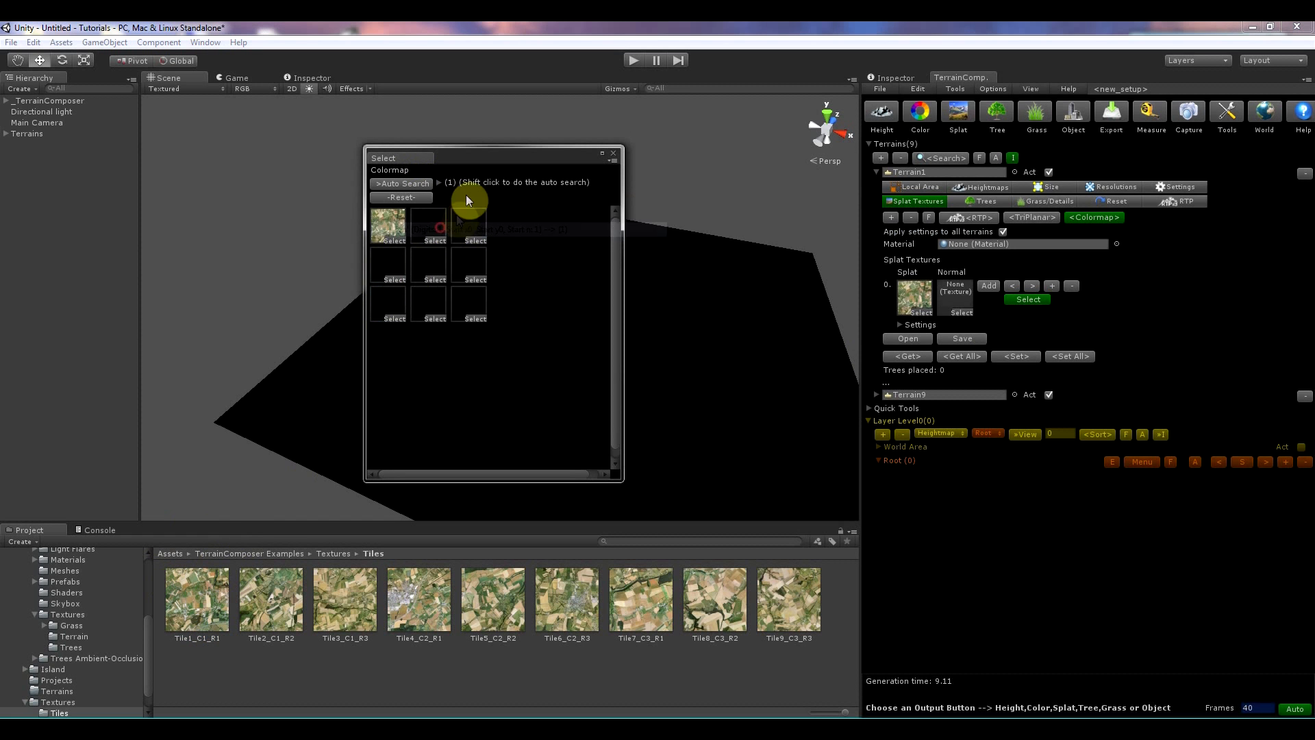
left_click(402, 184)
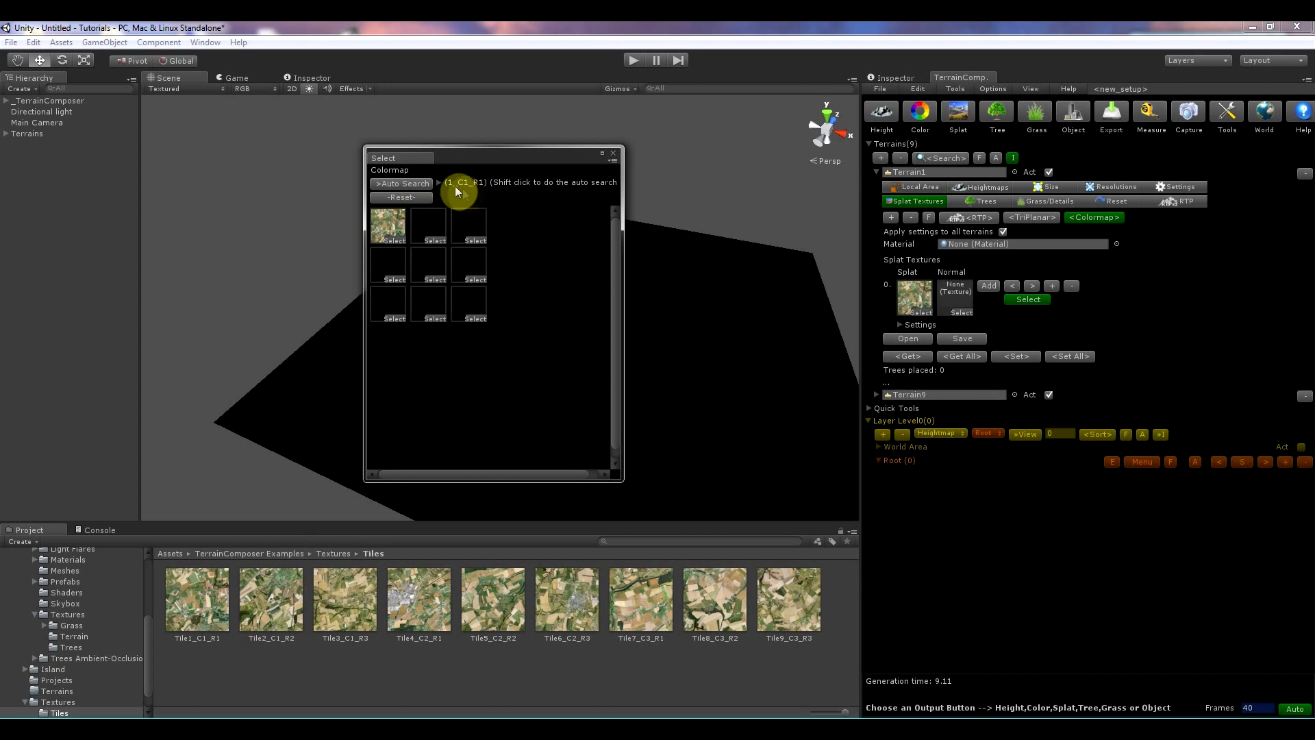
left_click(403, 184)
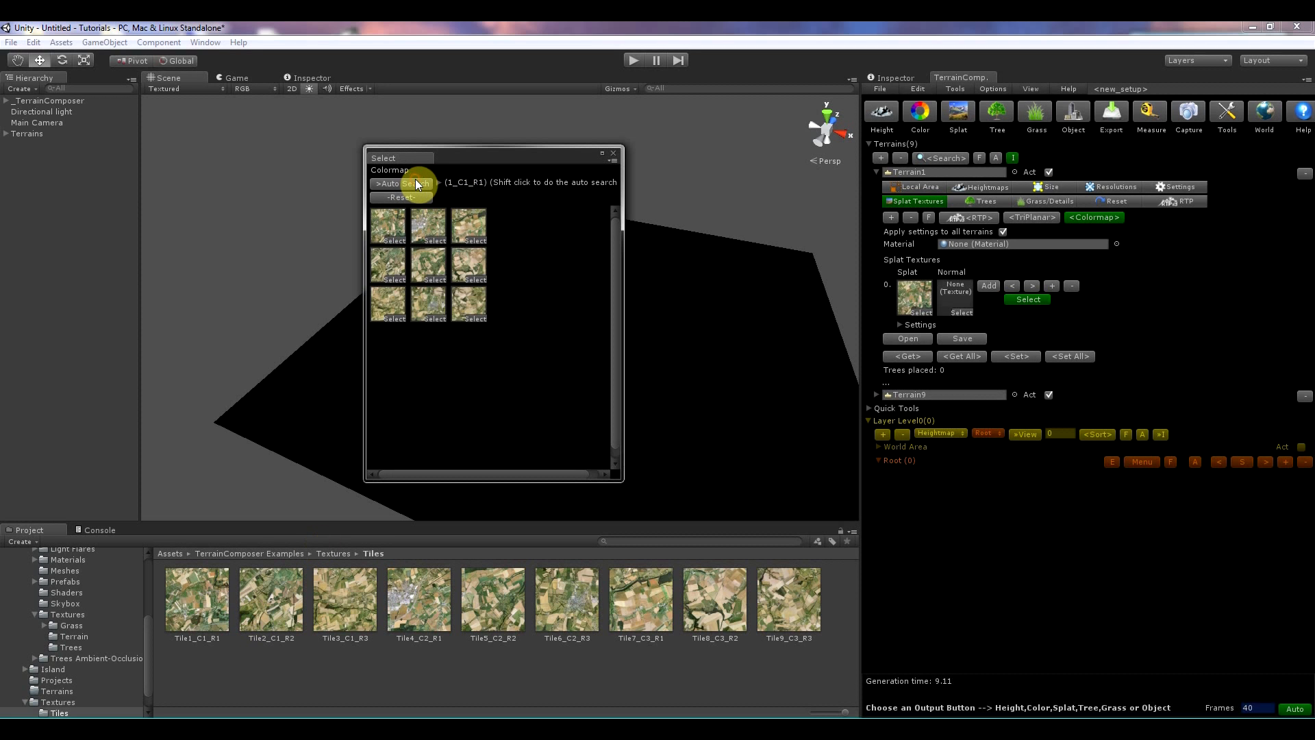
mouse_move(400, 225)
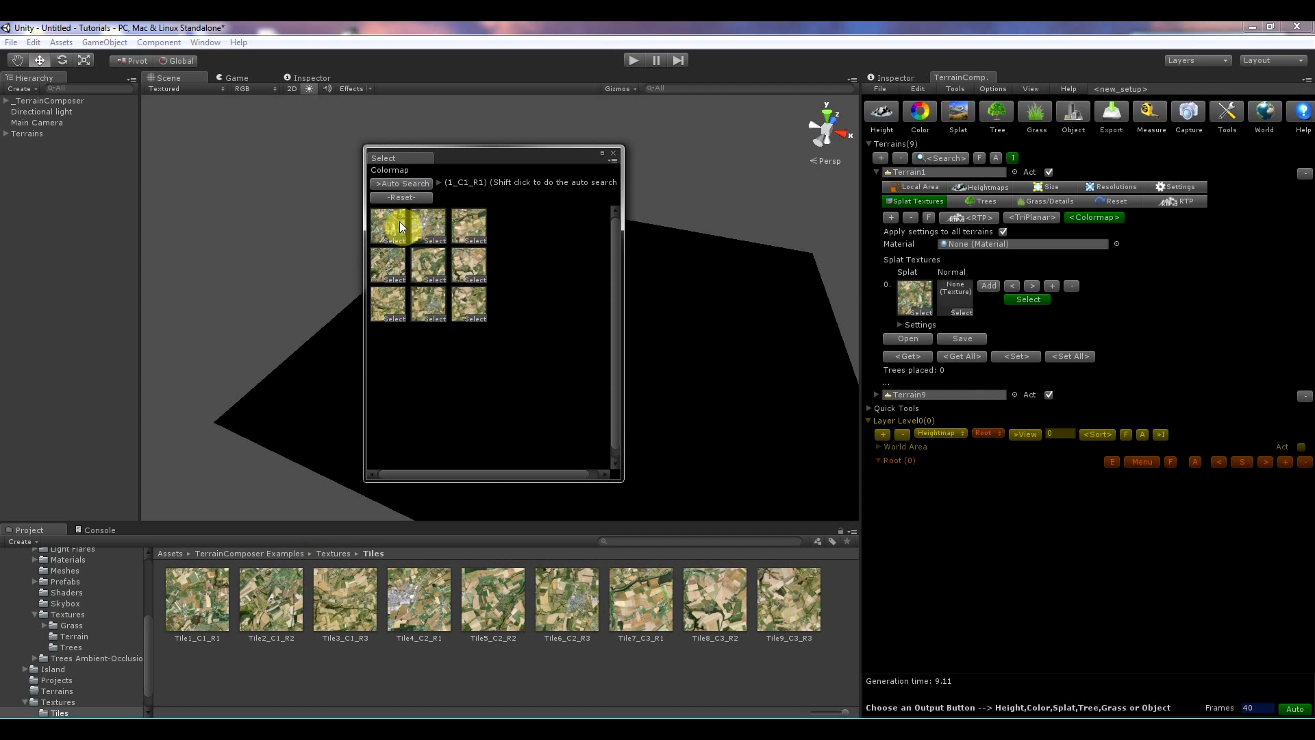
mouse_move(473, 231)
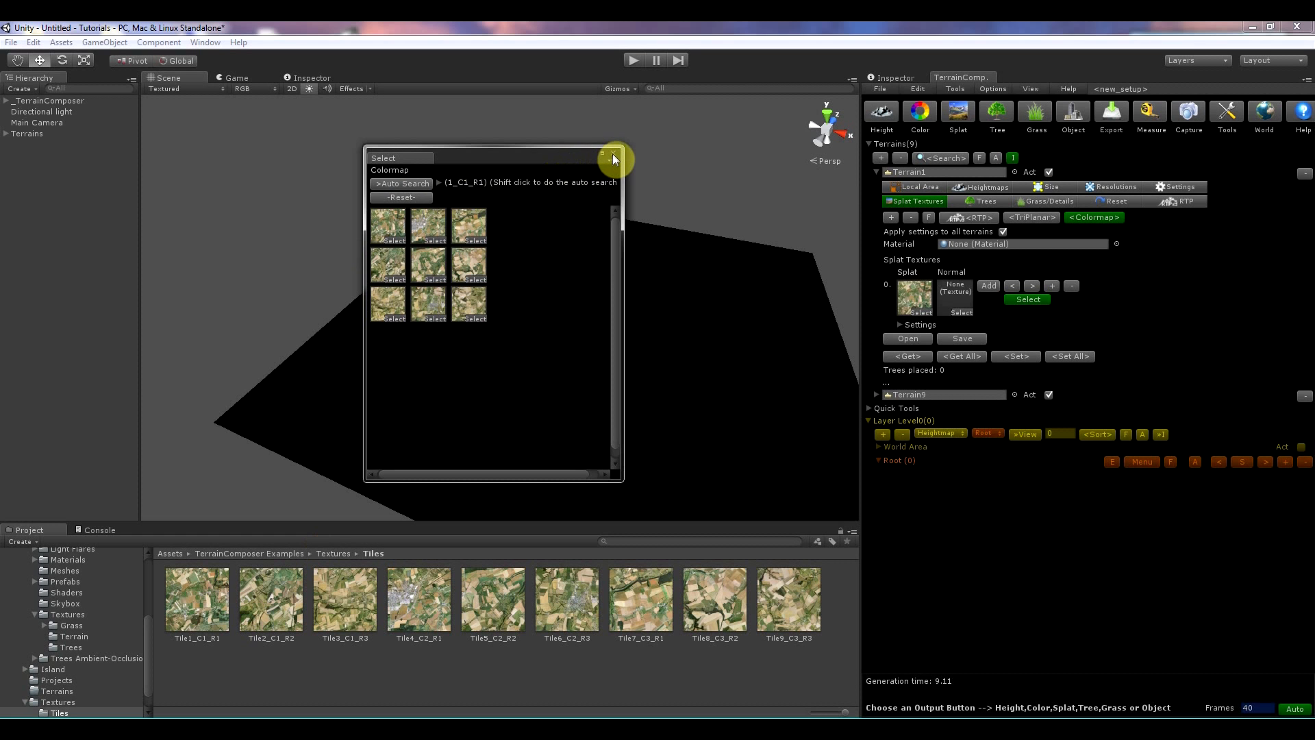
Step: Close the colormap picker and apply the tile textures to all nine terrains
left_click(612, 156)
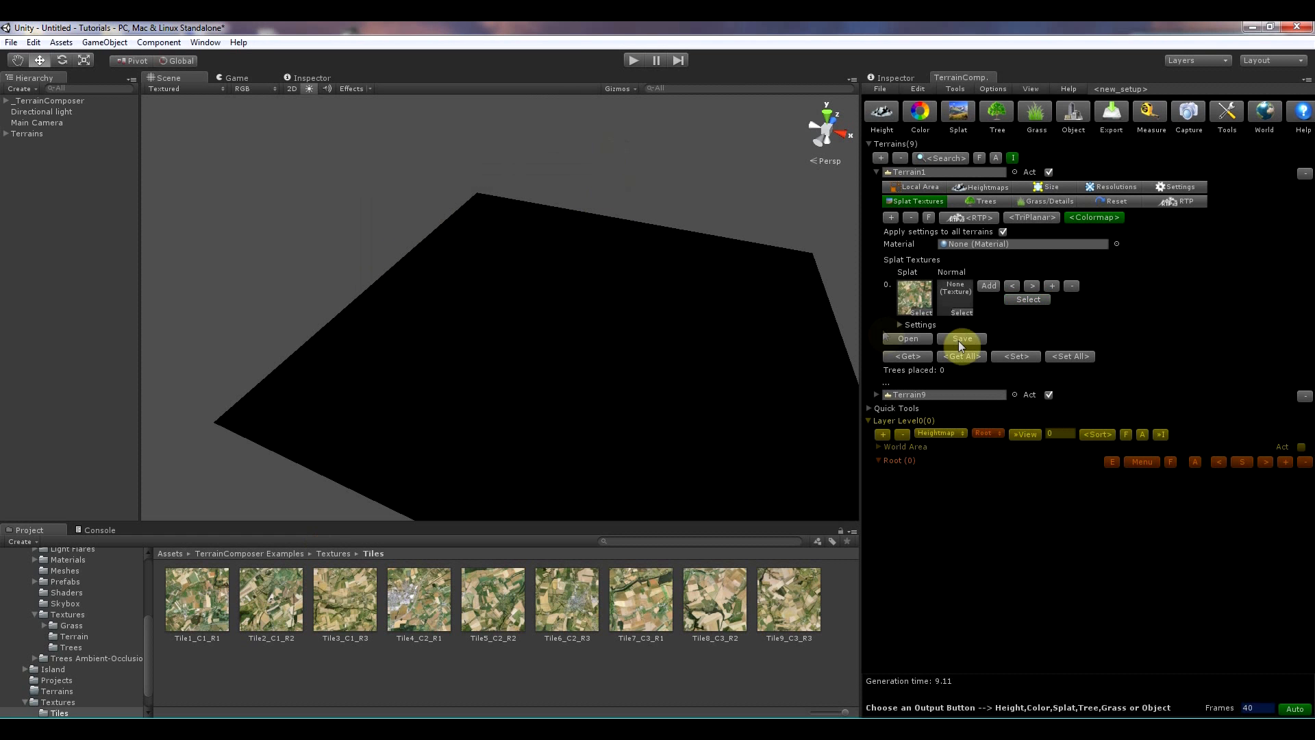
mouse_move(1068, 359)
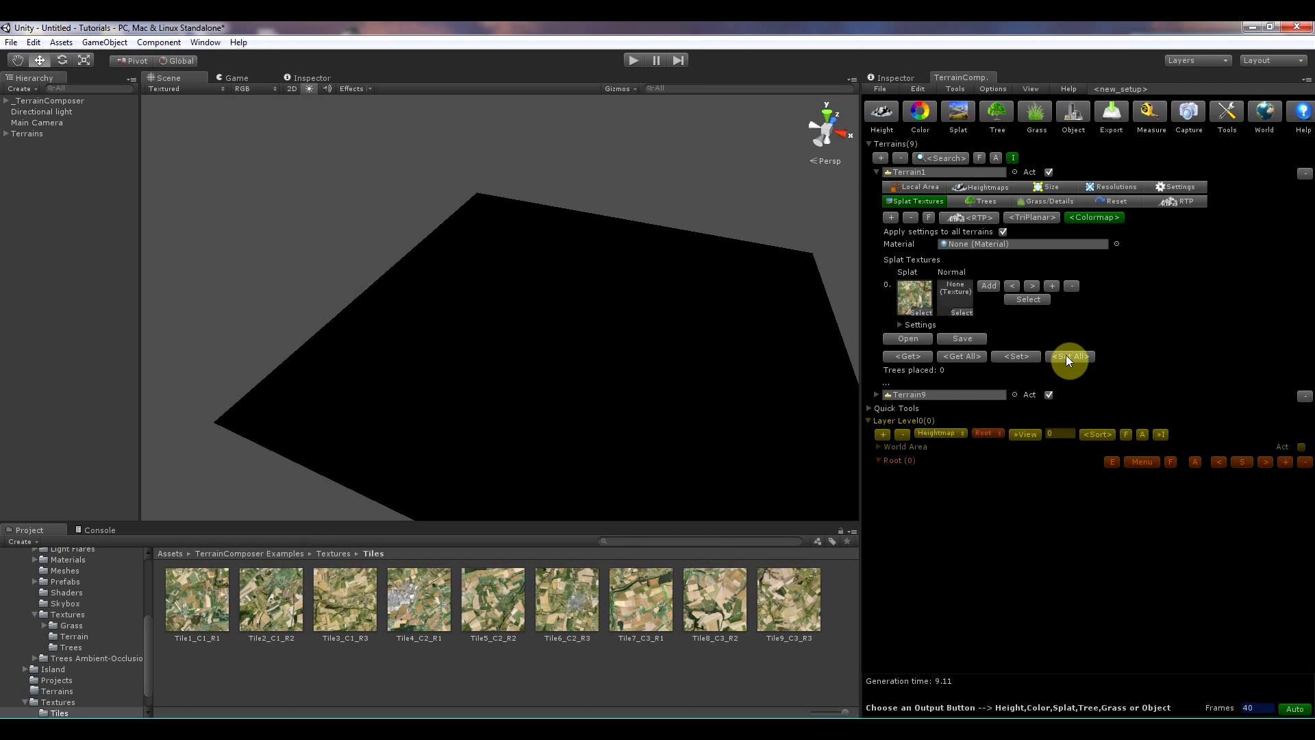
left_click(1069, 356)
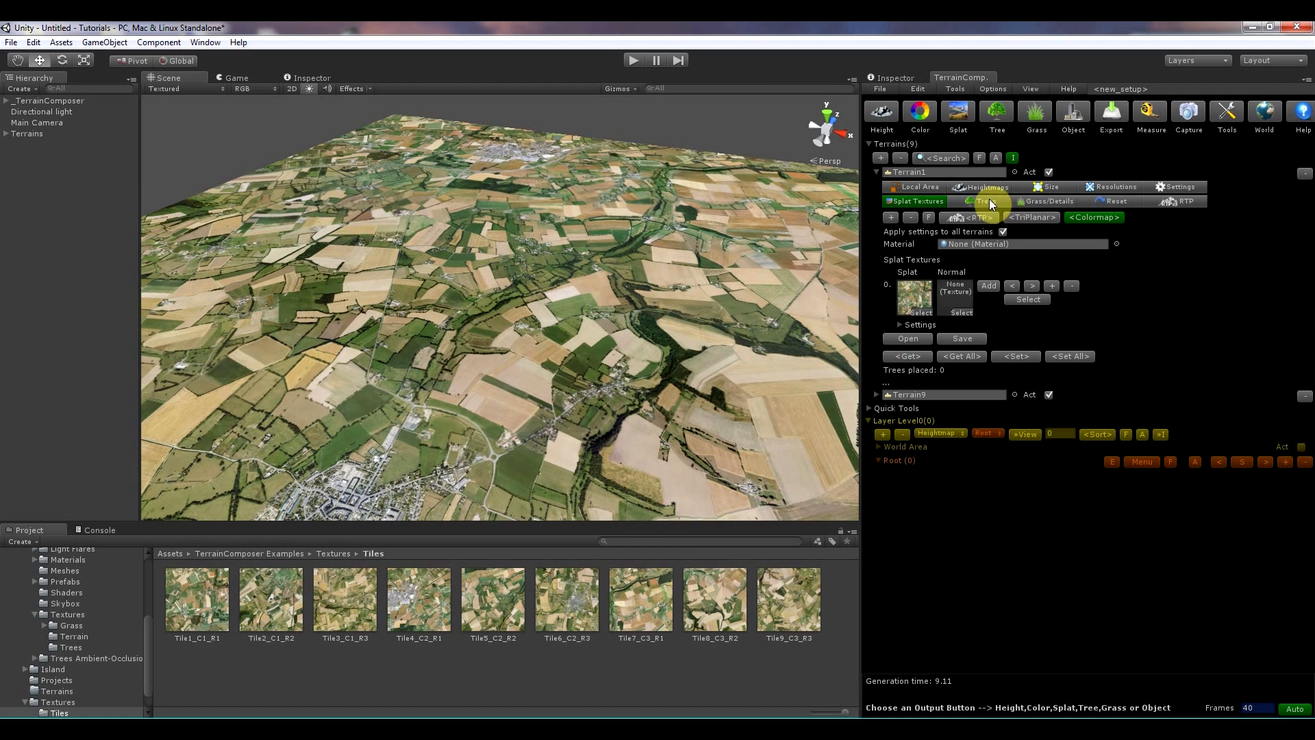
Step: Load the Trees_Example.prefab preset so the terrains list five tree prototypes
left_click(982, 200)
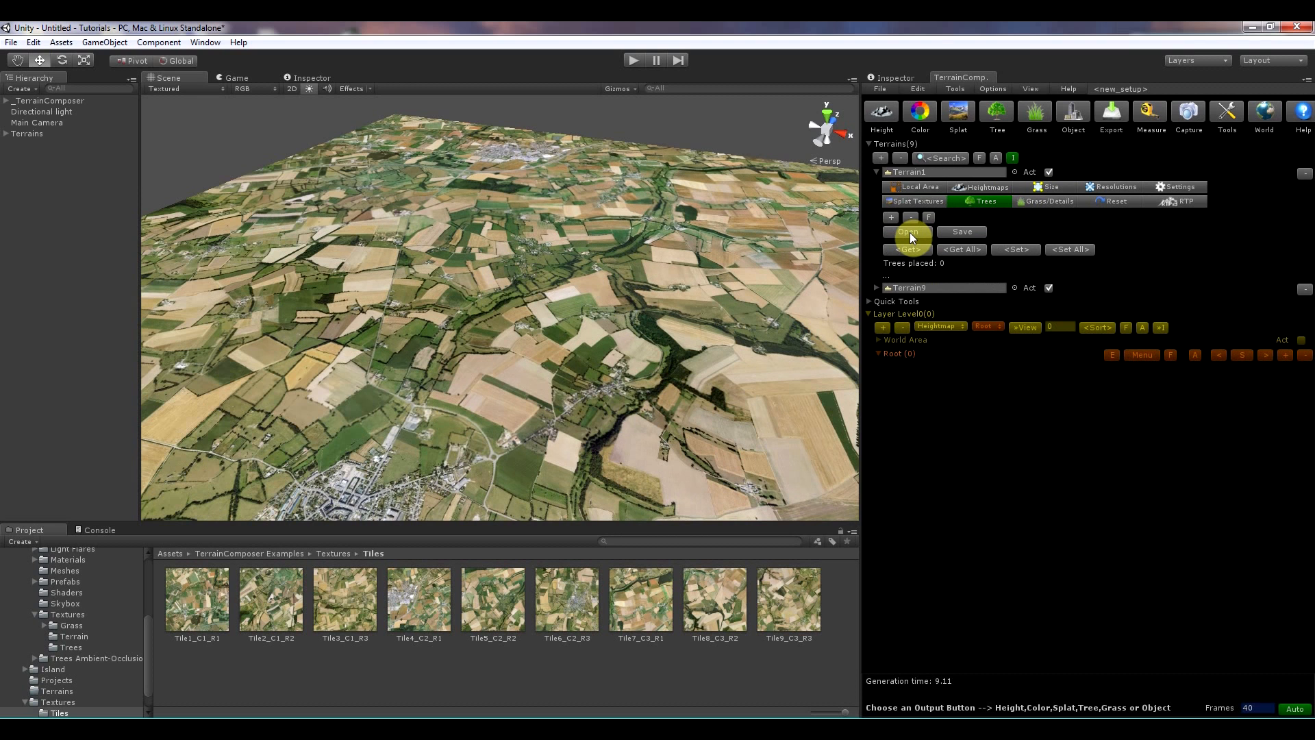
left_click(907, 231)
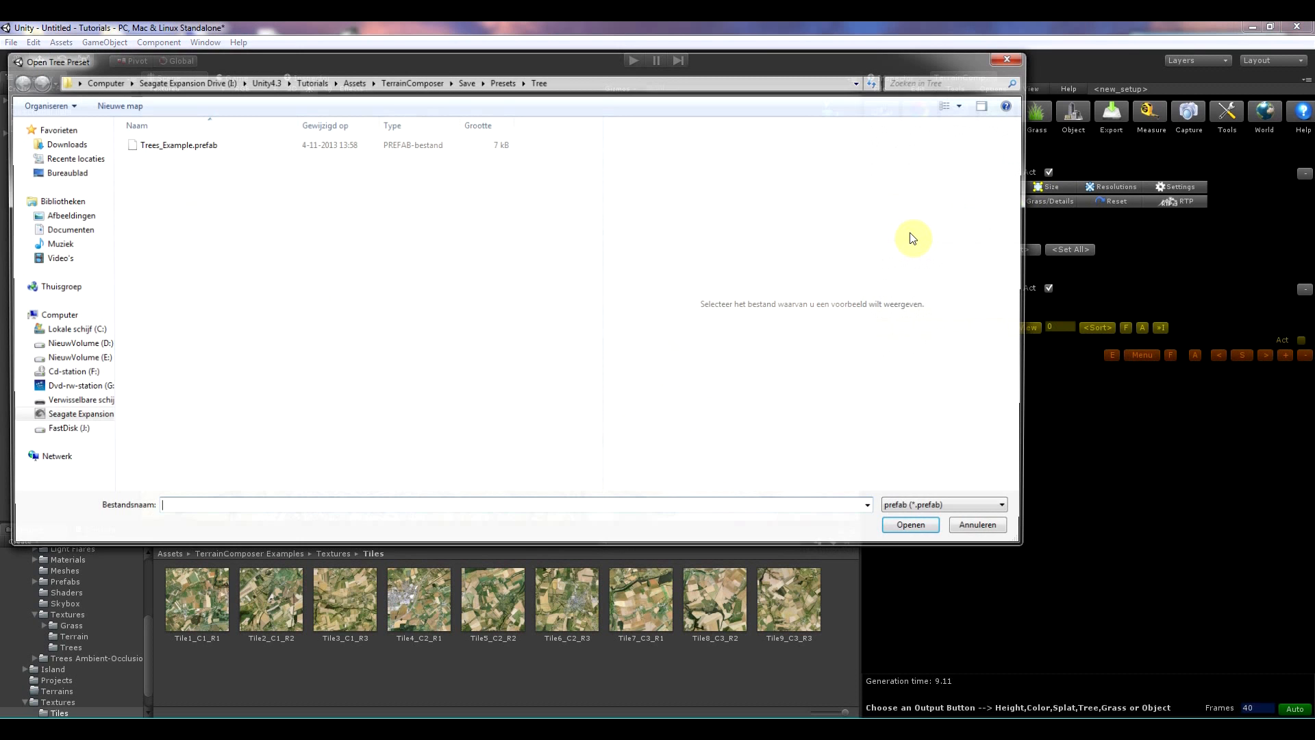
left_click(978, 524)
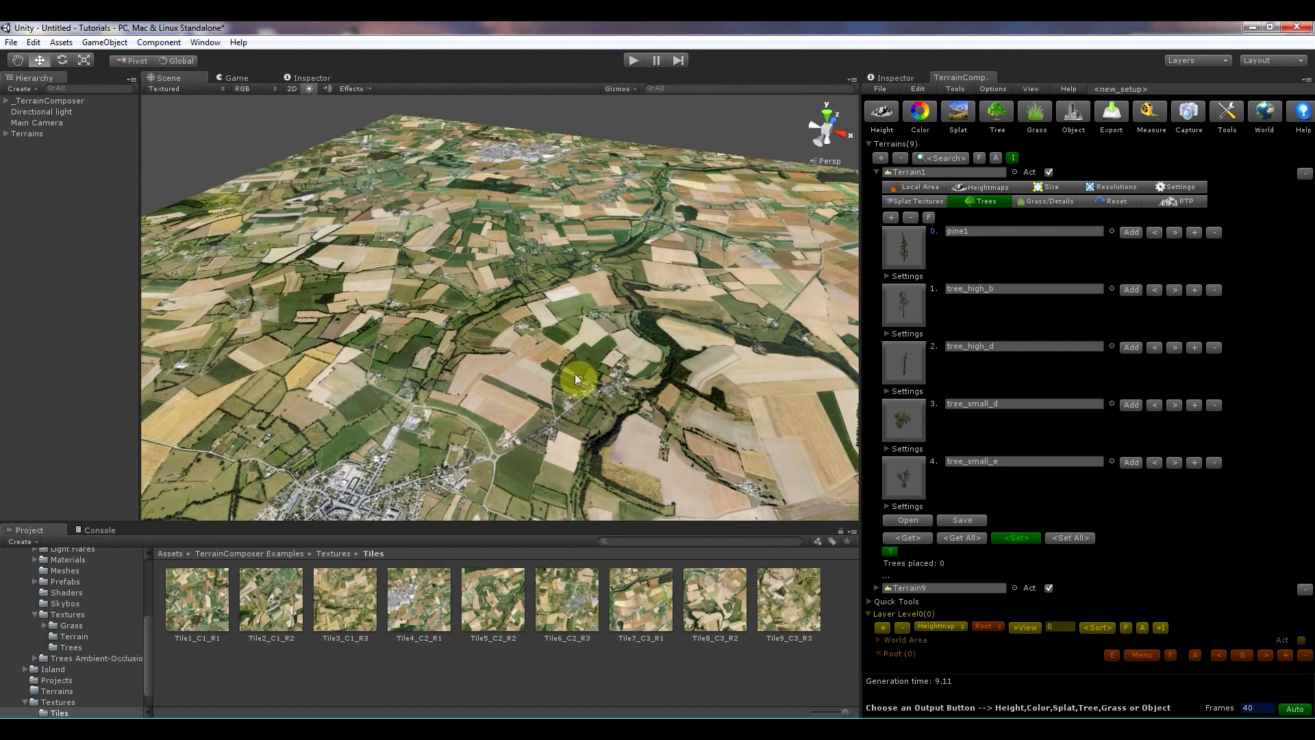
mouse_move(898, 492)
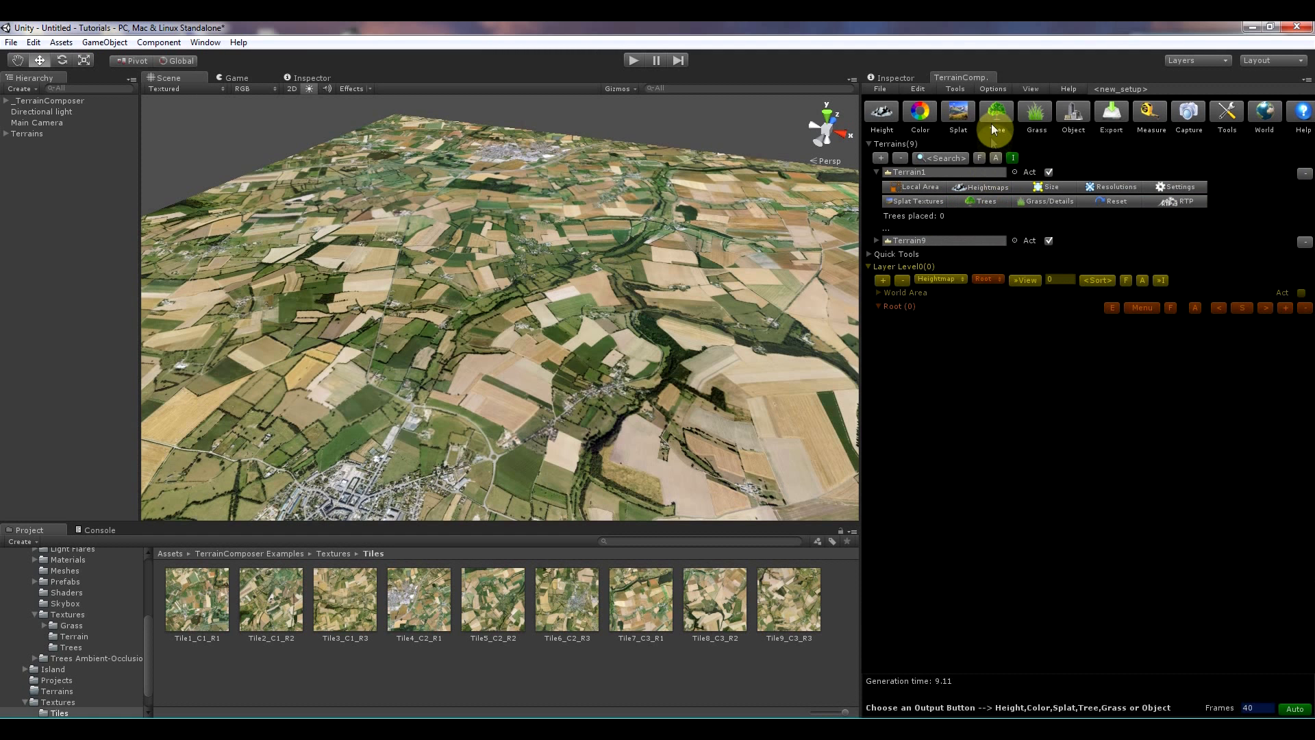
Step: Make Tree the generated output and add a tree layer holding all five trees
left_click(996, 111)
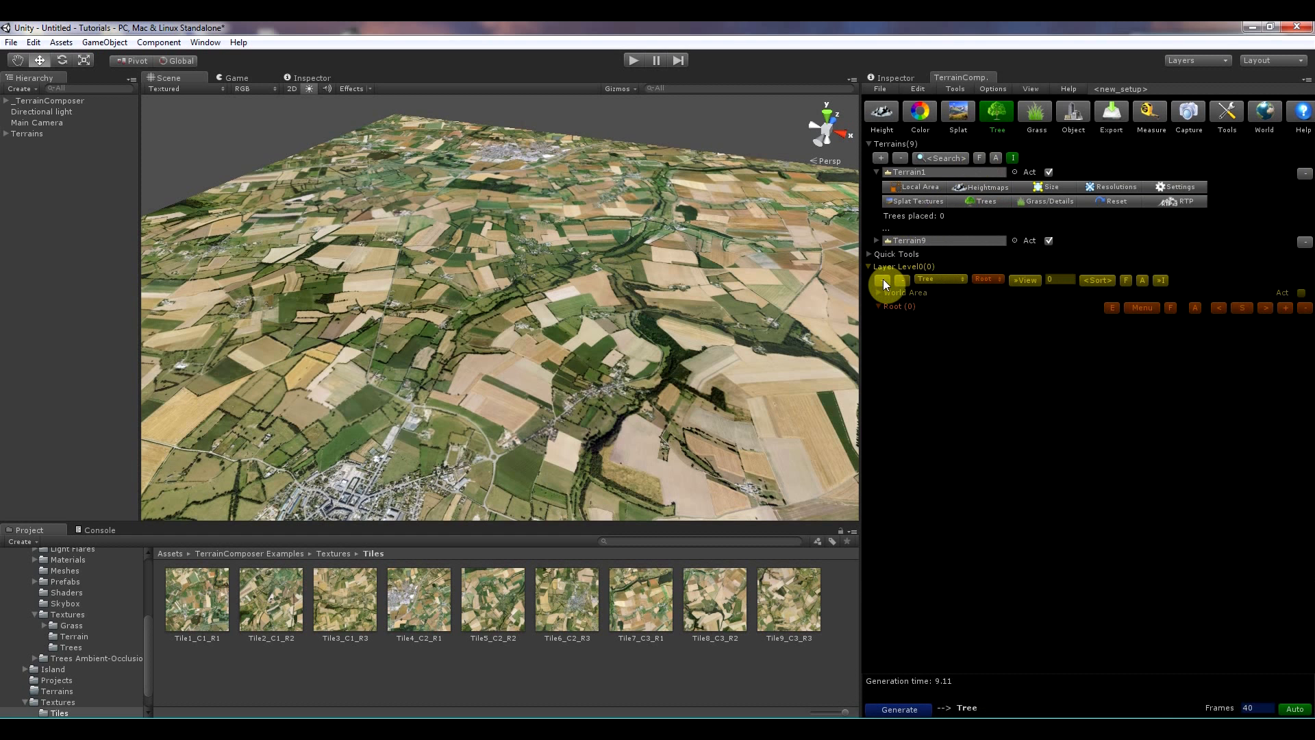
left_click(882, 279)
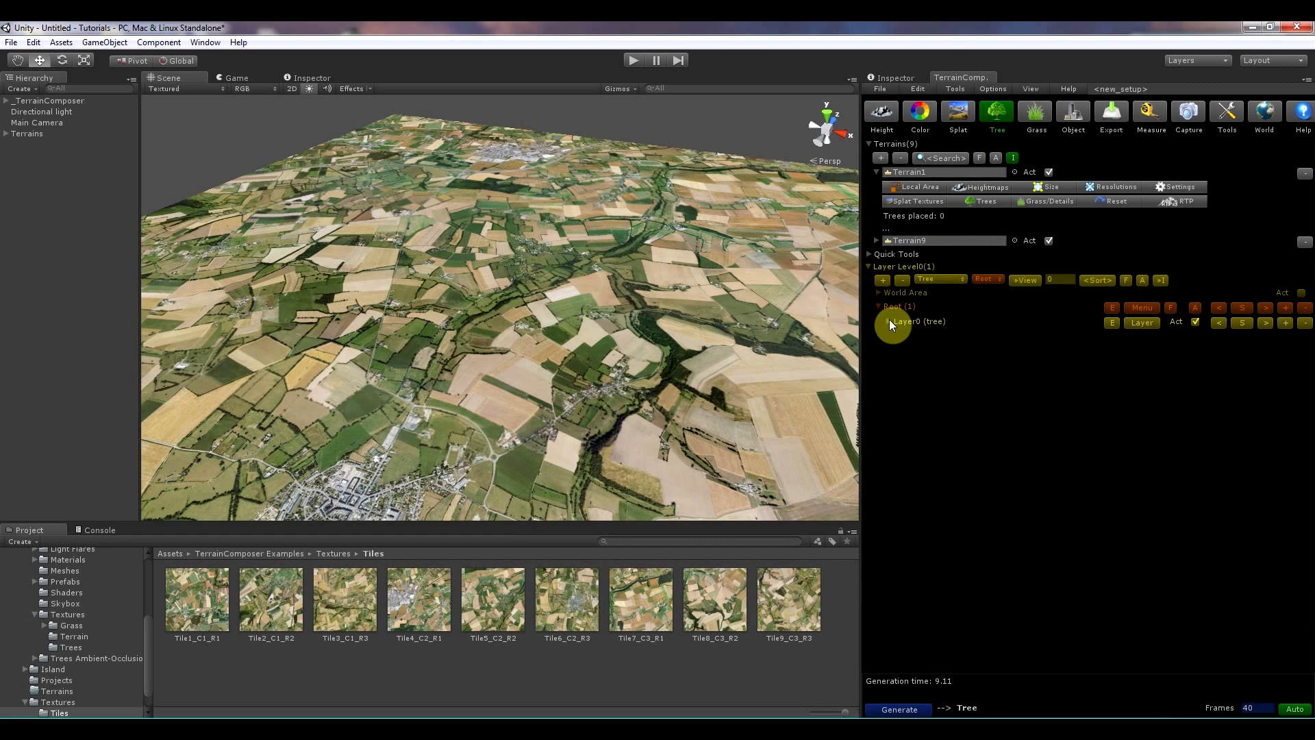
left_click(882, 321)
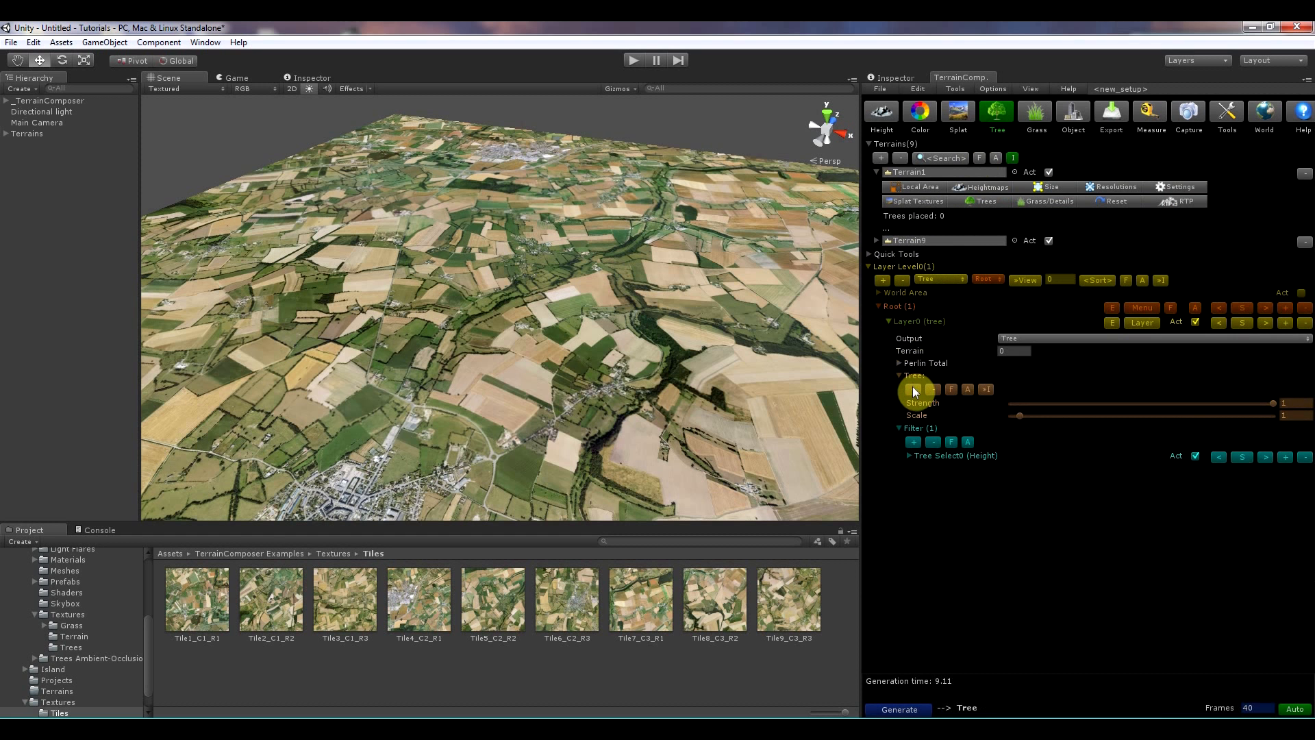
left_click(898, 375)
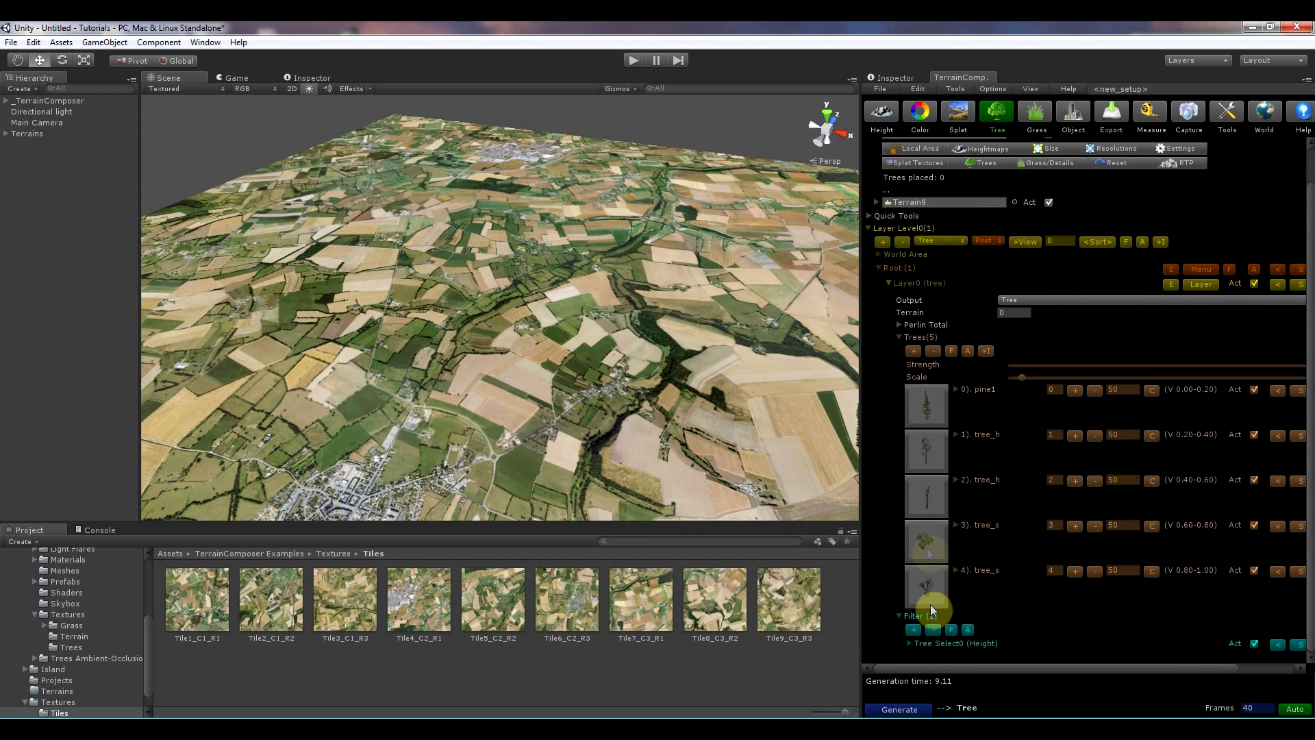
Step: Set the layer's filter input to Random and add a tree density mask to it
left_click(909, 644)
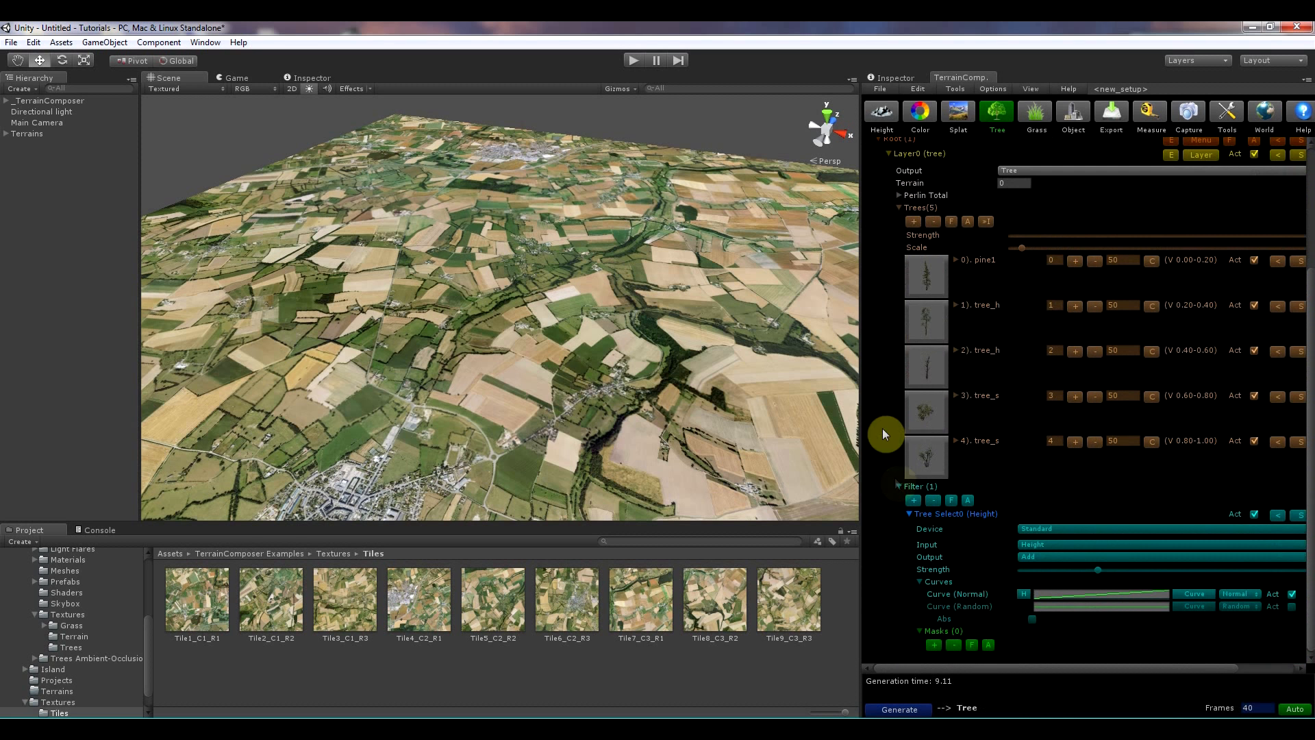
mouse_move(950, 282)
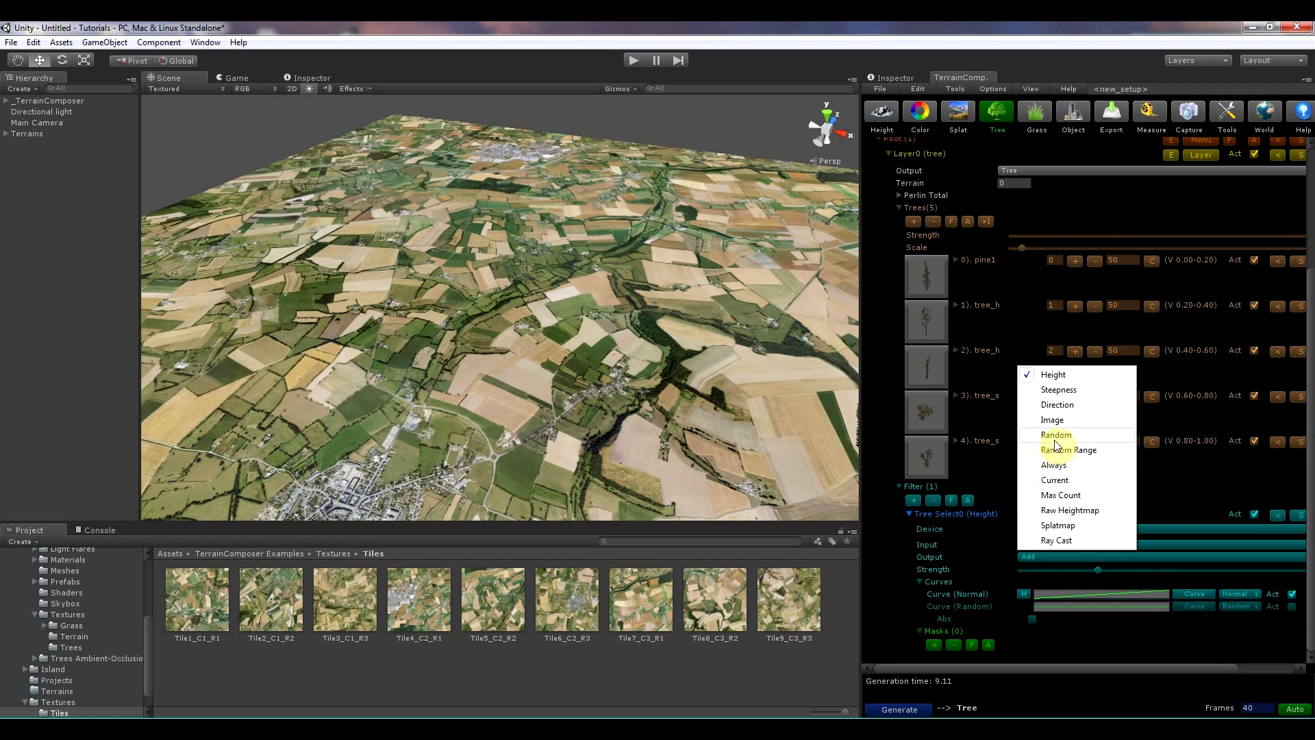
left_click(1056, 434)
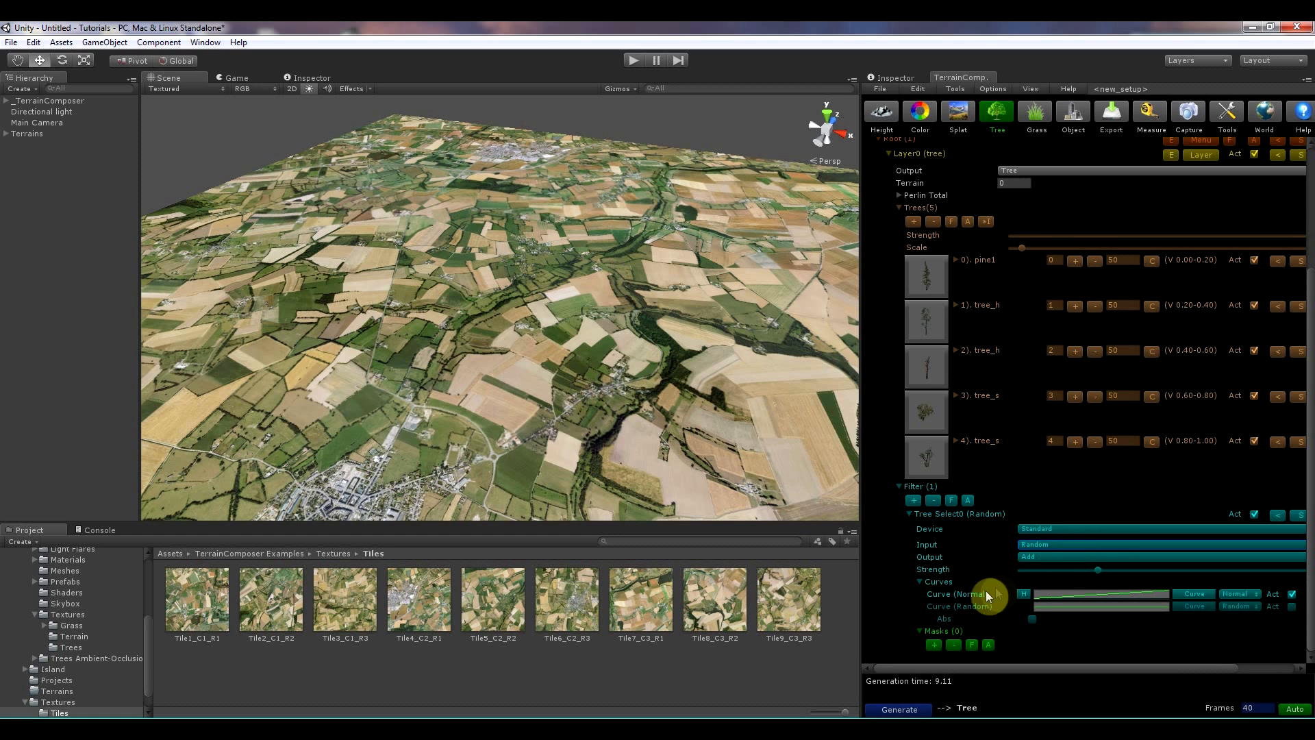
mouse_move(526, 389)
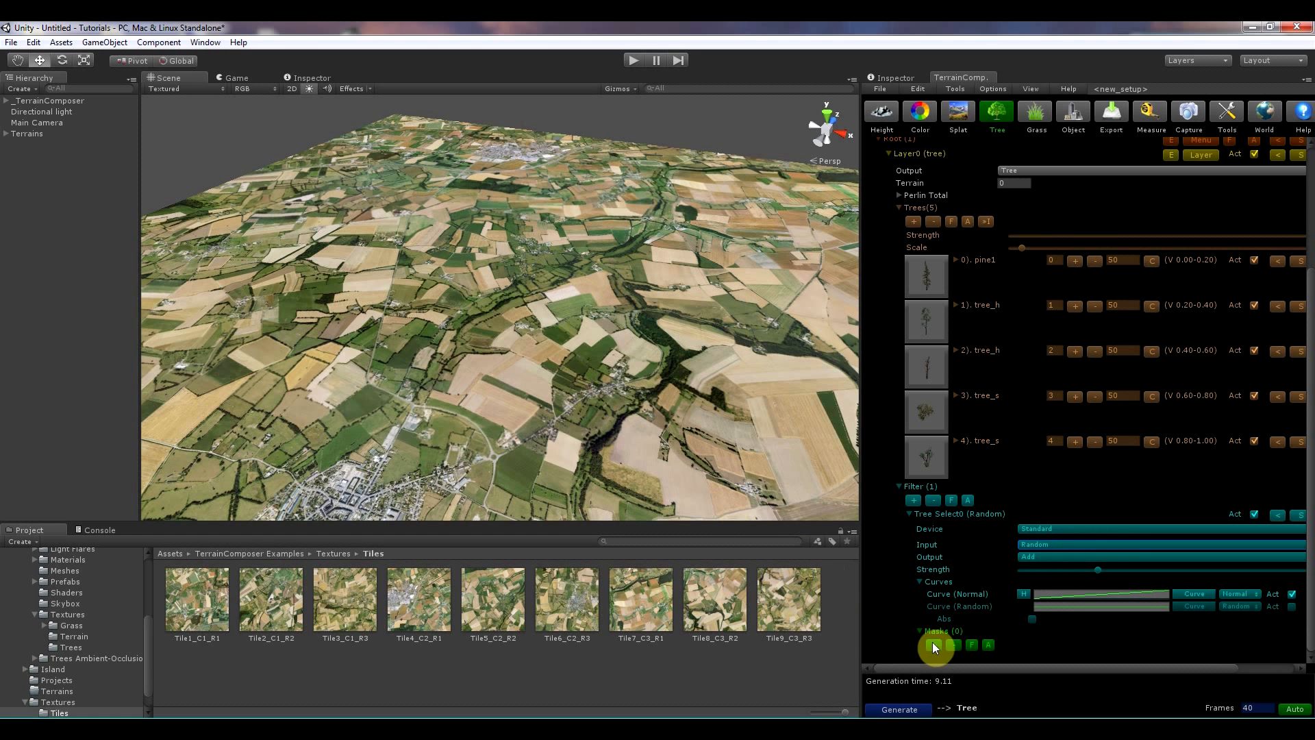
left_click(931, 643)
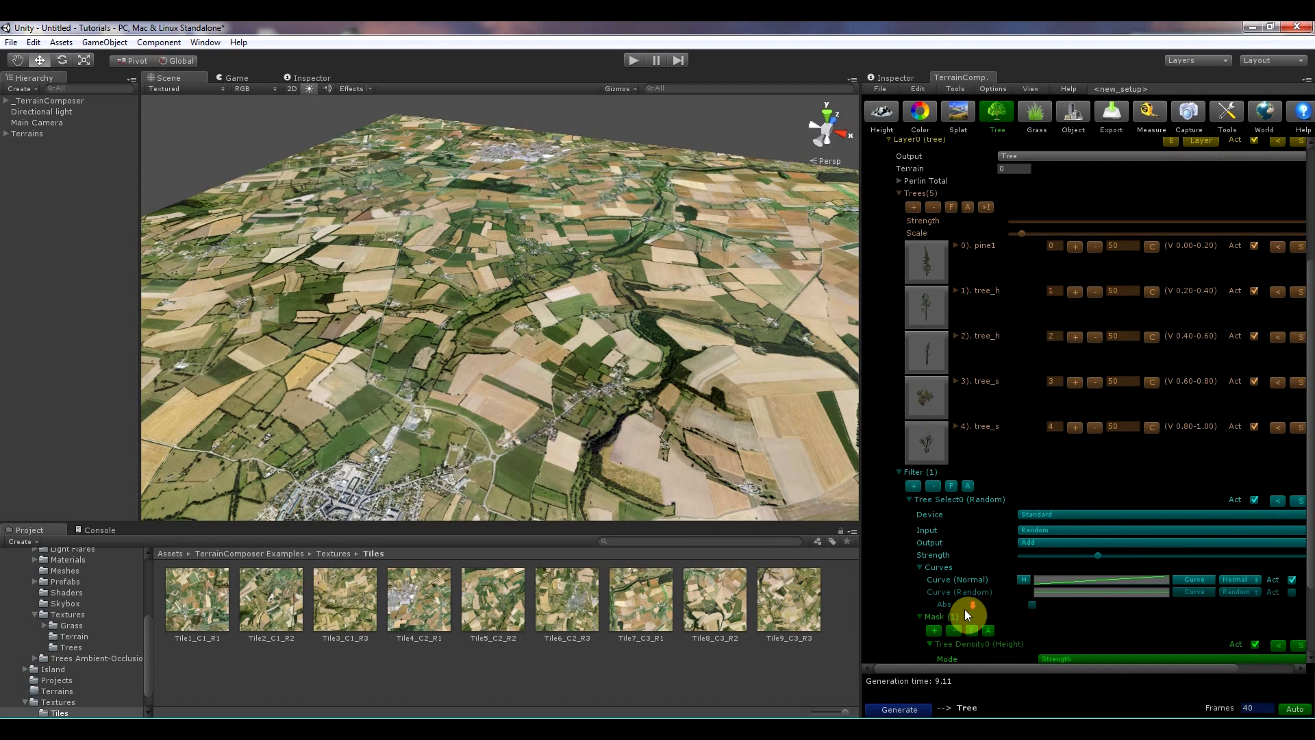
scroll("down", 3)
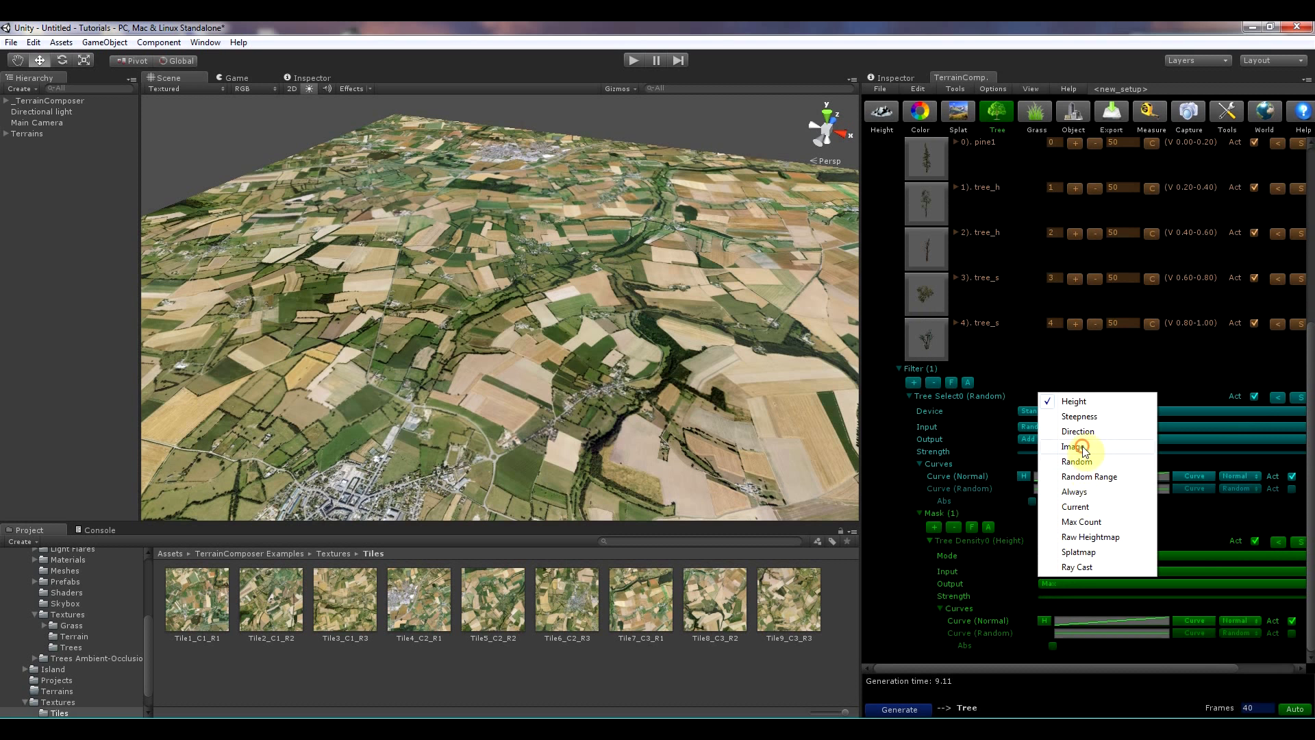
Step: Make the density mask image-based, reading the matching Tile1_C1_R1 image per terrain
left_click(1070, 447)
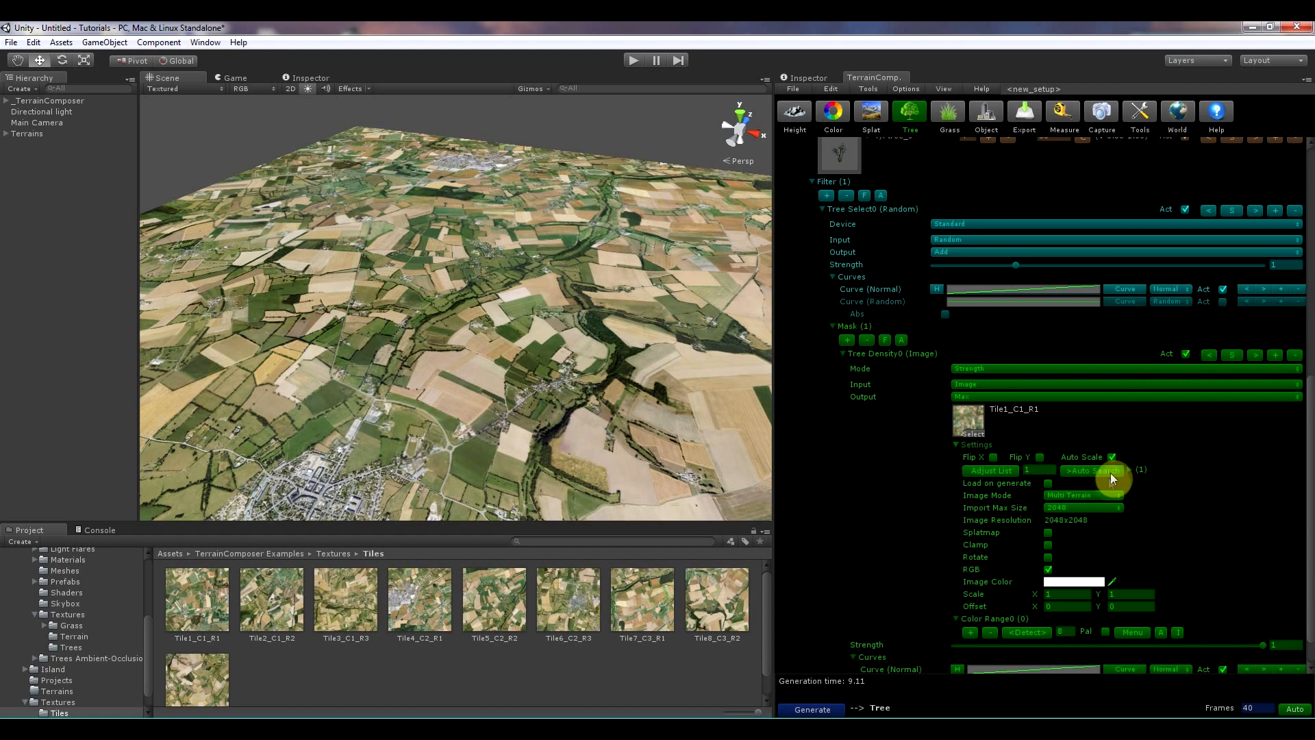
left_click(1092, 470)
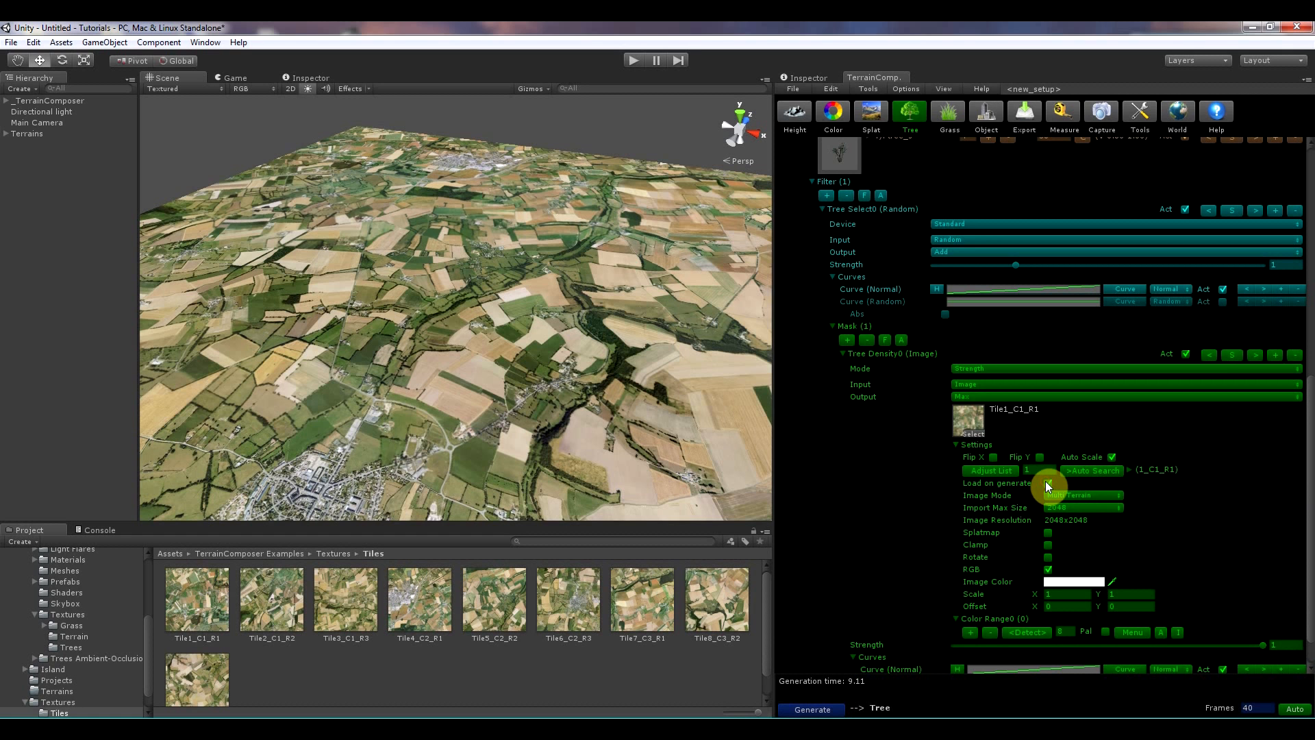
mouse_move(972, 424)
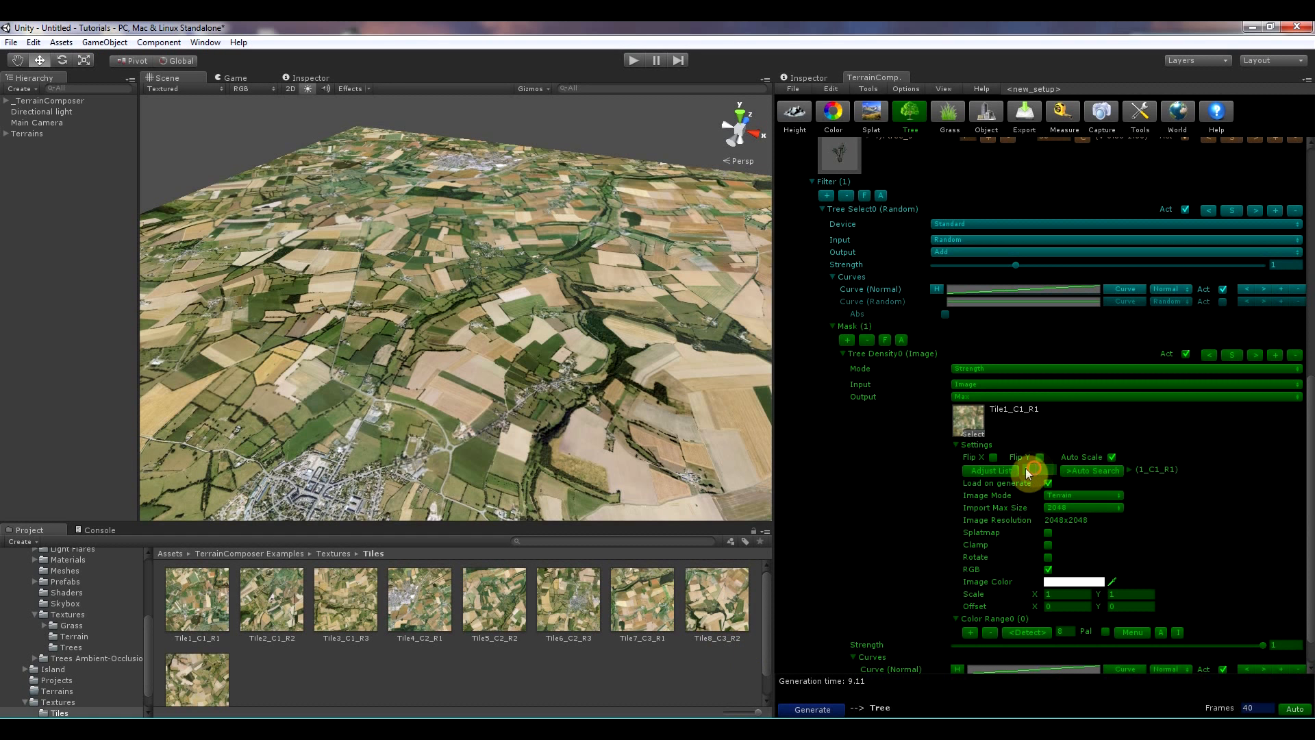
left_click(989, 472)
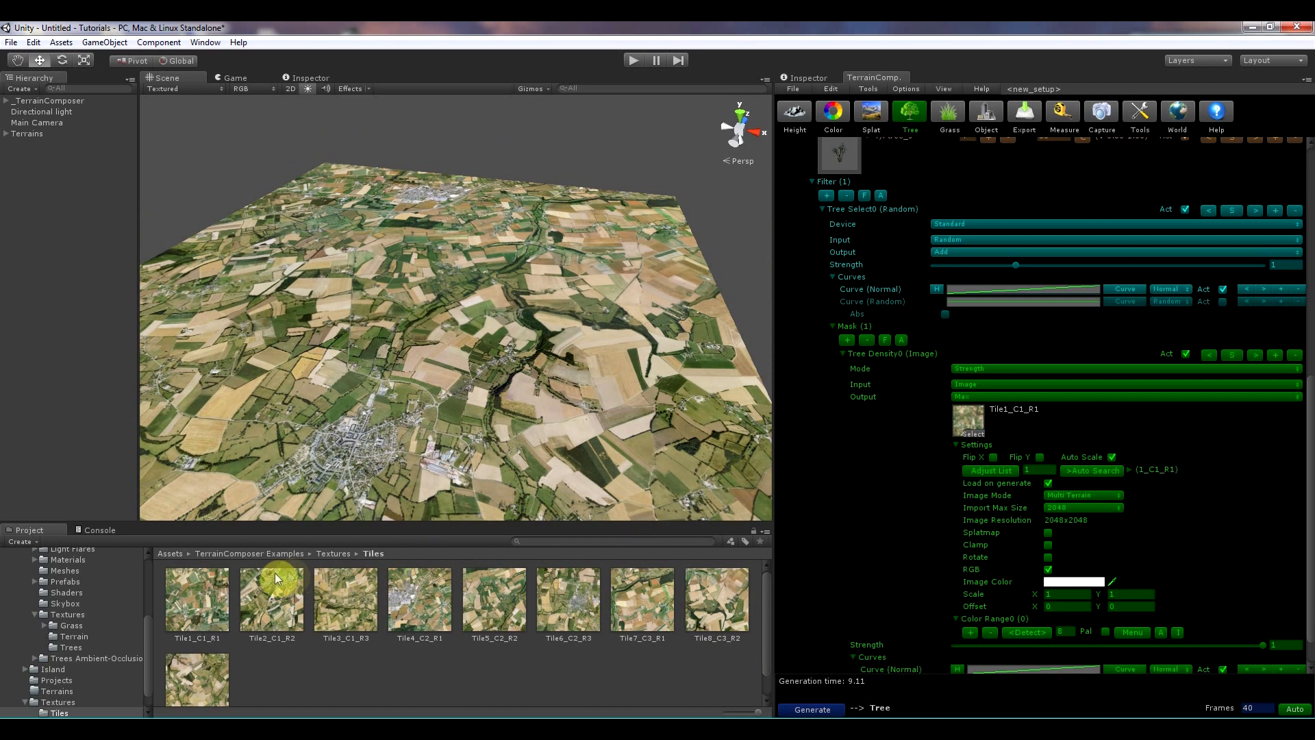
mouse_move(1074, 497)
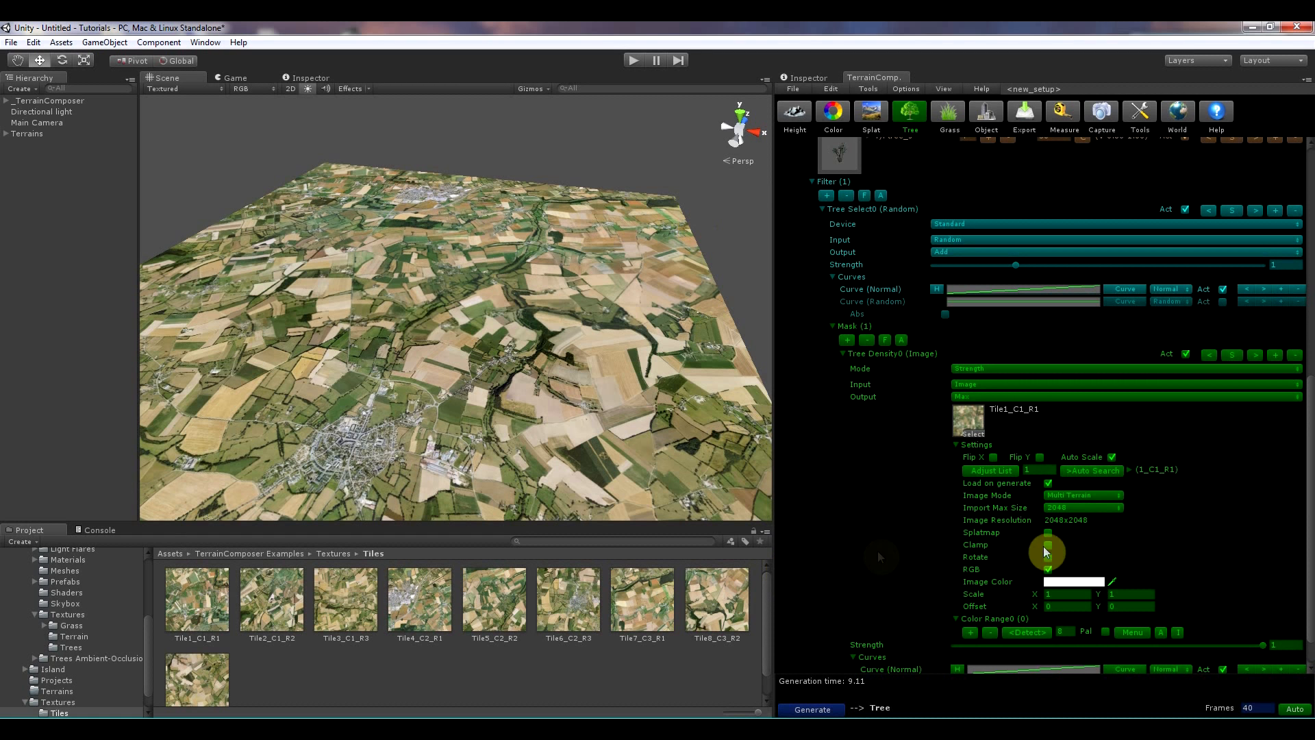
Step: Set the mask's Image Mode to Terrain and add one colour range entry
left_click(1082, 496)
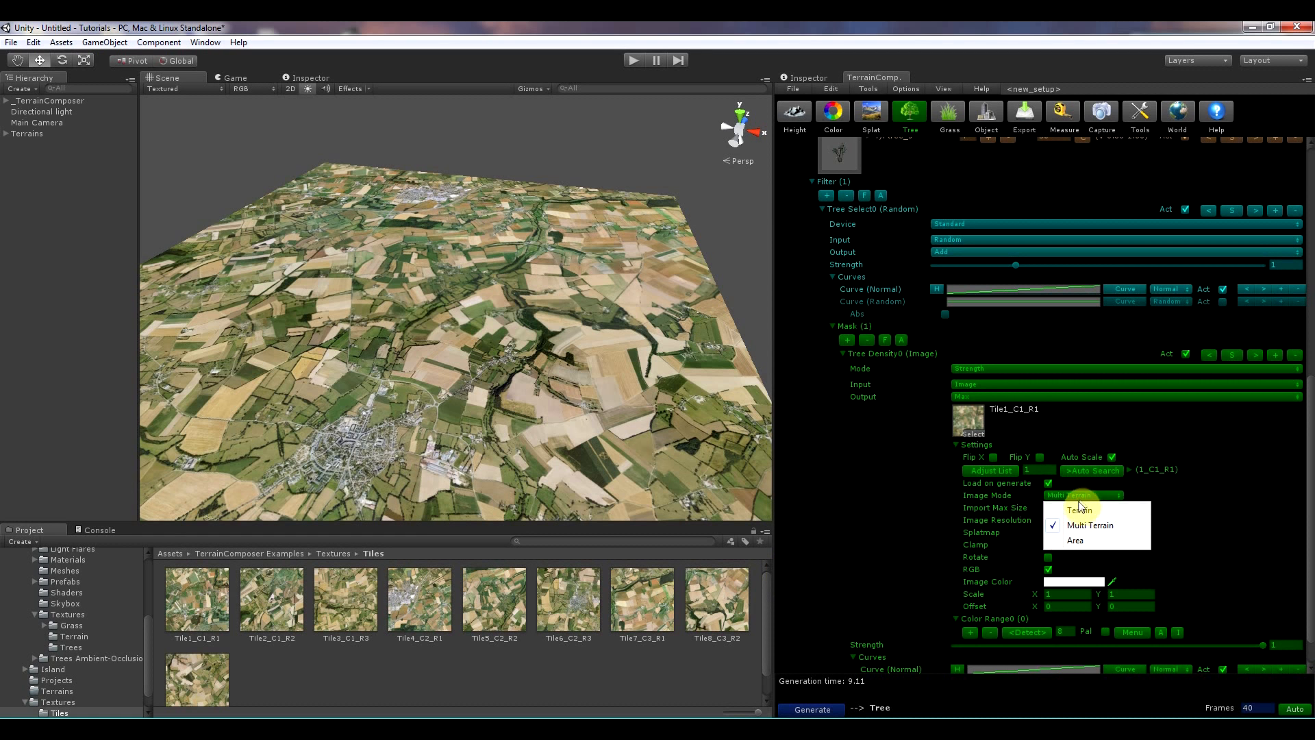
left_click(1071, 509)
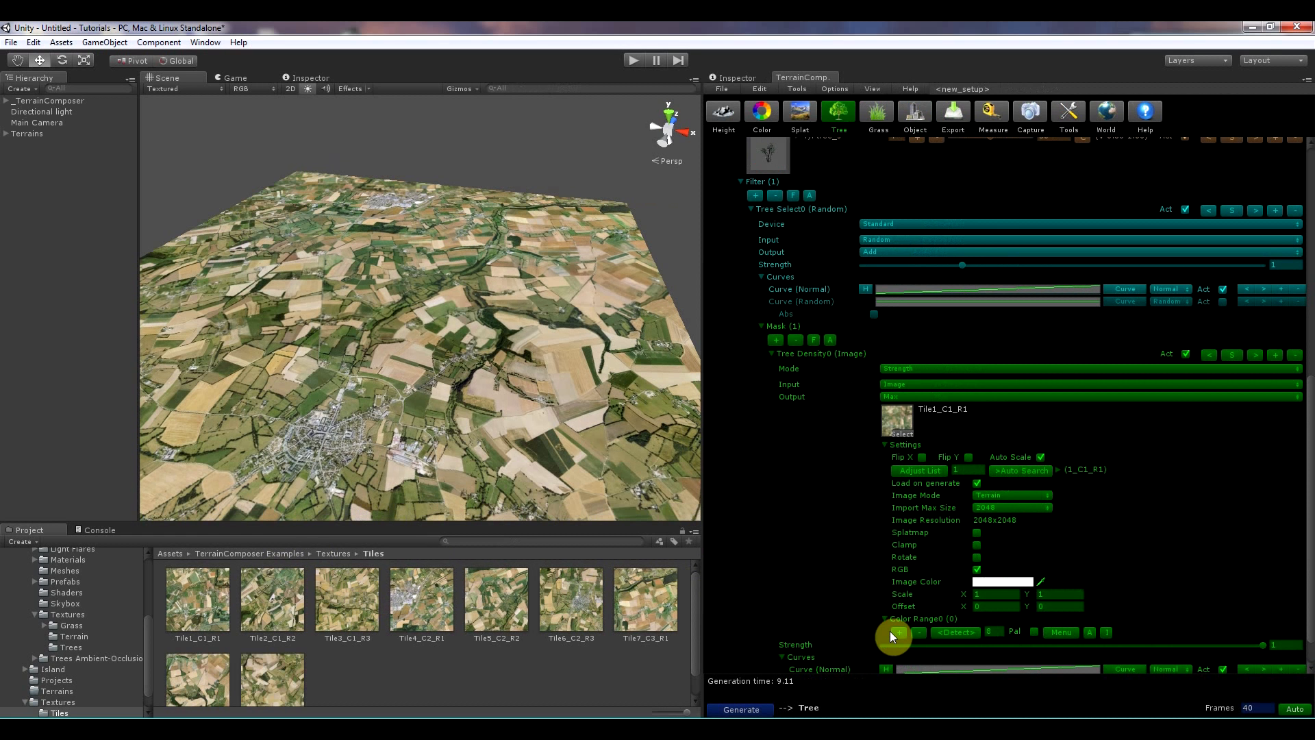
left_click(899, 633)
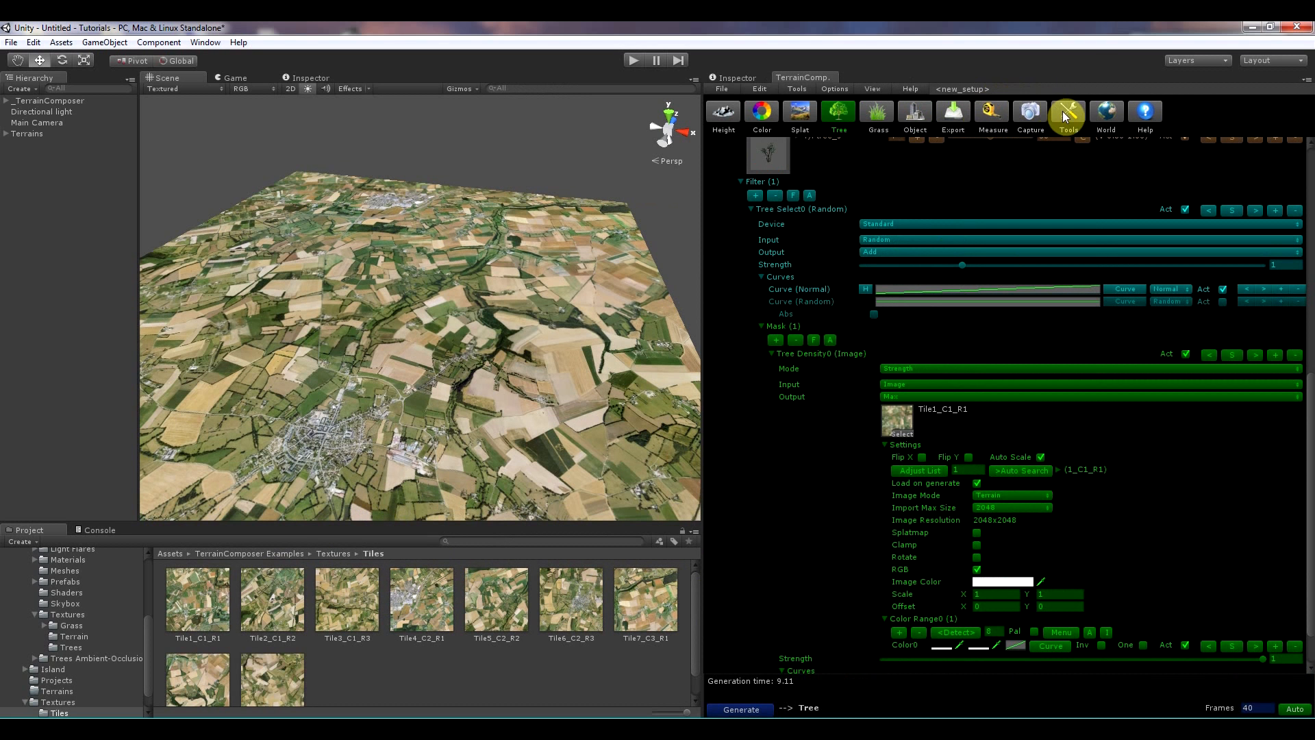
Step: Load a satellite tile into the Image Filter Tool and compare original with filtered
left_click(1067, 111)
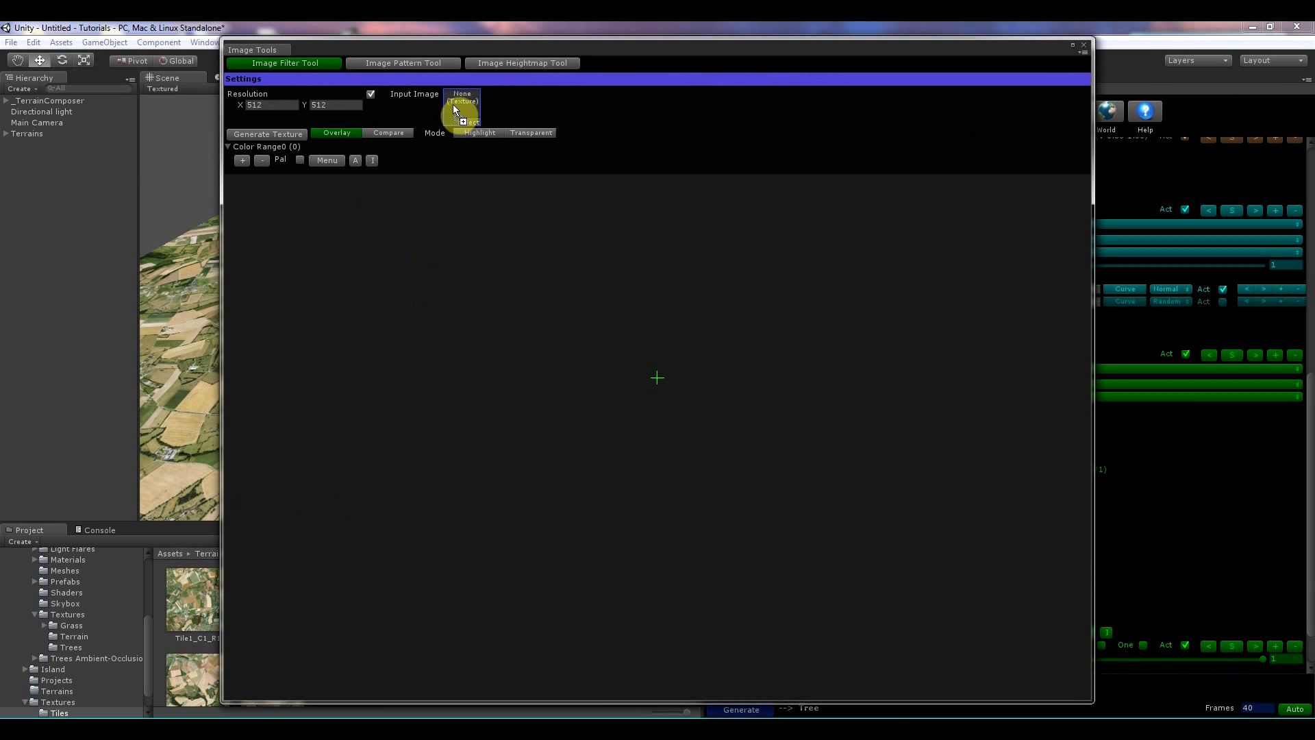
left_click(462, 96)
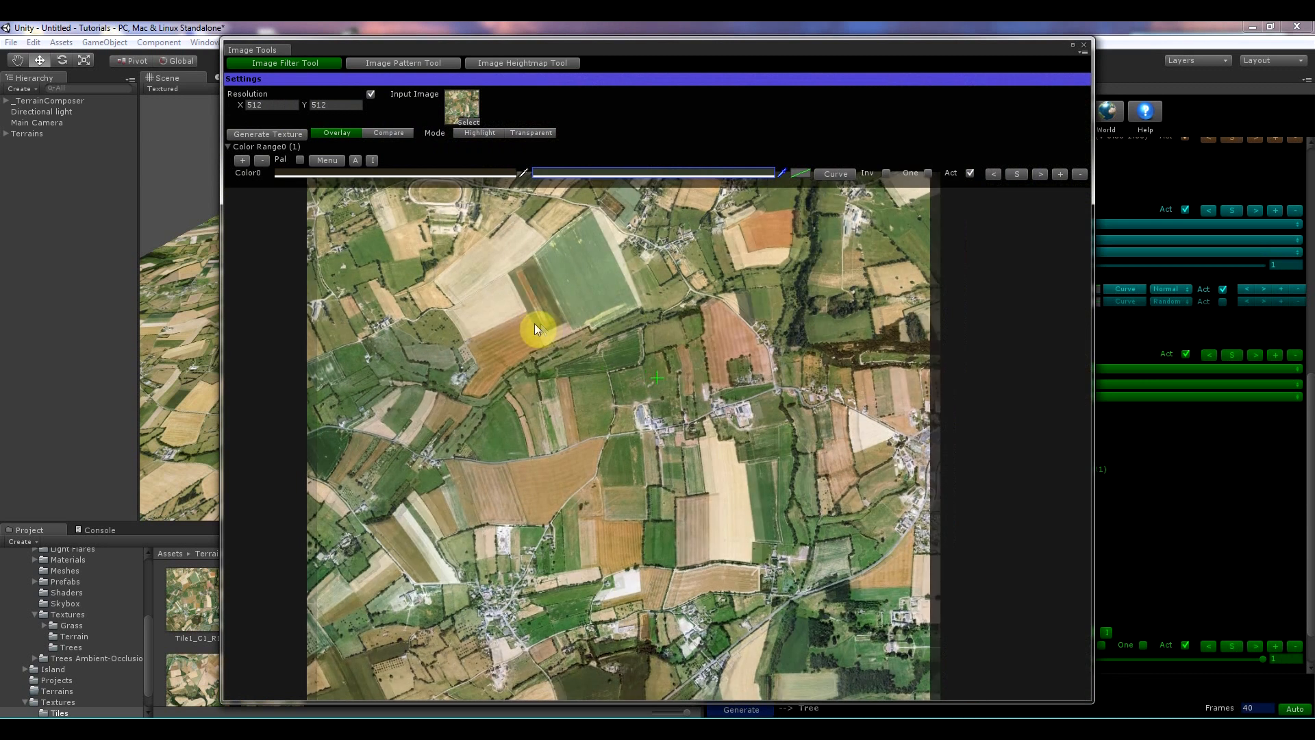
left_click(387, 133)
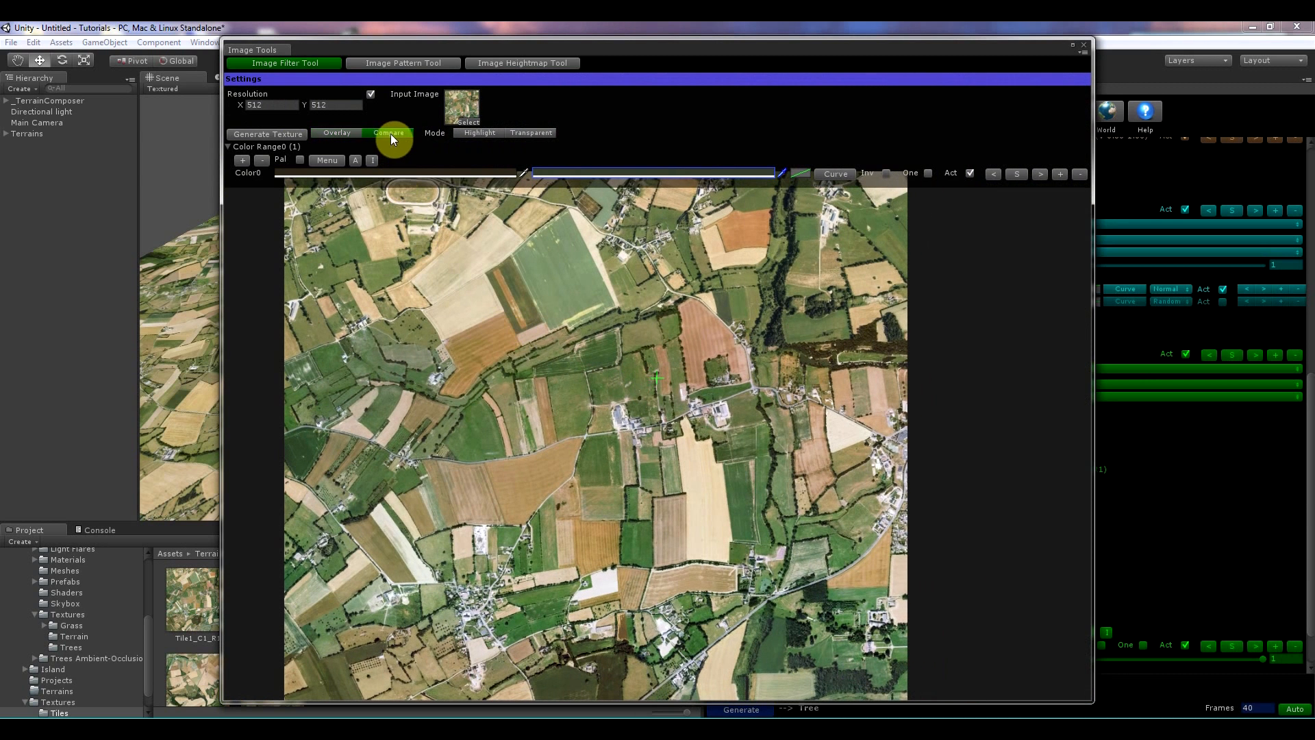
mouse_move(923, 413)
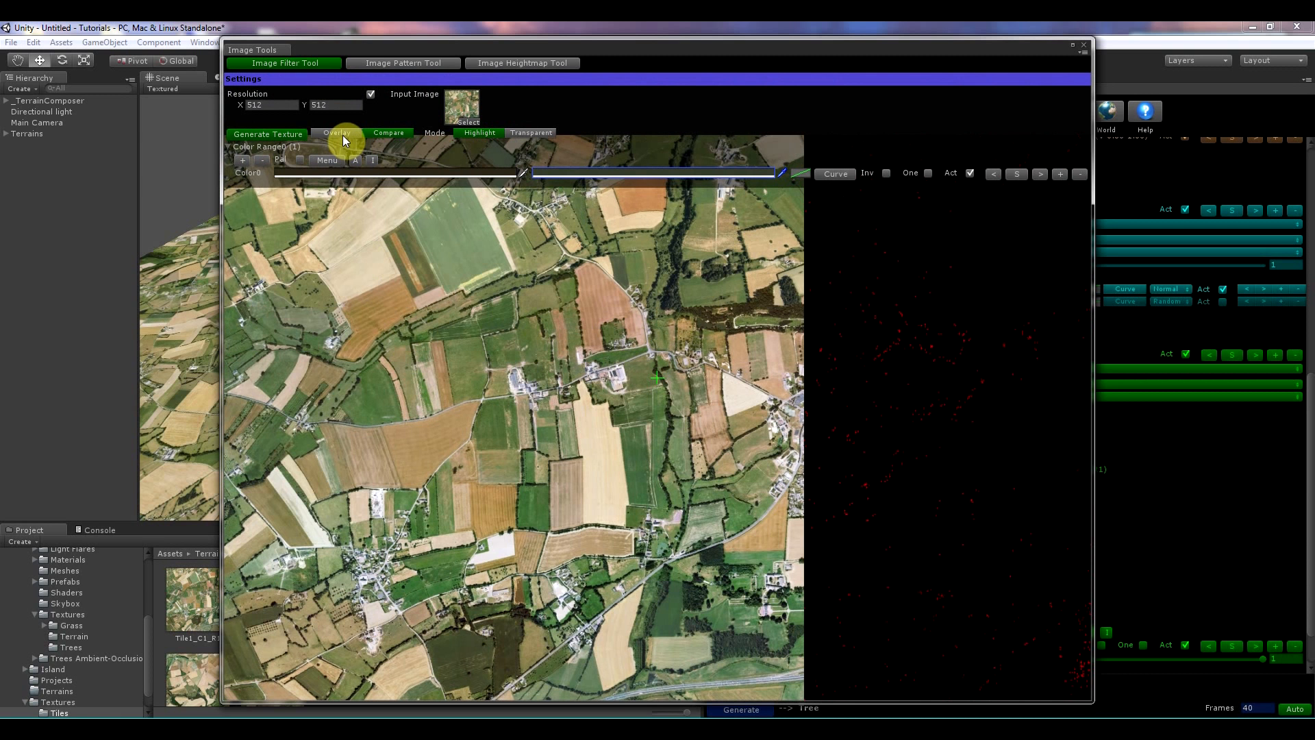
Step: Enable Highlight in Transparent mode so matched hedgerow pixels show red over the satellite tile
left_click(532, 133)
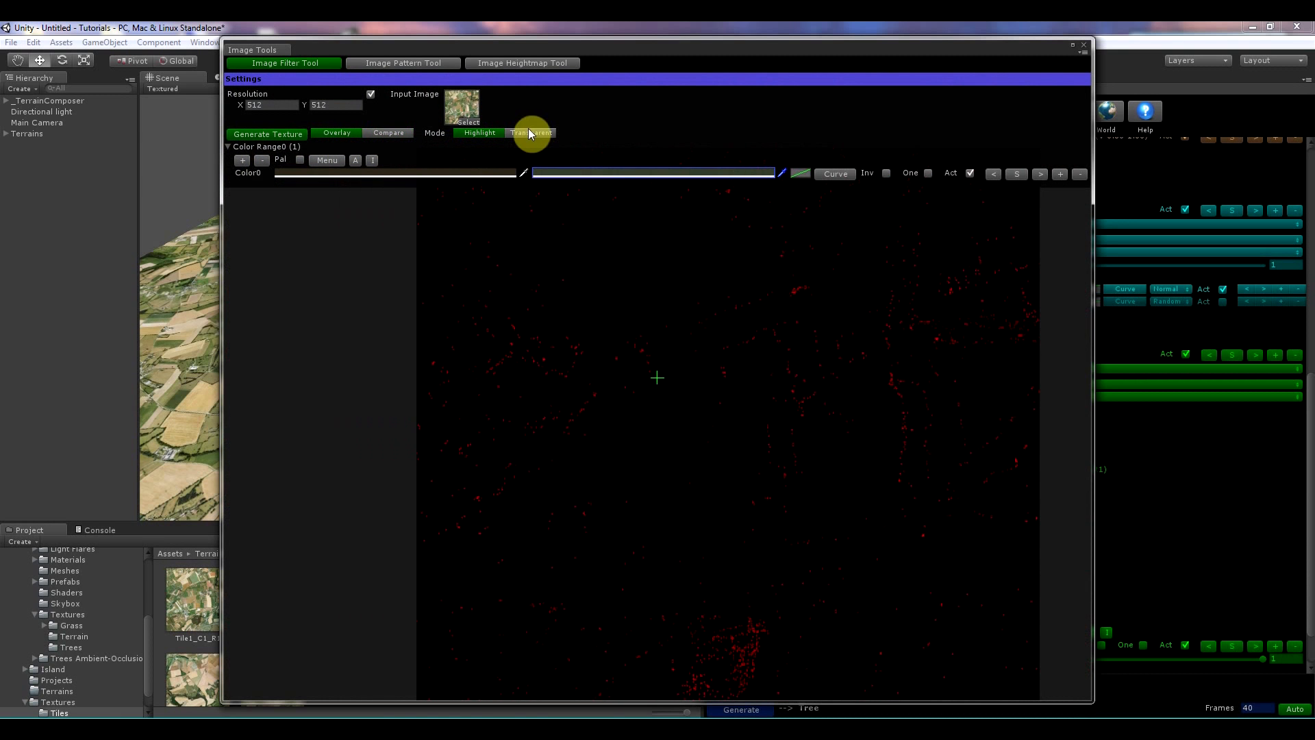
left_click(531, 133)
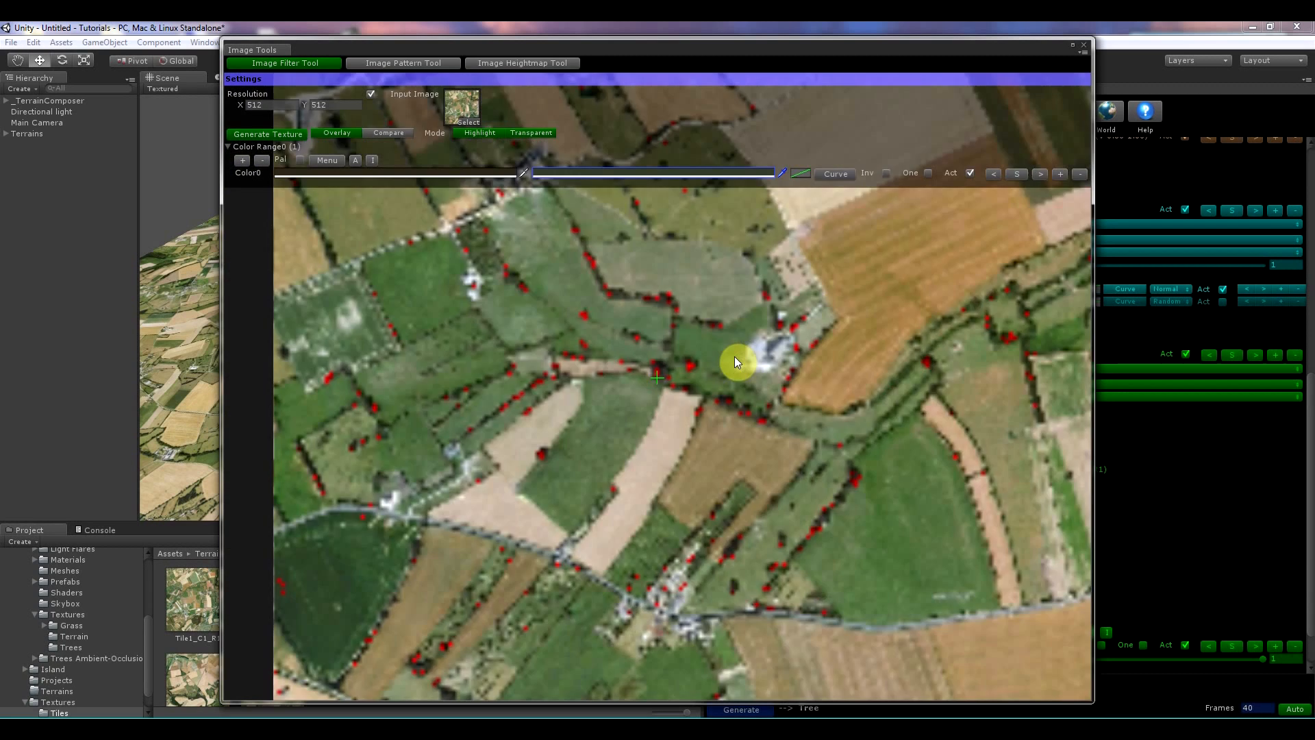
left_click(836, 174)
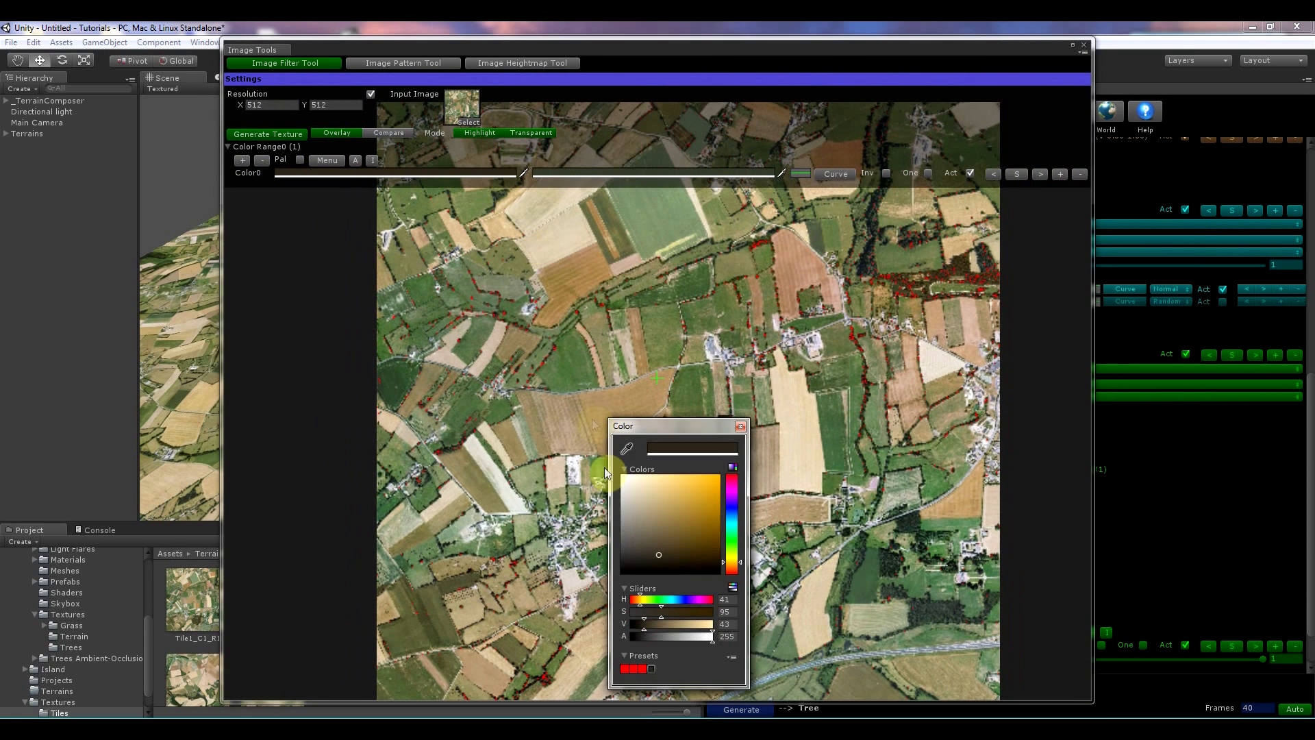
Step: Shift Color0 toward a greener tree shade so far more hedgerows are highlighted
left_click(649, 565)
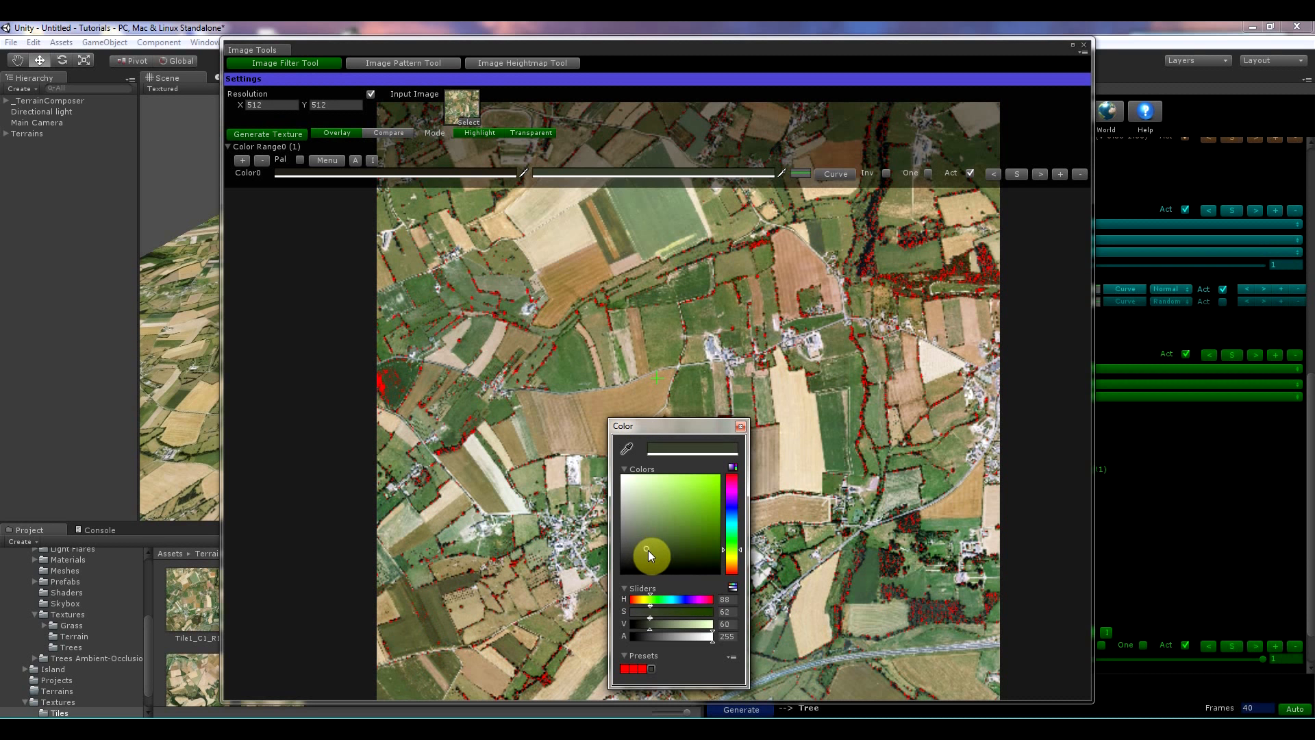
left_click(741, 425)
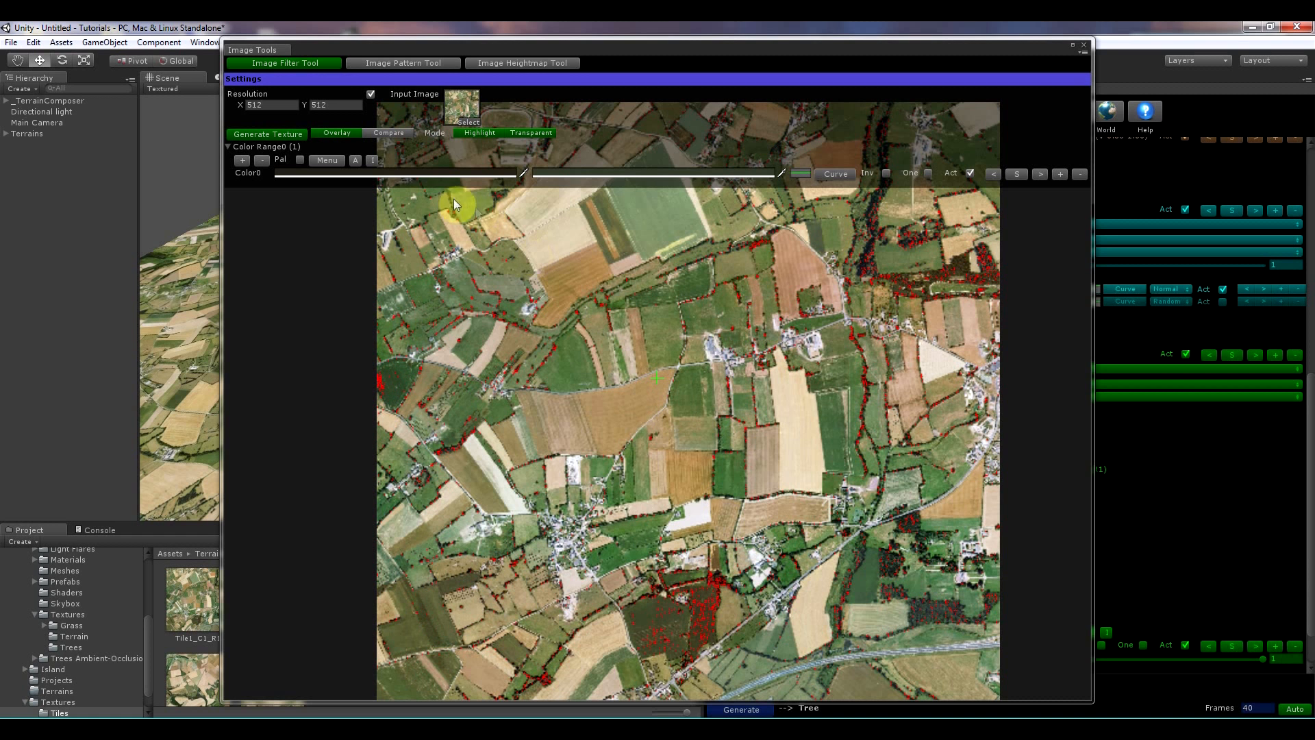
mouse_move(874, 191)
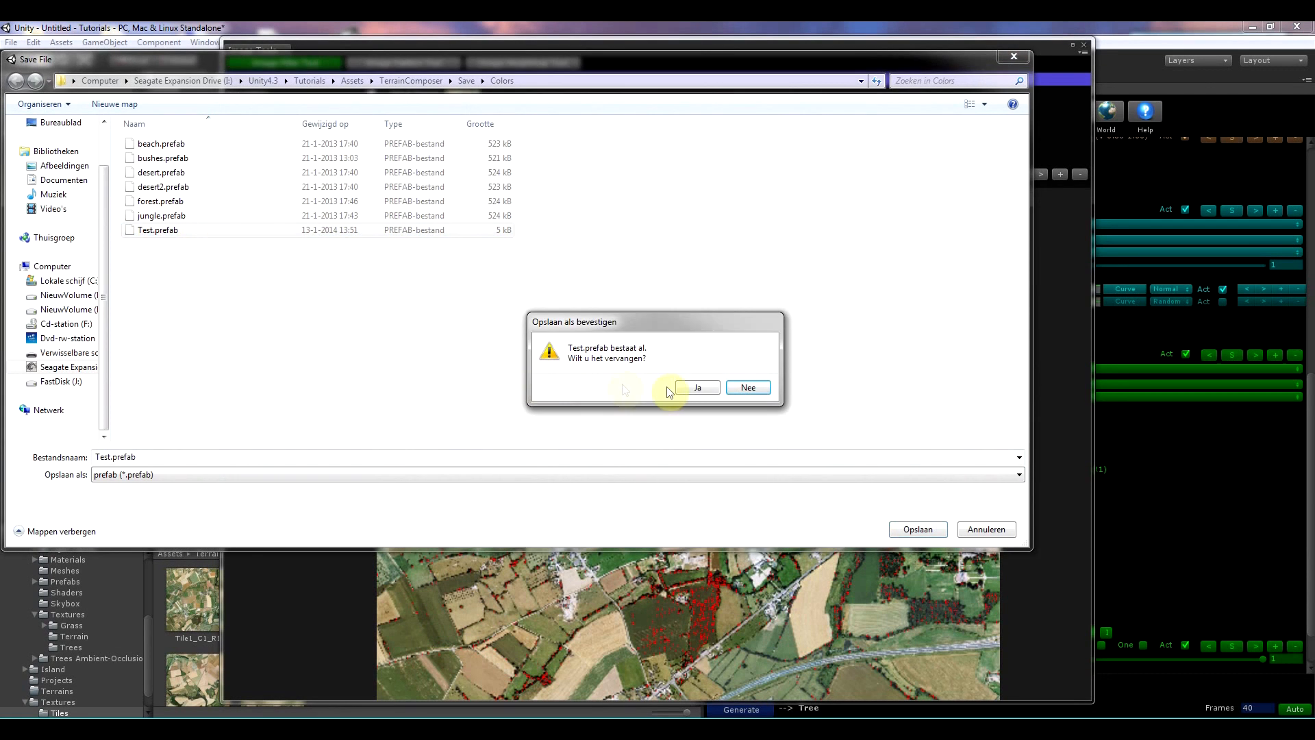
Step: Overwrite the Test preset, close Image Tools, and reload the preset into the tree mask's colour range
left_click(697, 386)
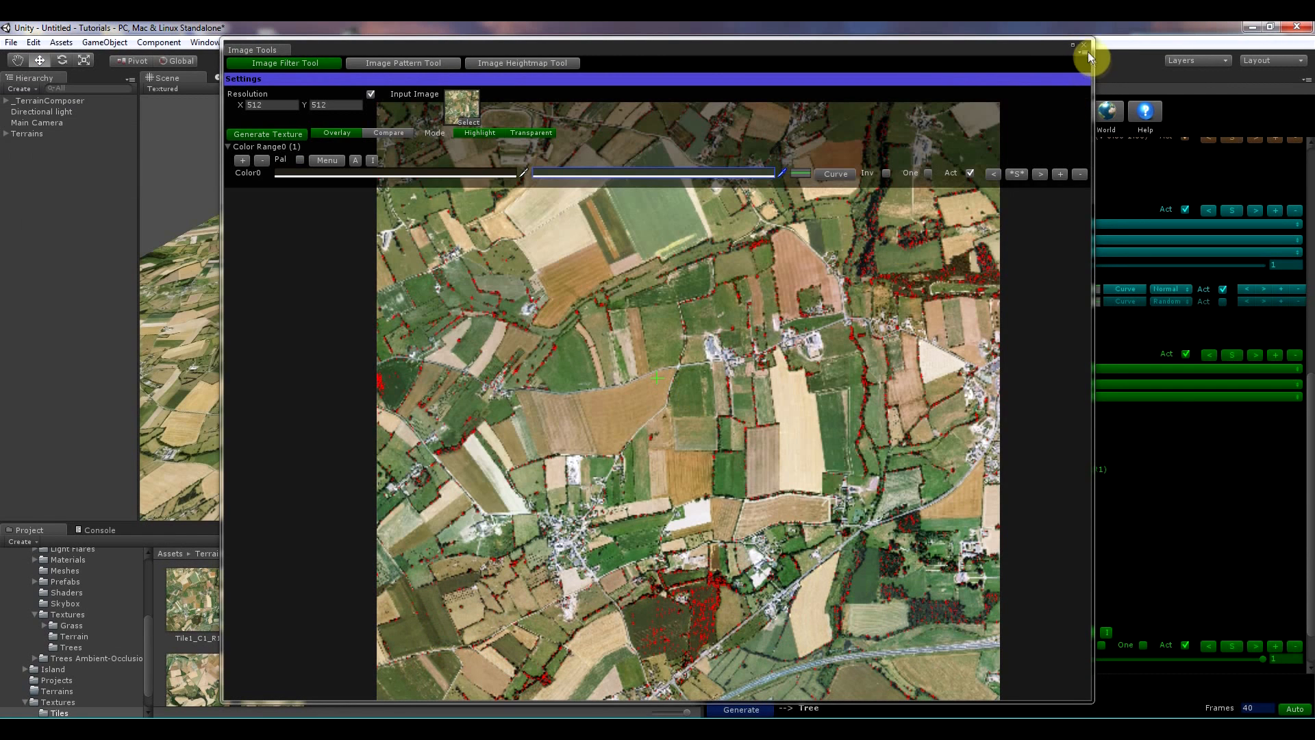
left_click(1082, 43)
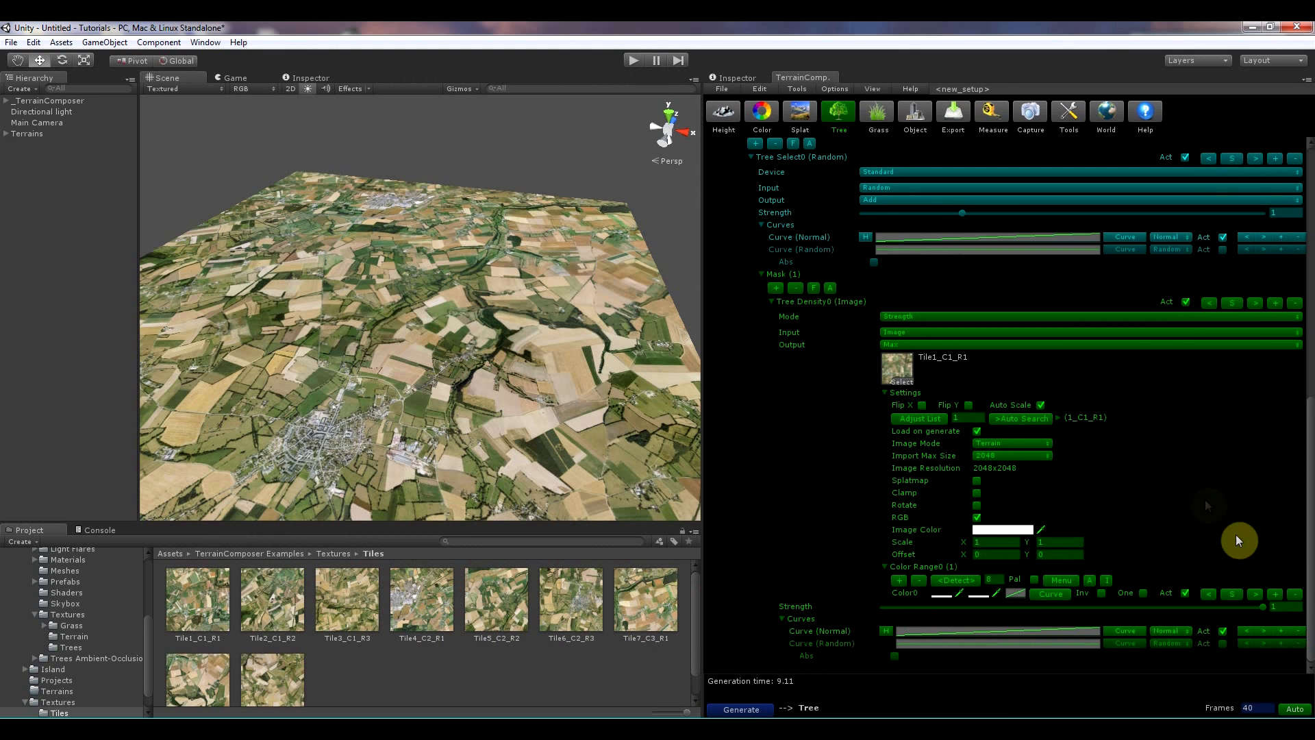
left_click(917, 593)
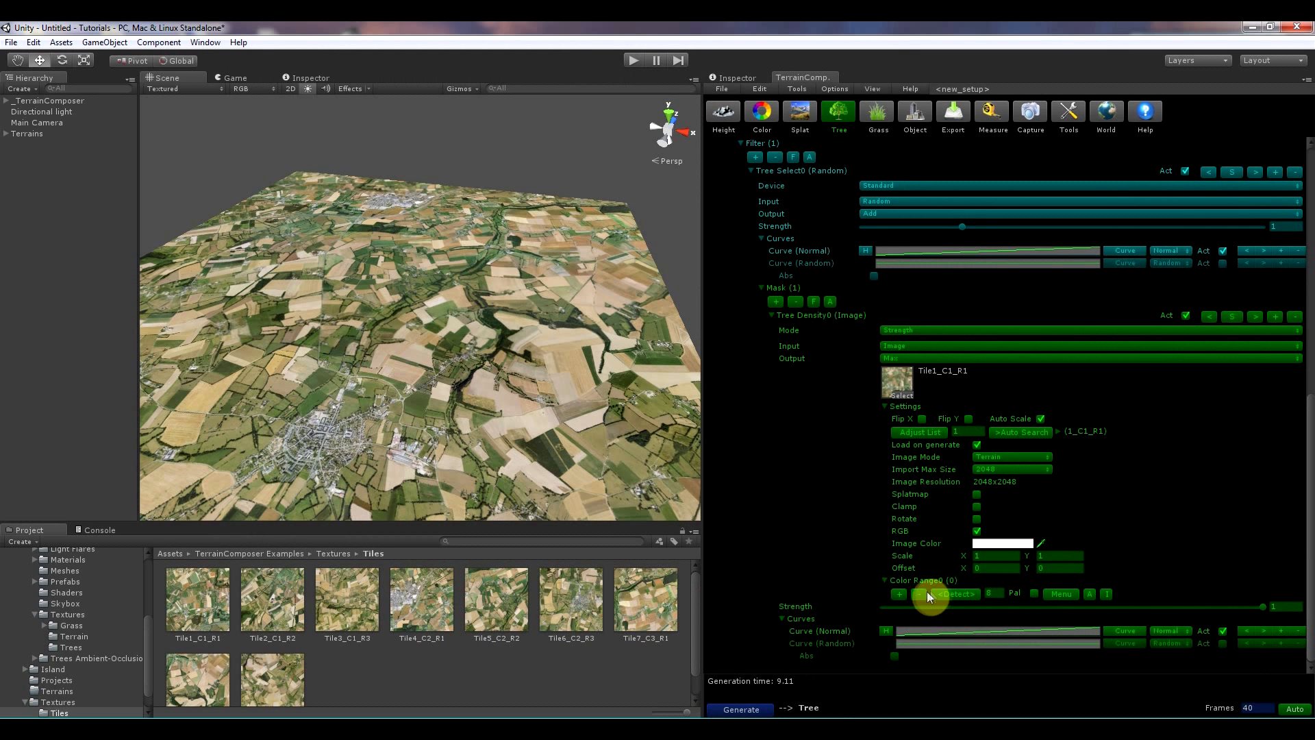
left_click(898, 593)
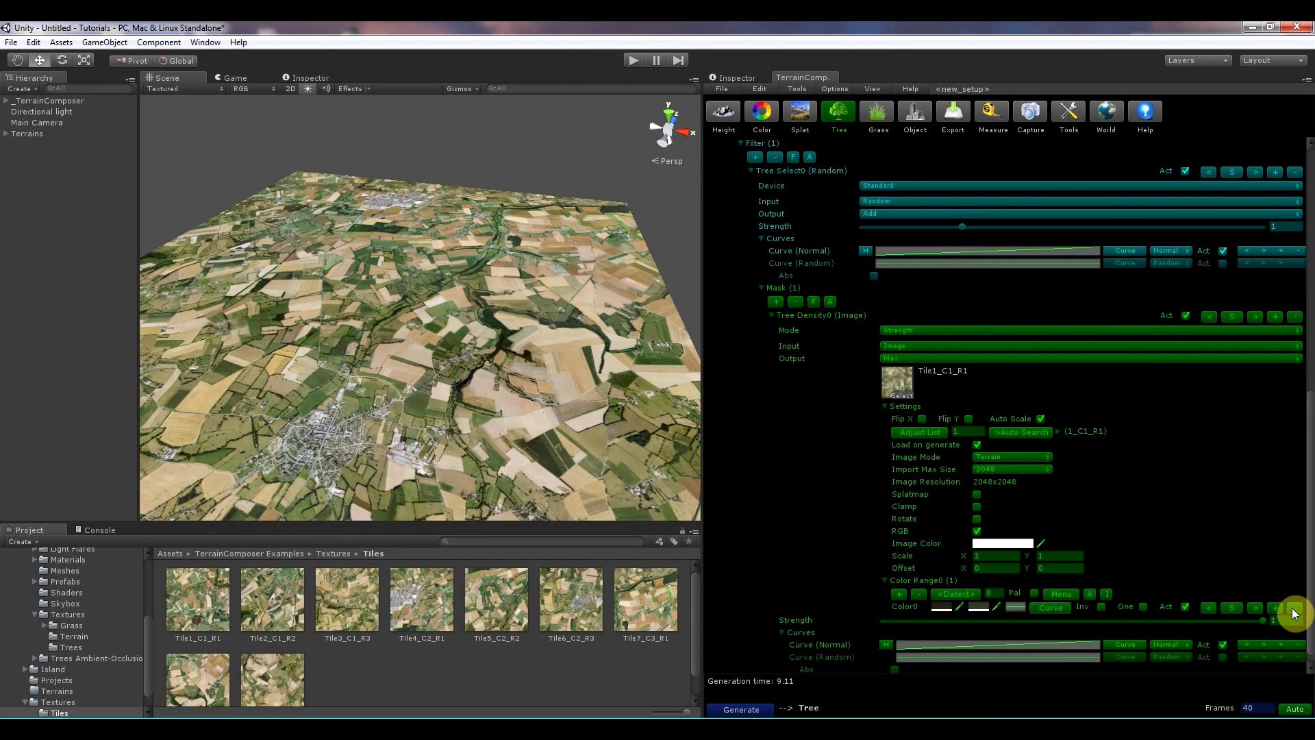
left_click(1060, 593)
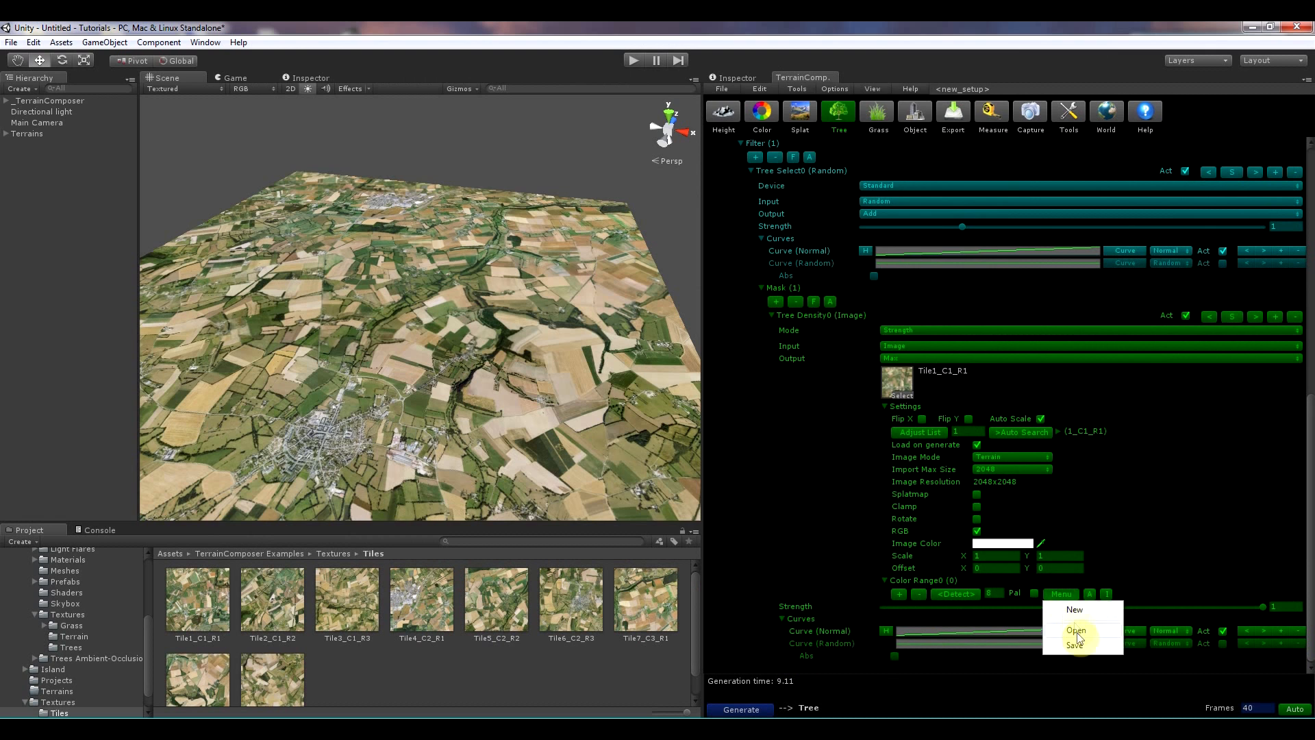
left_click(1076, 629)
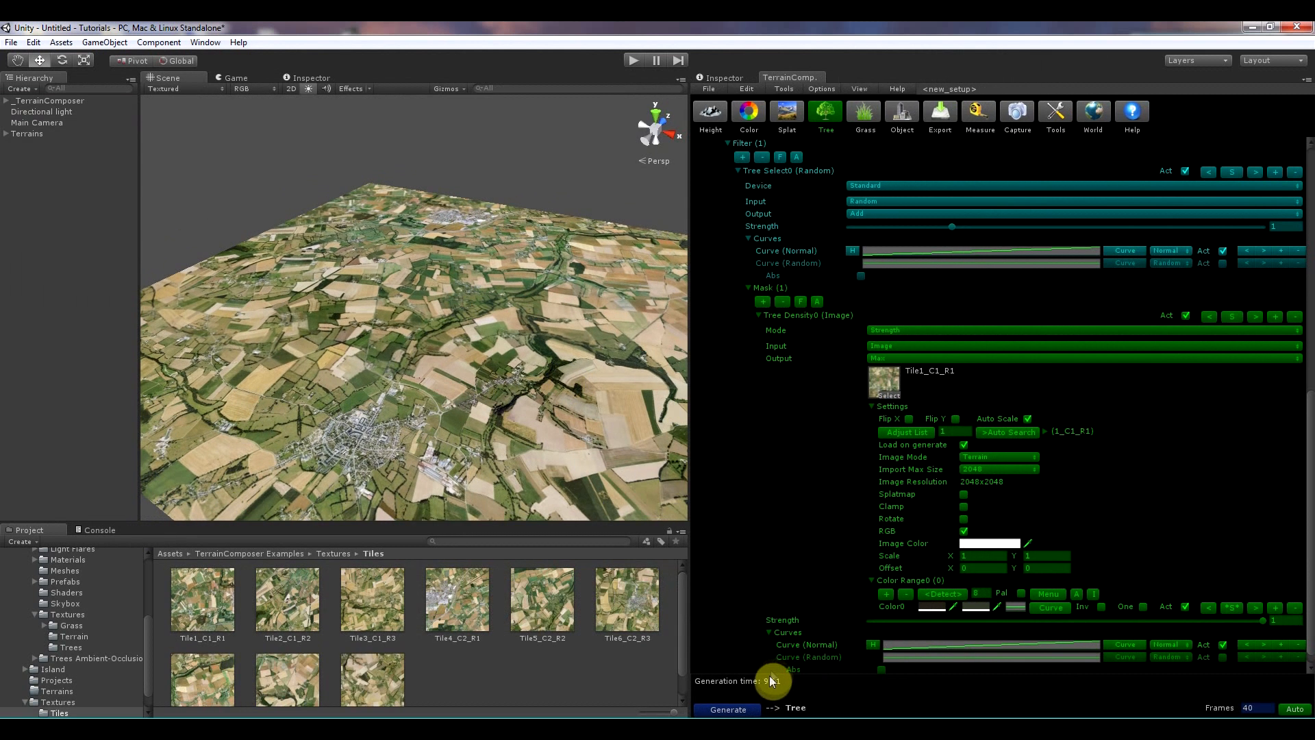
Step: Regenerate the trees and fly down close to see them along the hedgerows
left_click(727, 710)
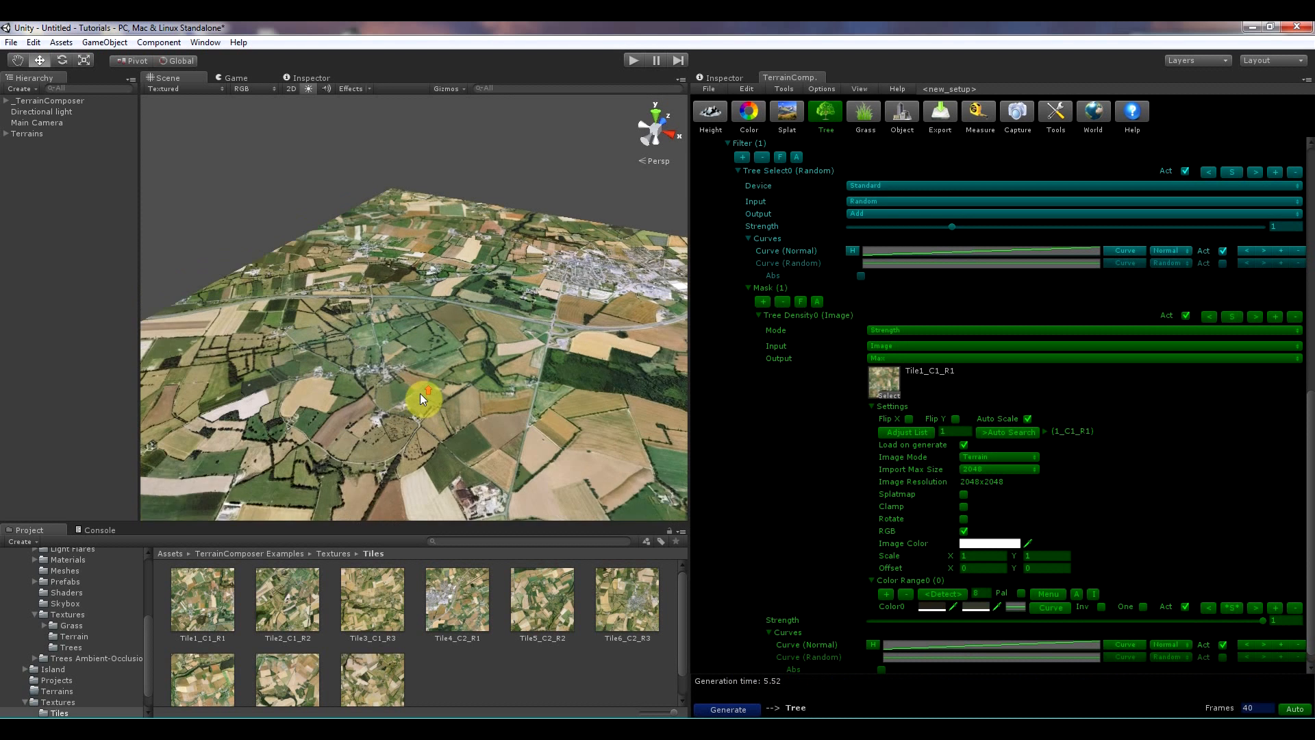
left_click_drag(424, 398, 491, 178)
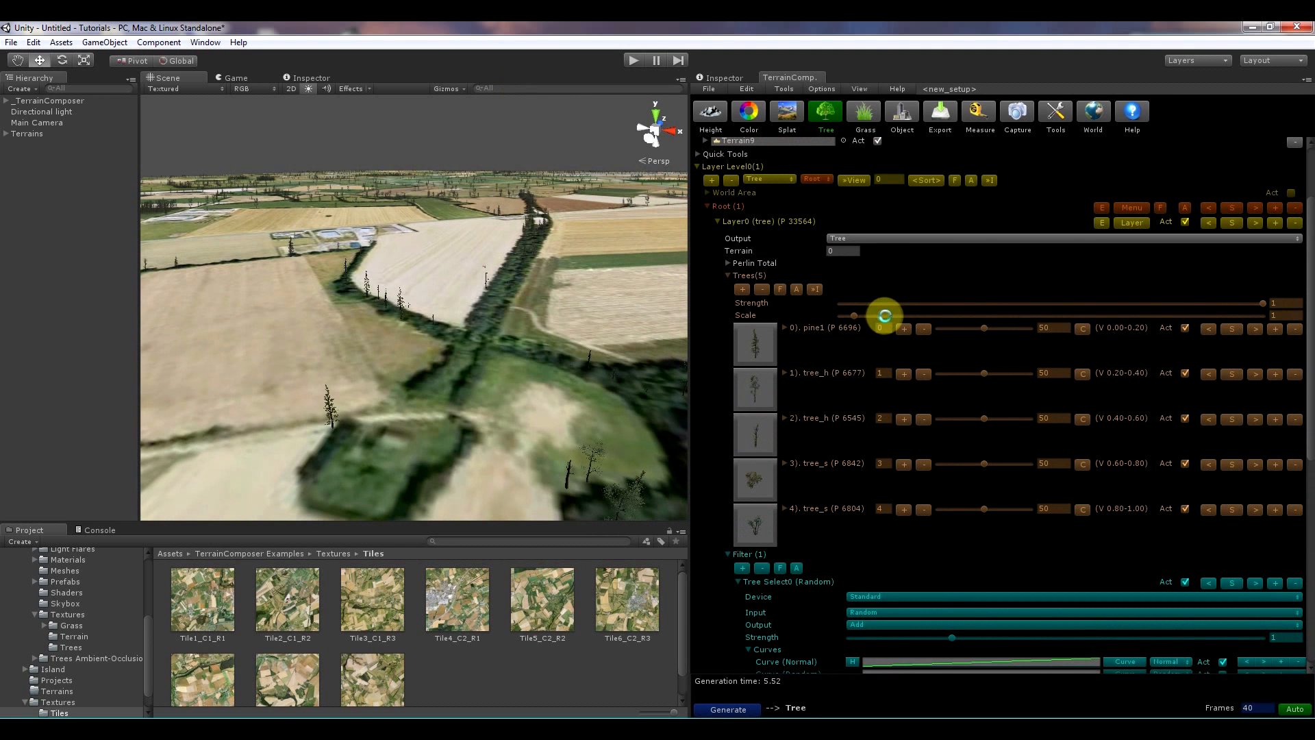
Step: Regenerate trees at scale 4.51 across all terrains and orbit over the forested fields
left_click(727, 710)
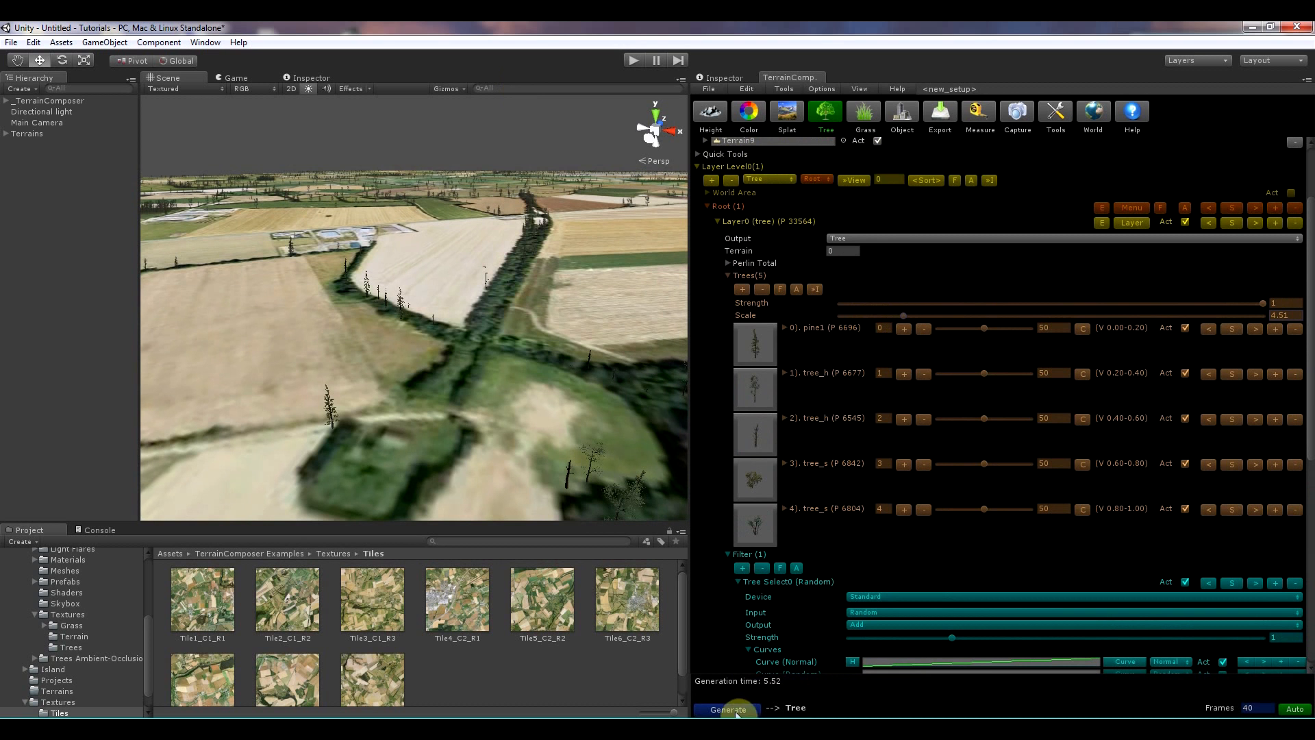
left_click(725, 710)
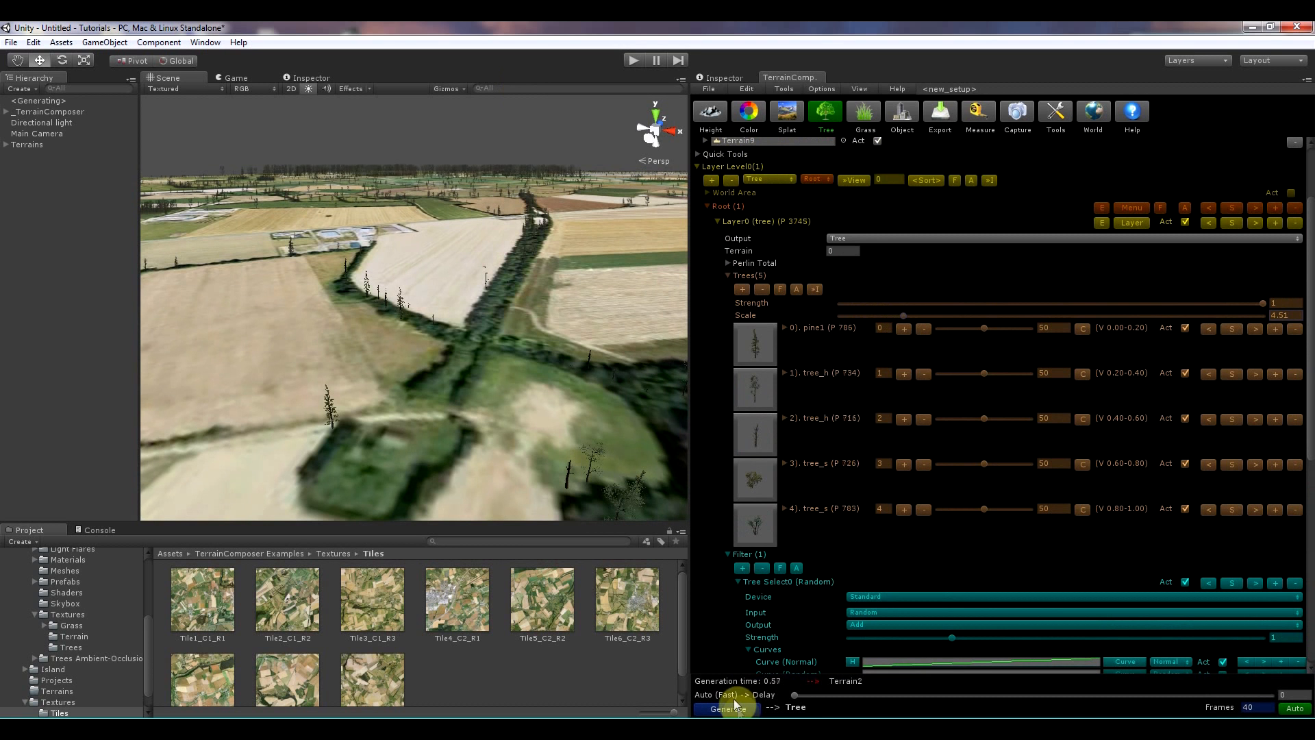
left_click(728, 709)
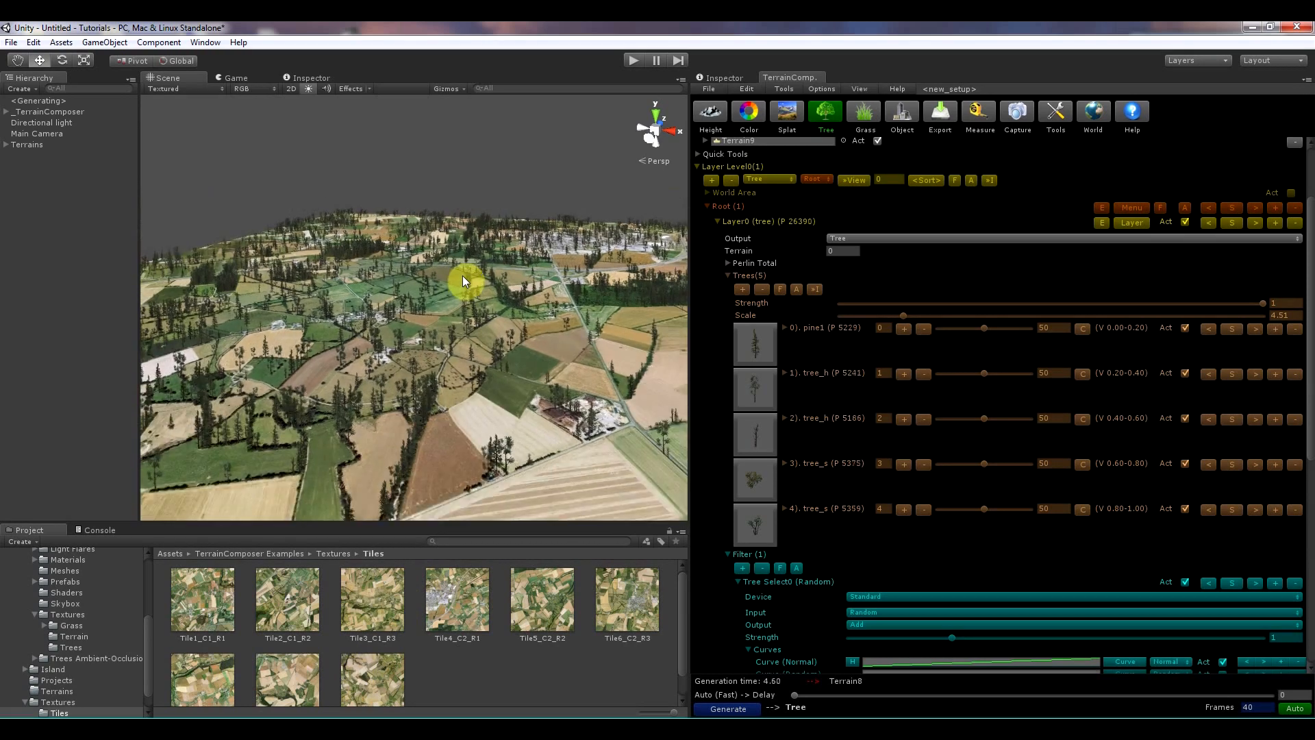
left_click(727, 709)
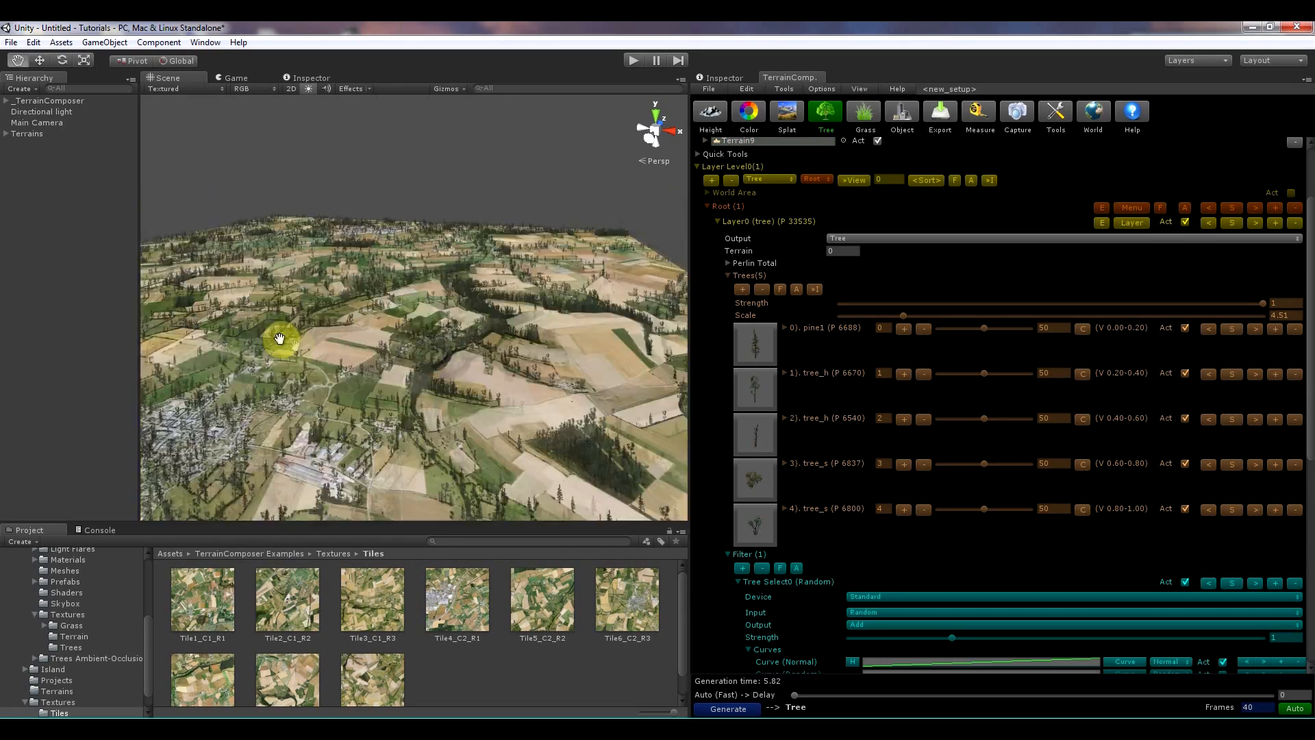
left_click_drag(281, 338, 376, 281)
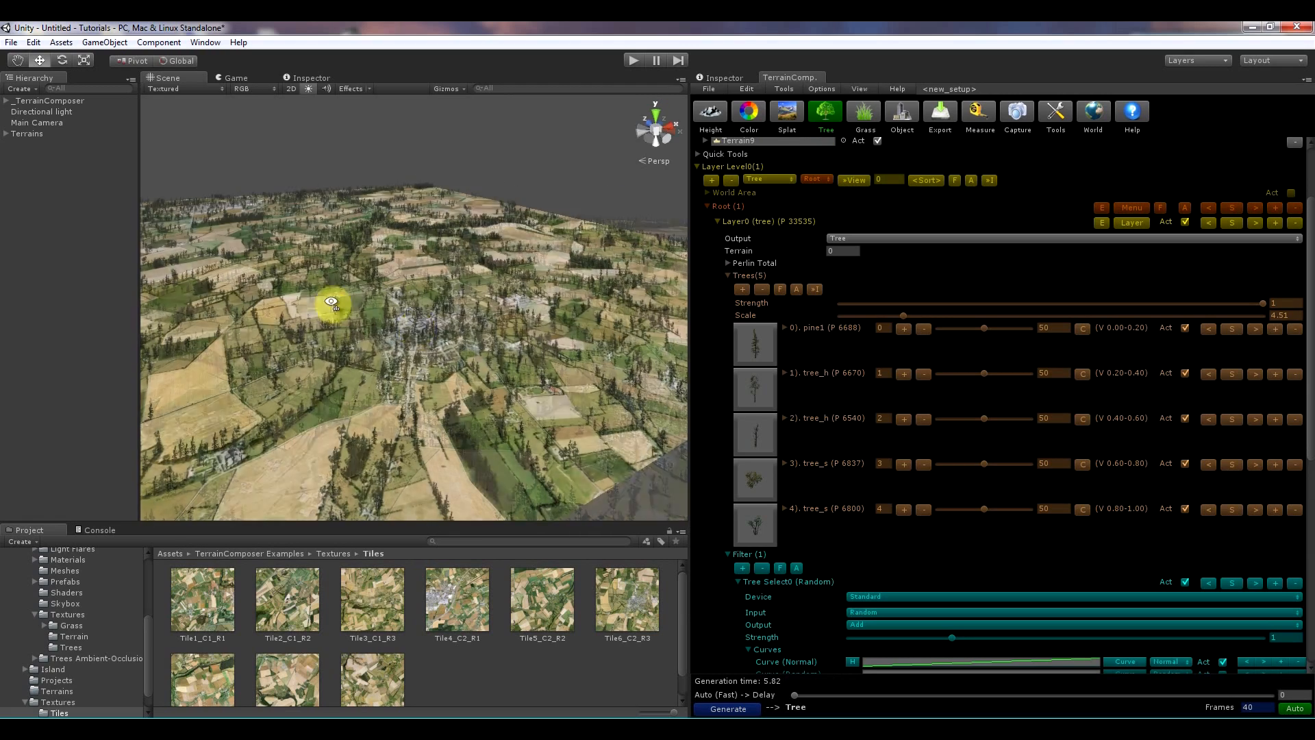
left_click_drag(331, 301, 577, 334)
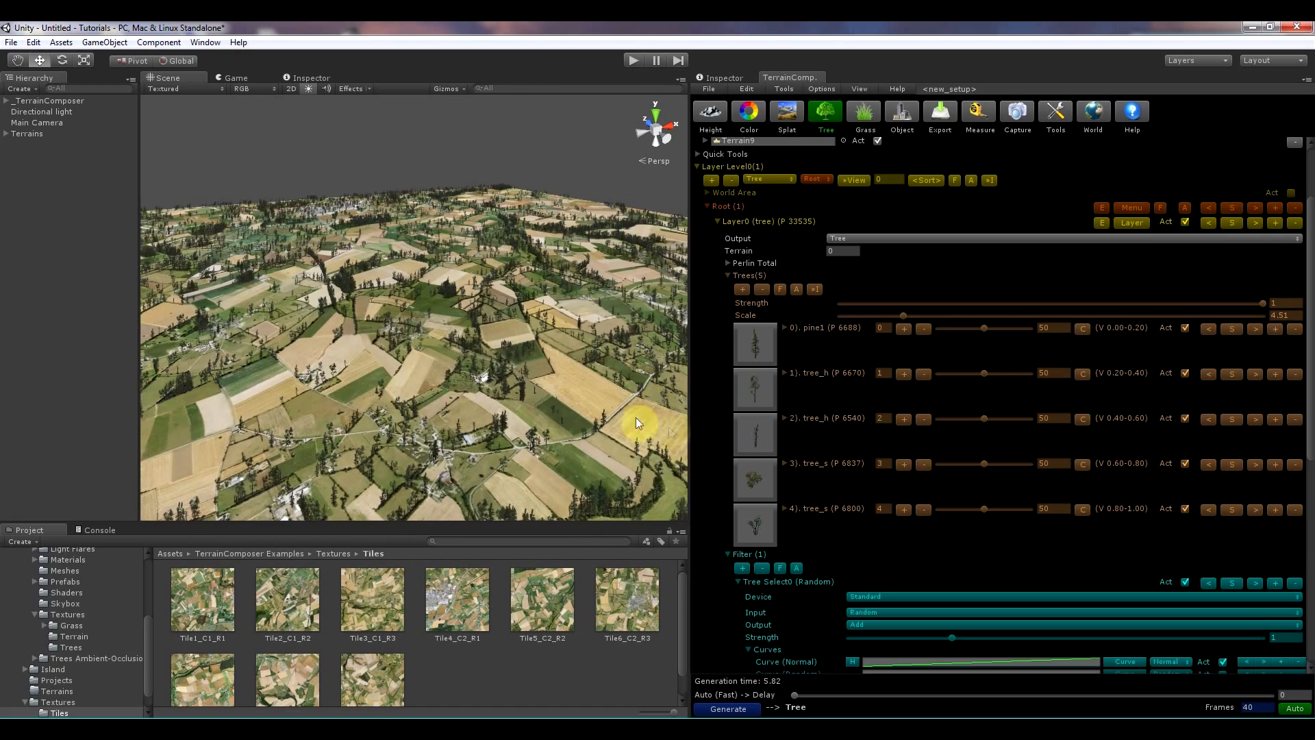
left_click_drag(637, 423, 382, 340)
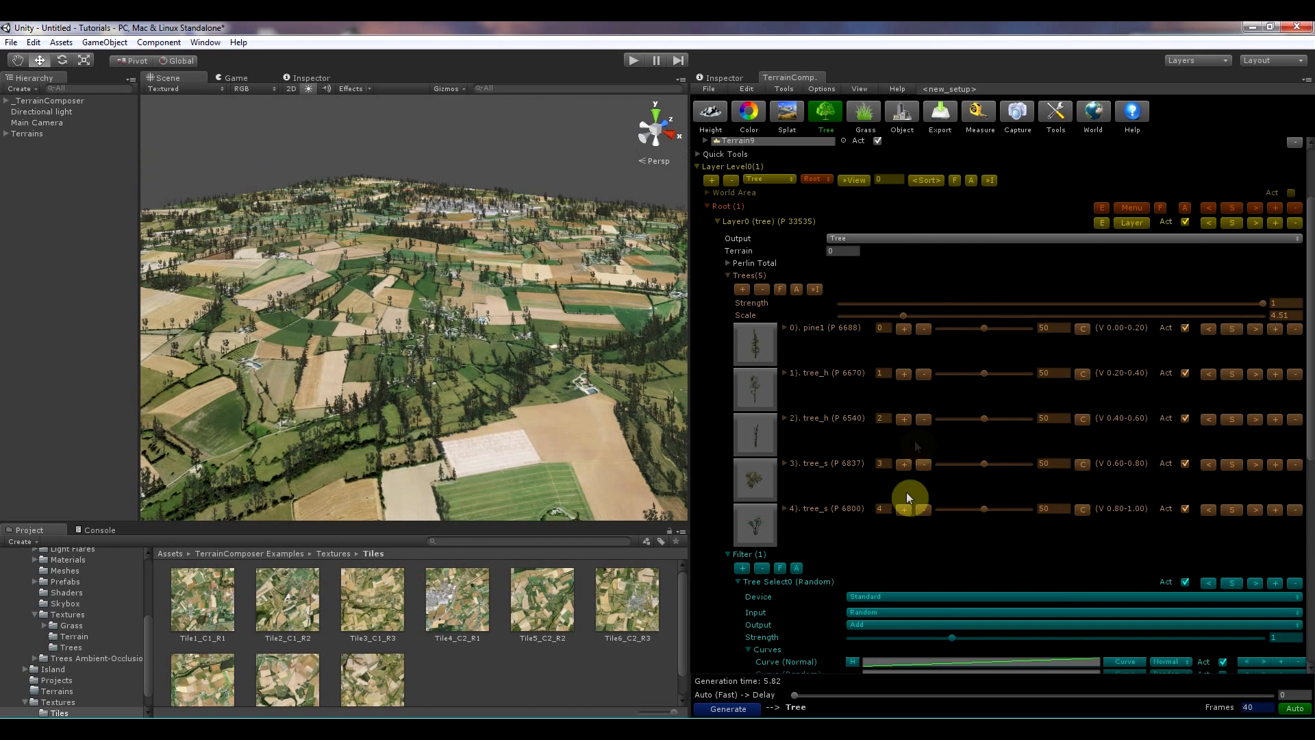
Step: Load the bushes.prefab colour preset into pine1's colour range, Set All tree types, and regenerate
left_click(784, 327)
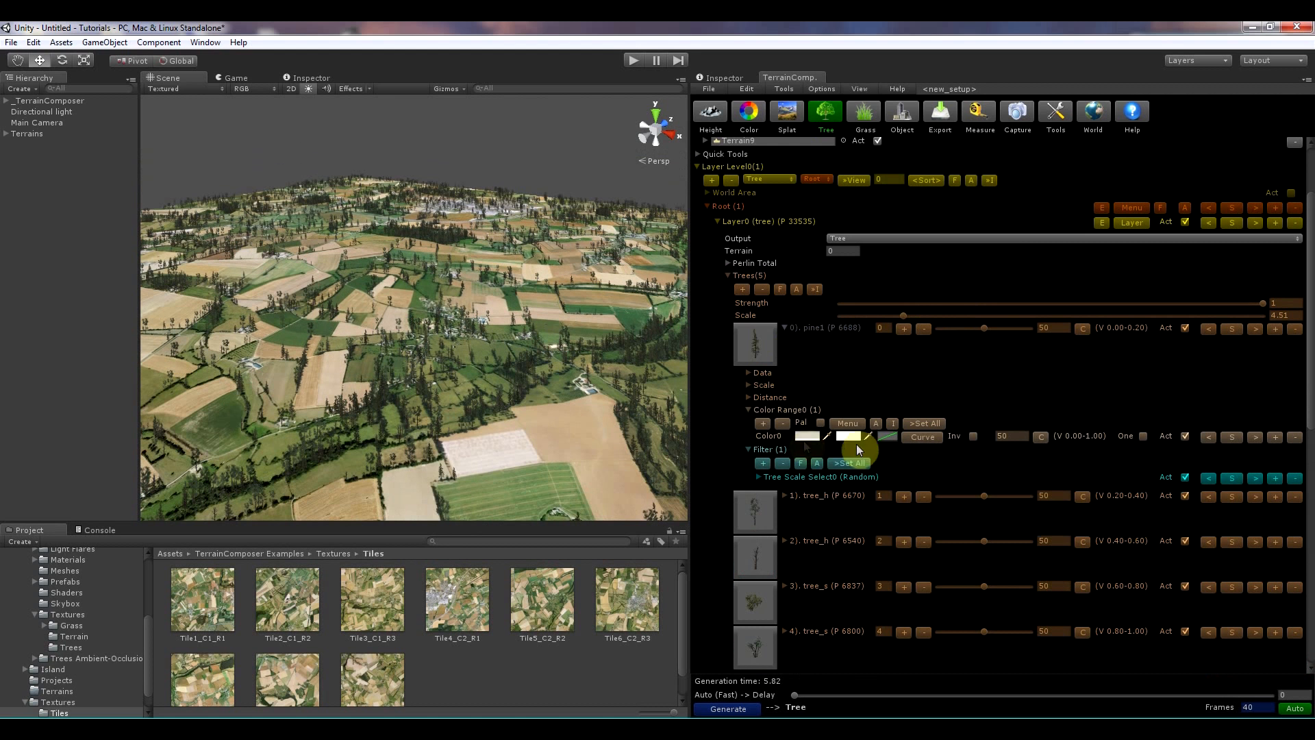
left_click(846, 423)
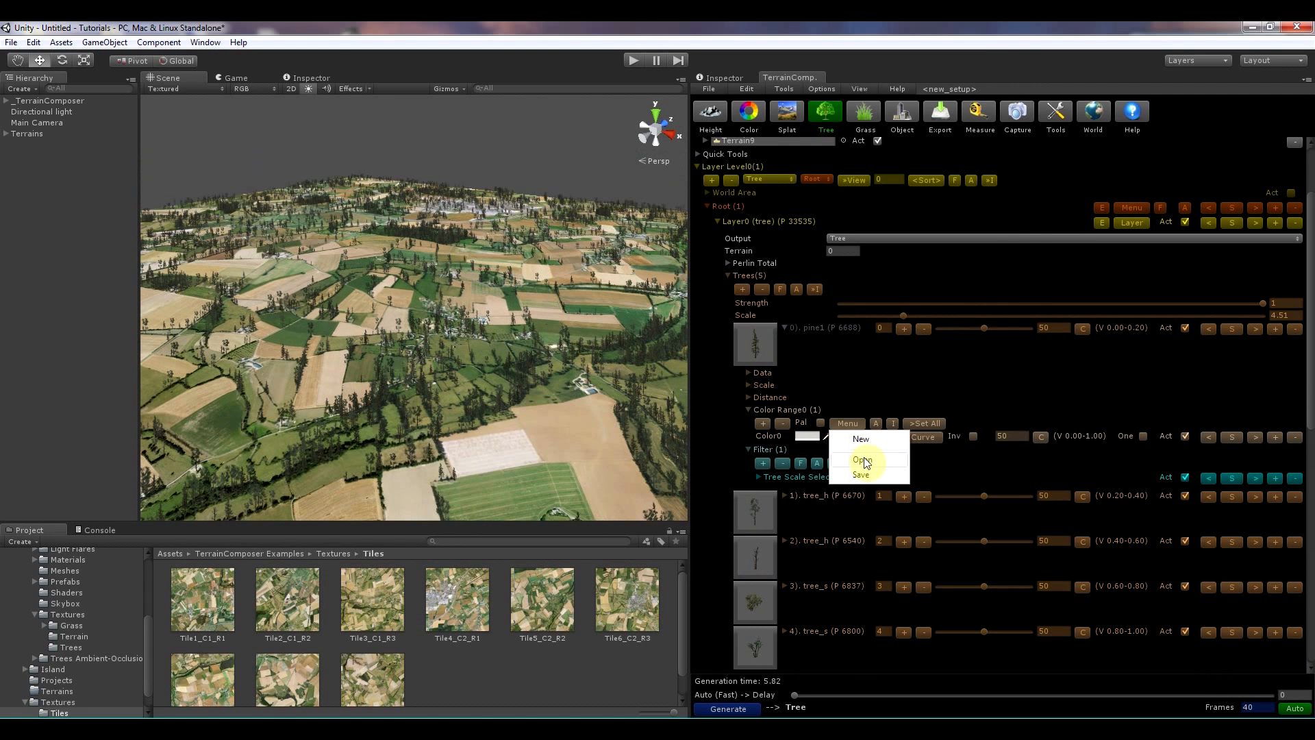
left_click(860, 460)
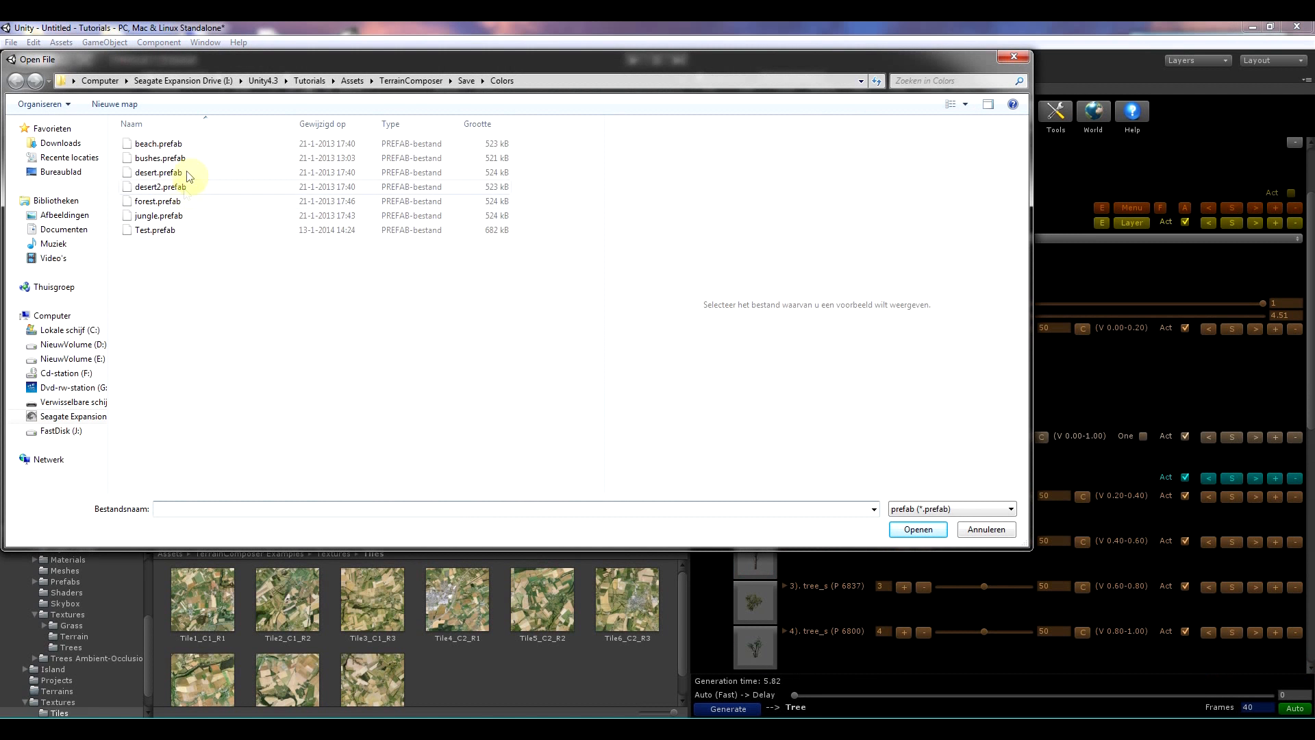
left_click(159, 159)
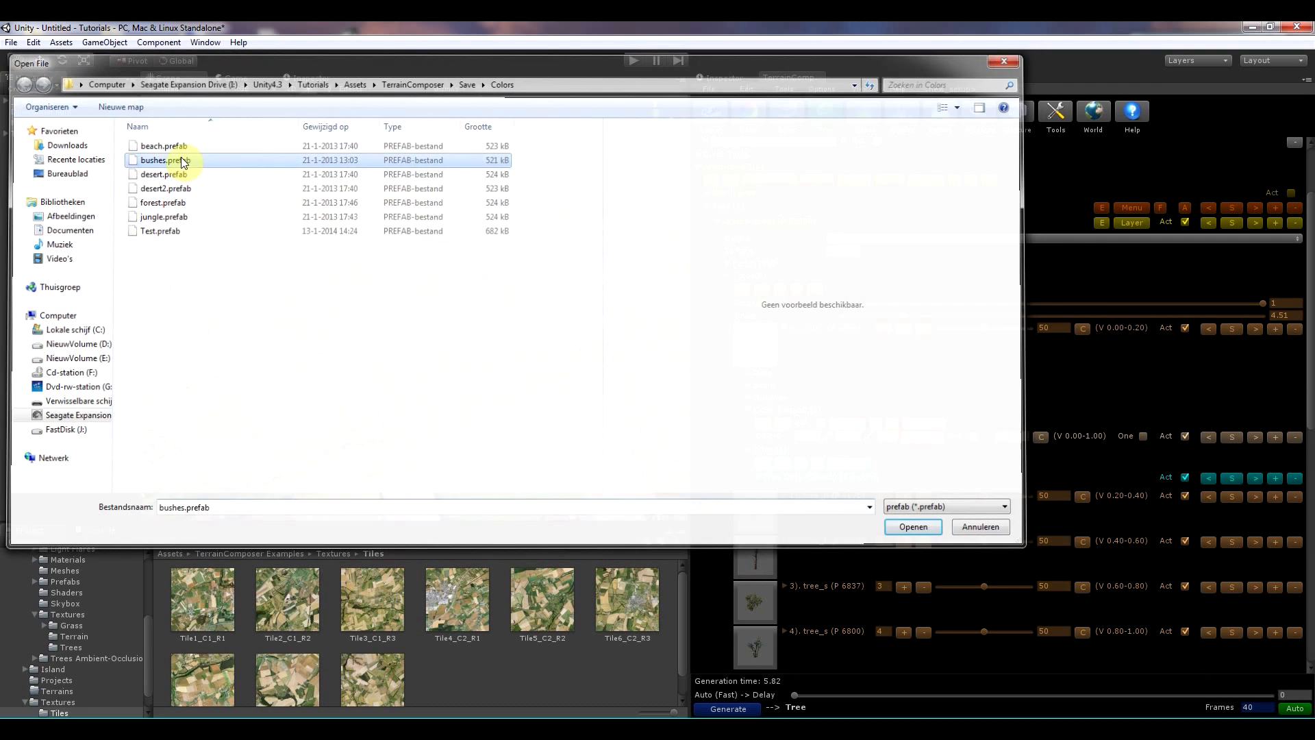
left_click(912, 526)
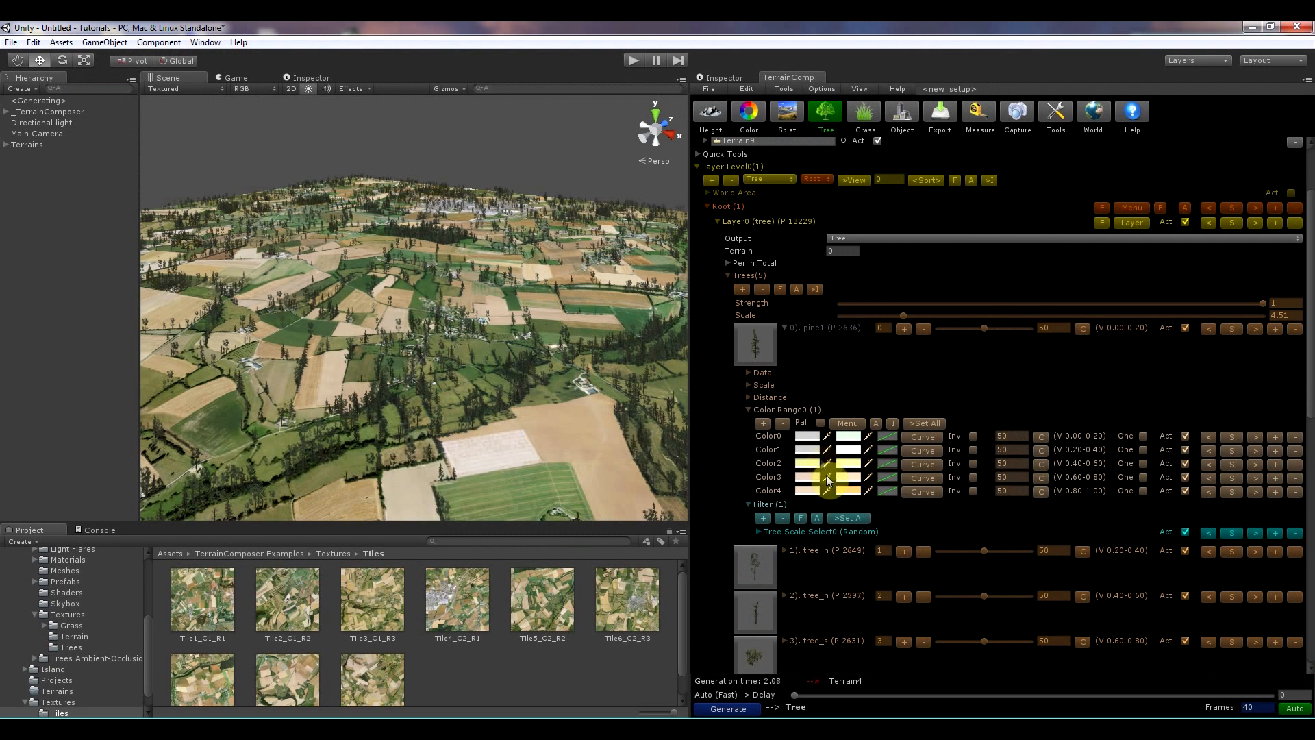
left_click(923, 423)
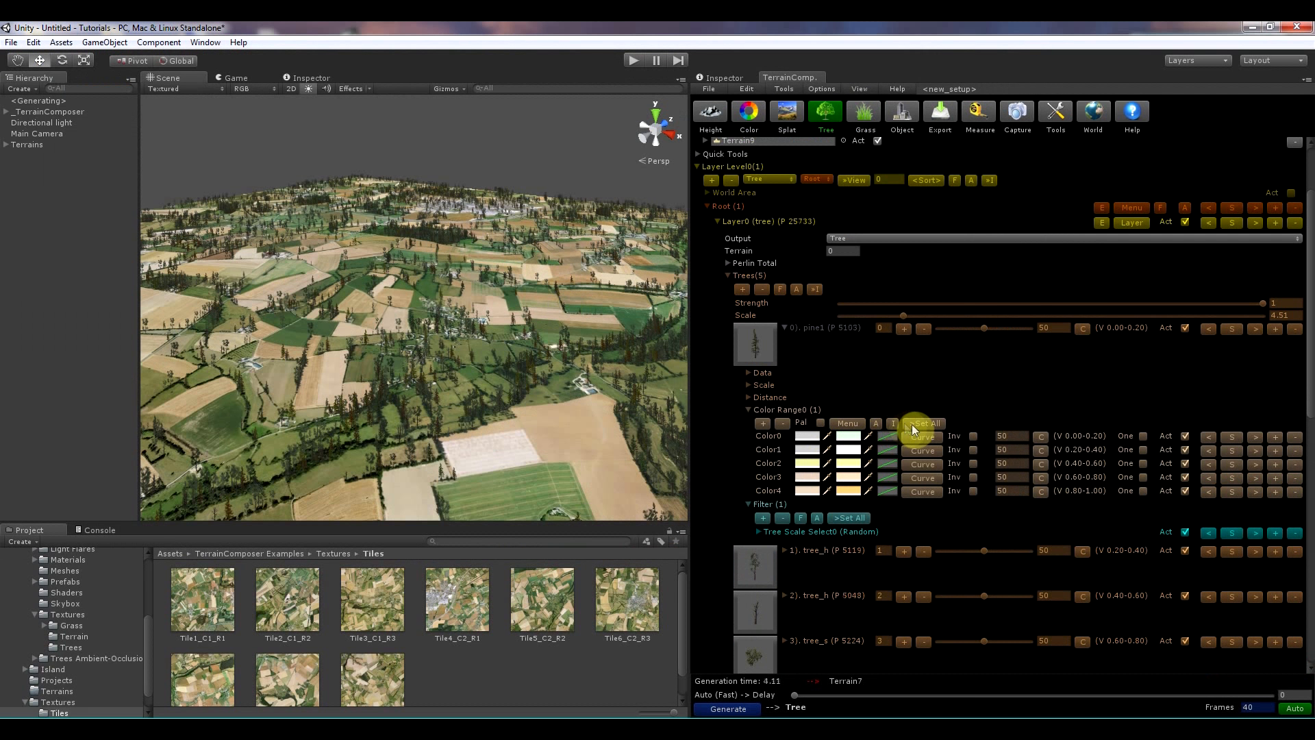
left_click(728, 709)
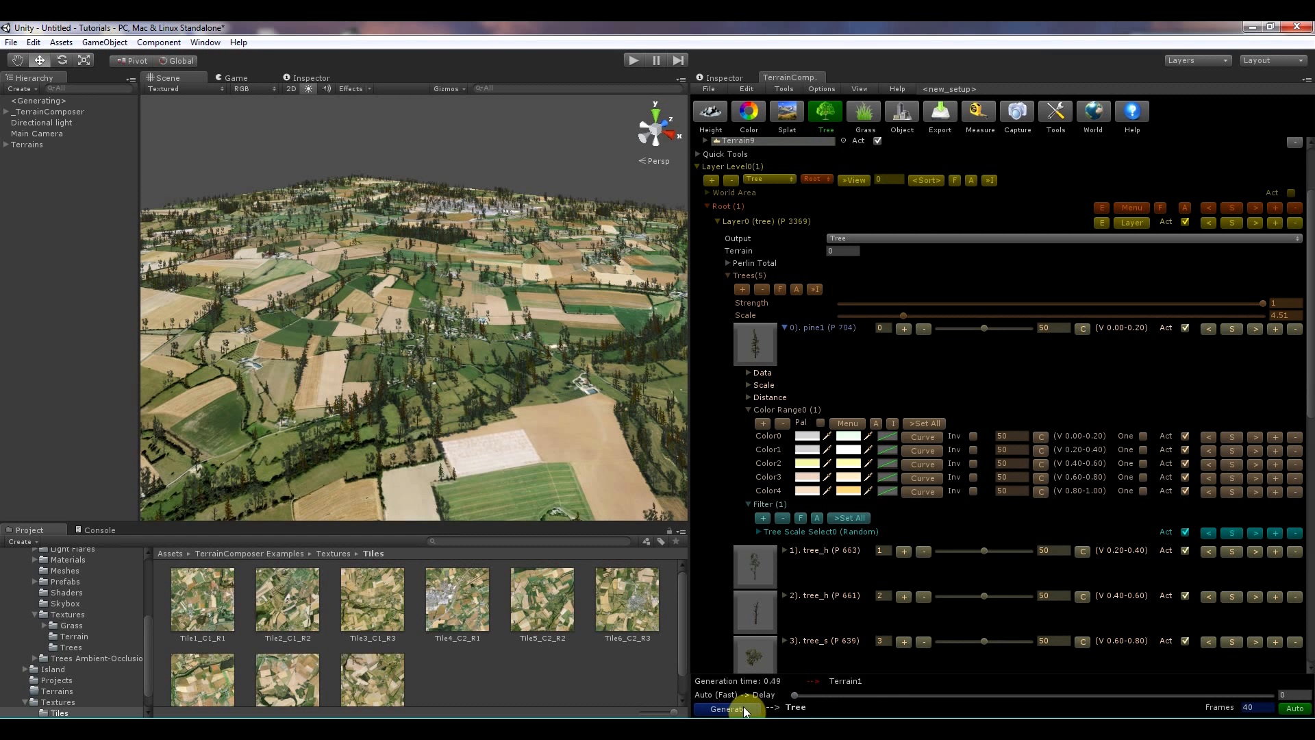
left_click(725, 707)
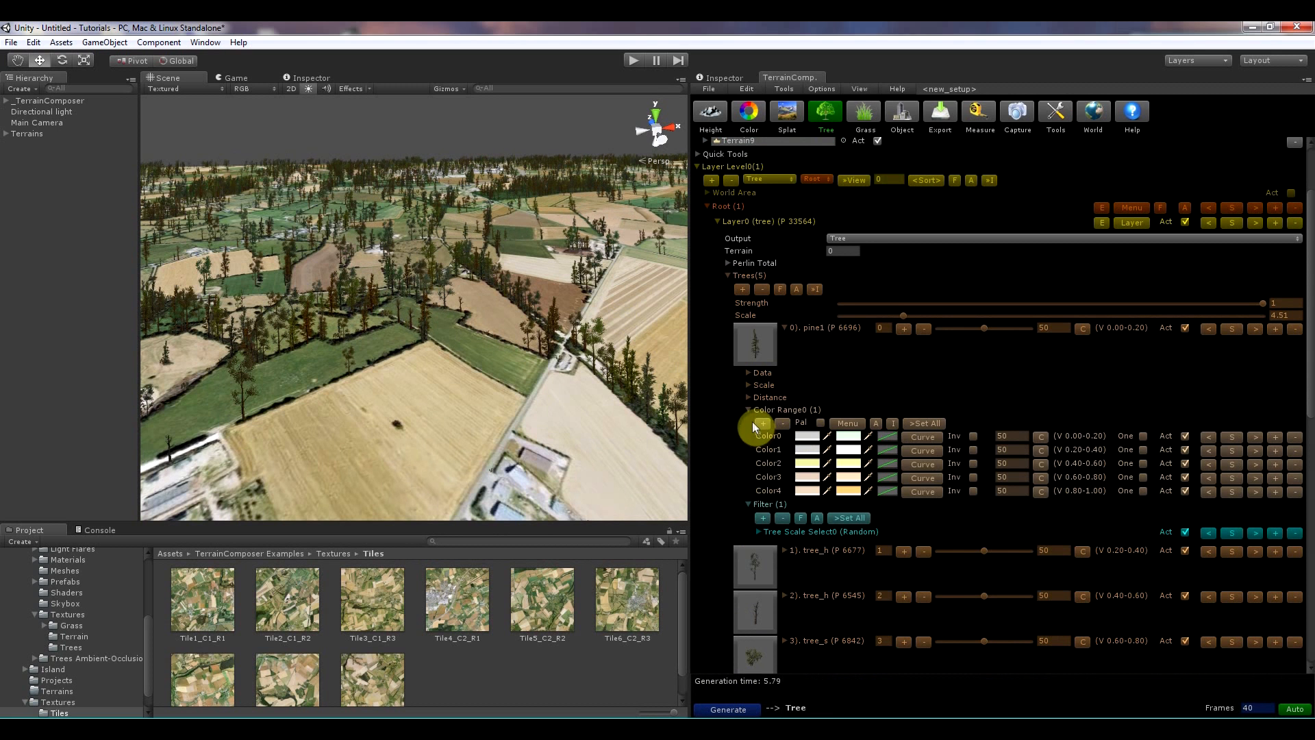
Step: Lower Trees Strength to 0.435, regenerate, and view the sparser forest (1540 trees on one terrain)
left_click(748, 385)
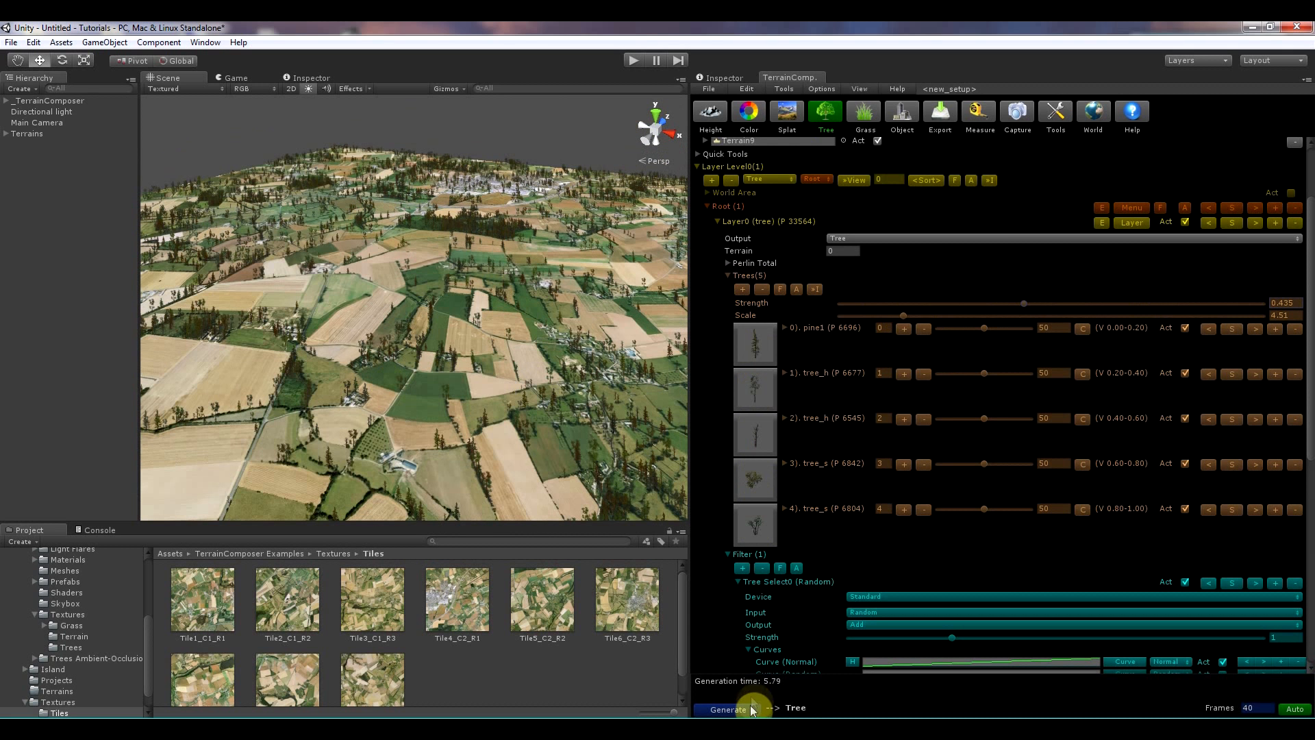
left_click(729, 709)
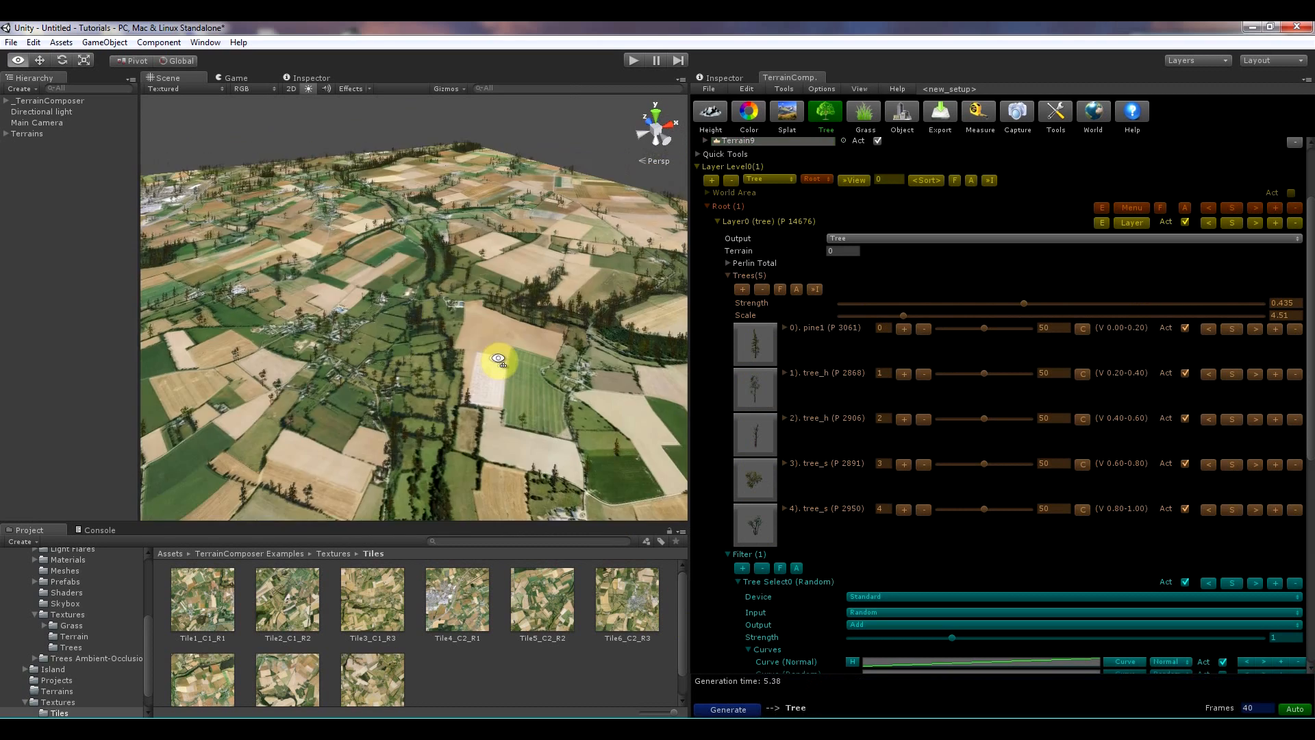
left_click_drag(499, 359, 376, 351)
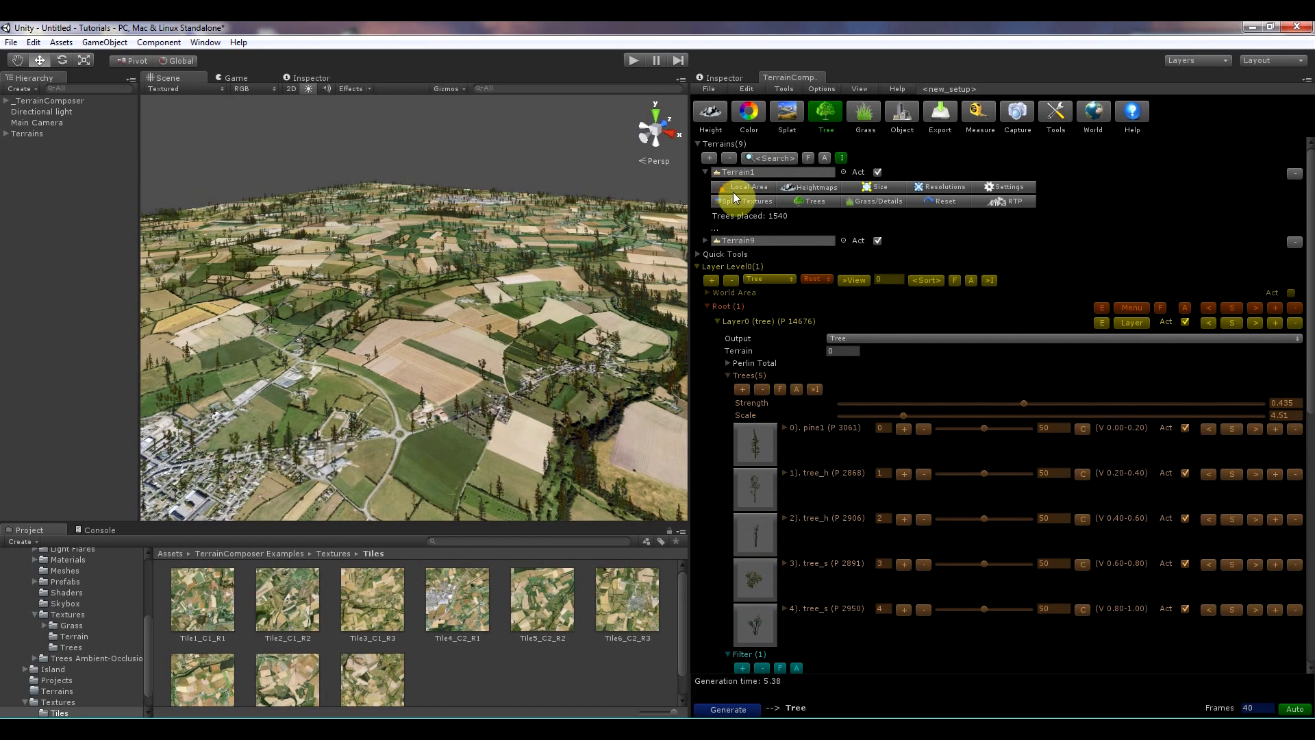
Step: Restore Trees Strength to 1 and regenerate the denser forest
left_click(745, 187)
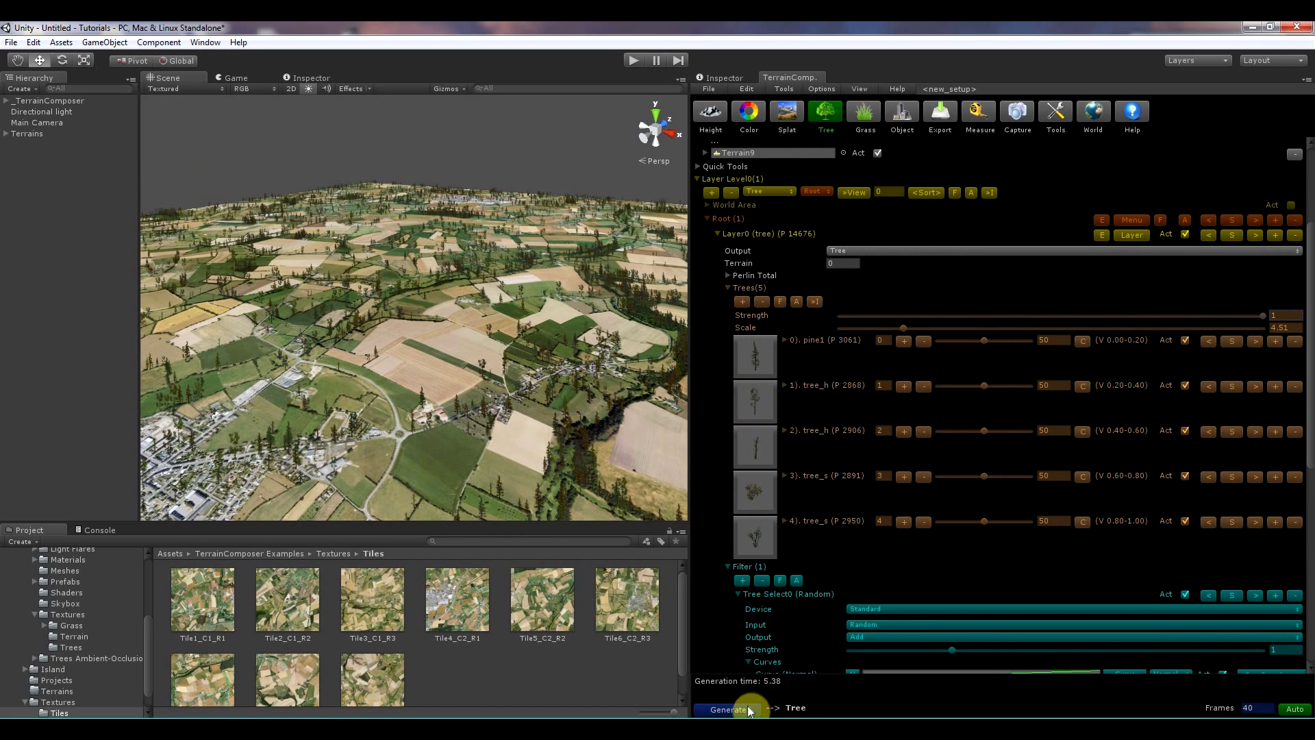
left_click(719, 710)
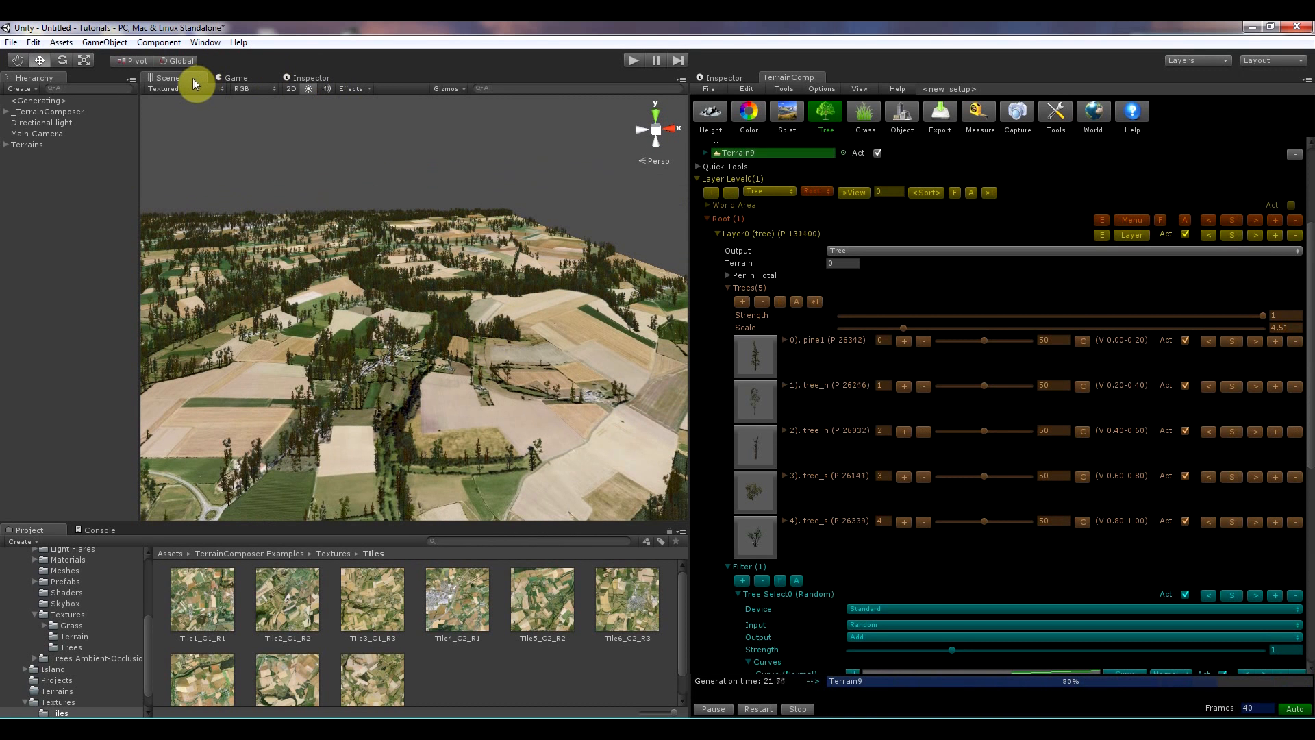
Step: Maximize the Scene view and orbit over the densely forested terrains
right_click(165, 77)
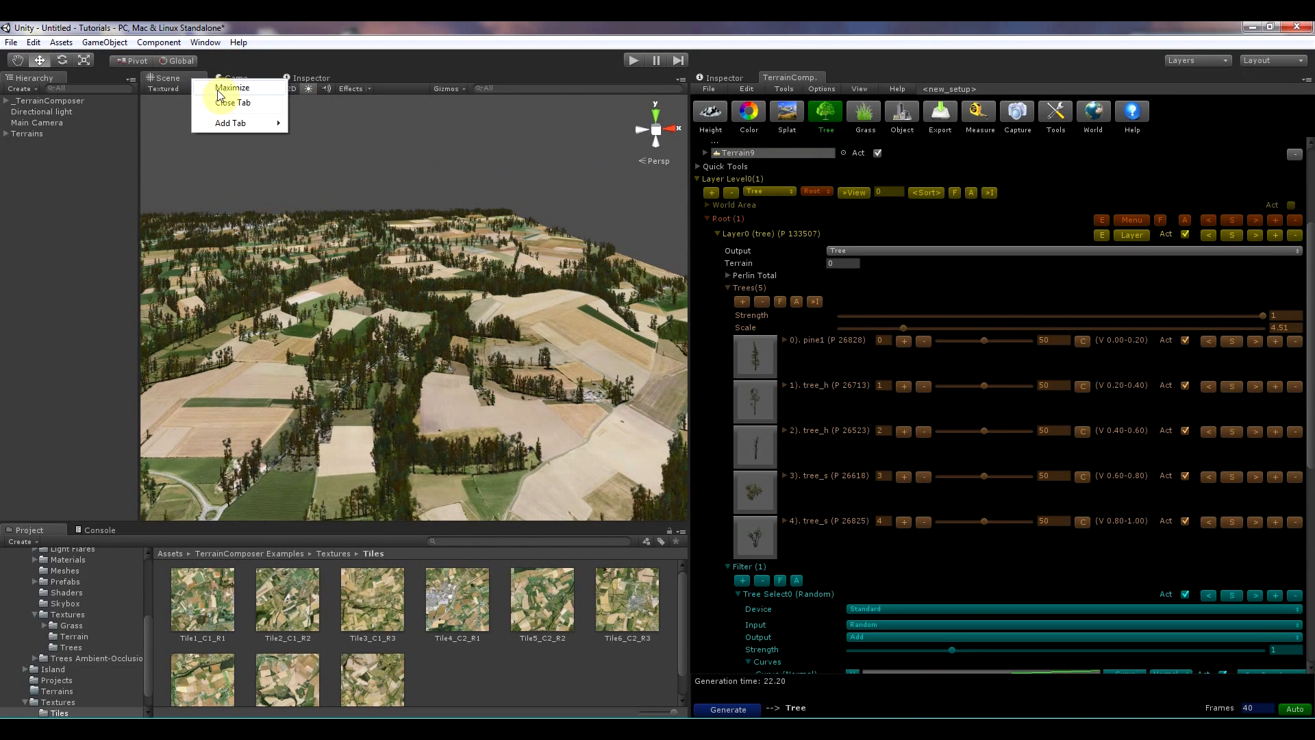
left_click(232, 87)
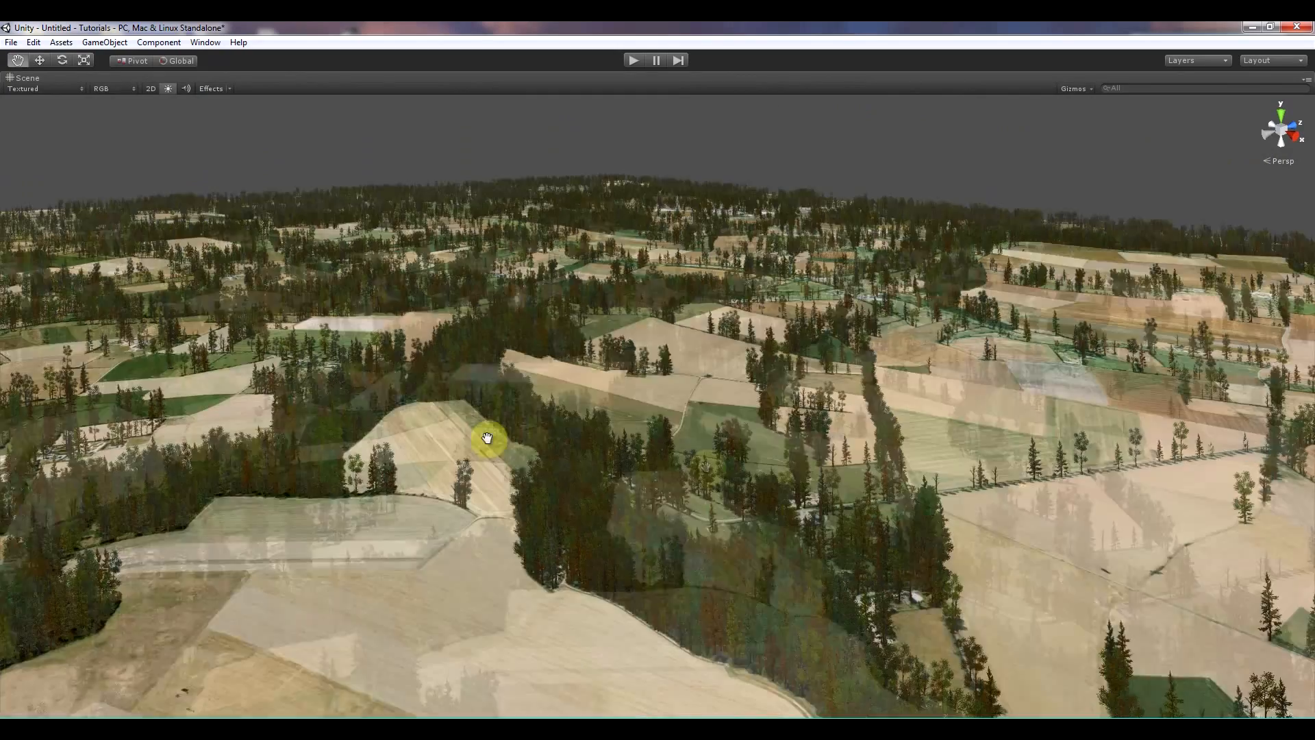
left_click_drag(486, 437, 804, 425)
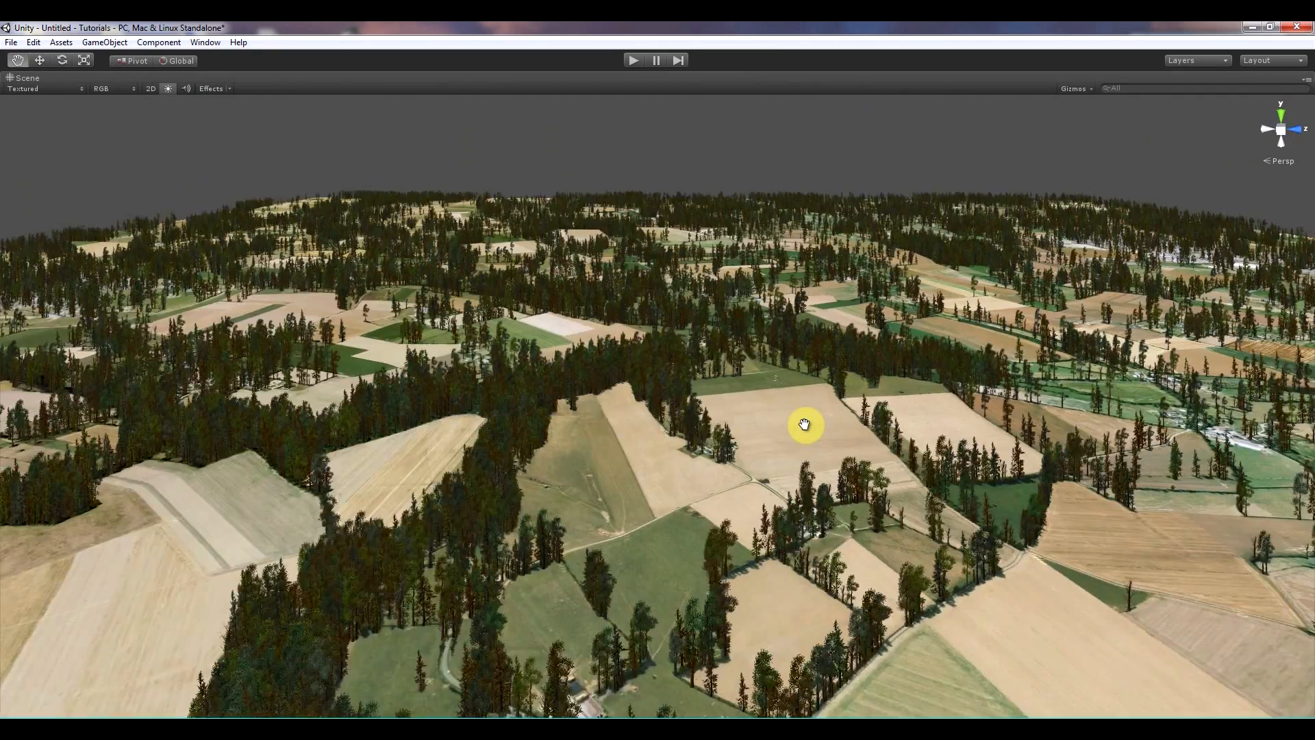
left_click_drag(804, 425, 960, 469)
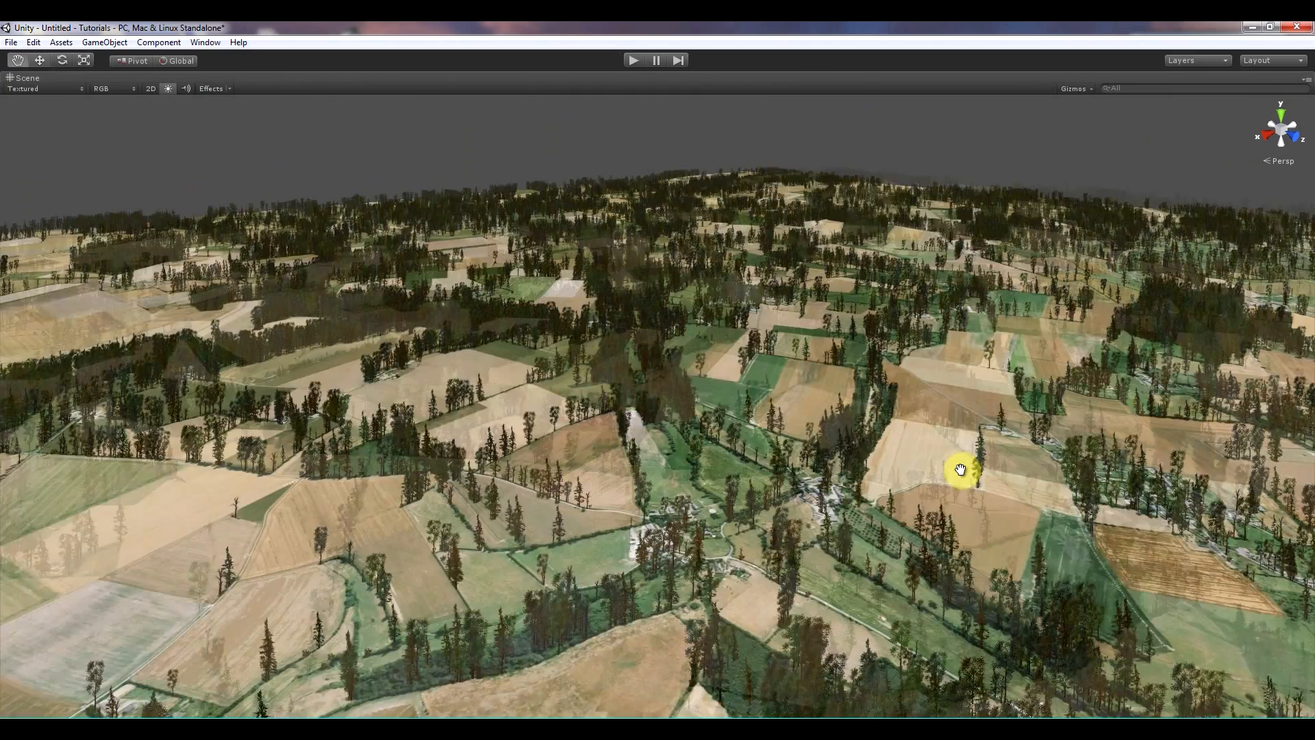